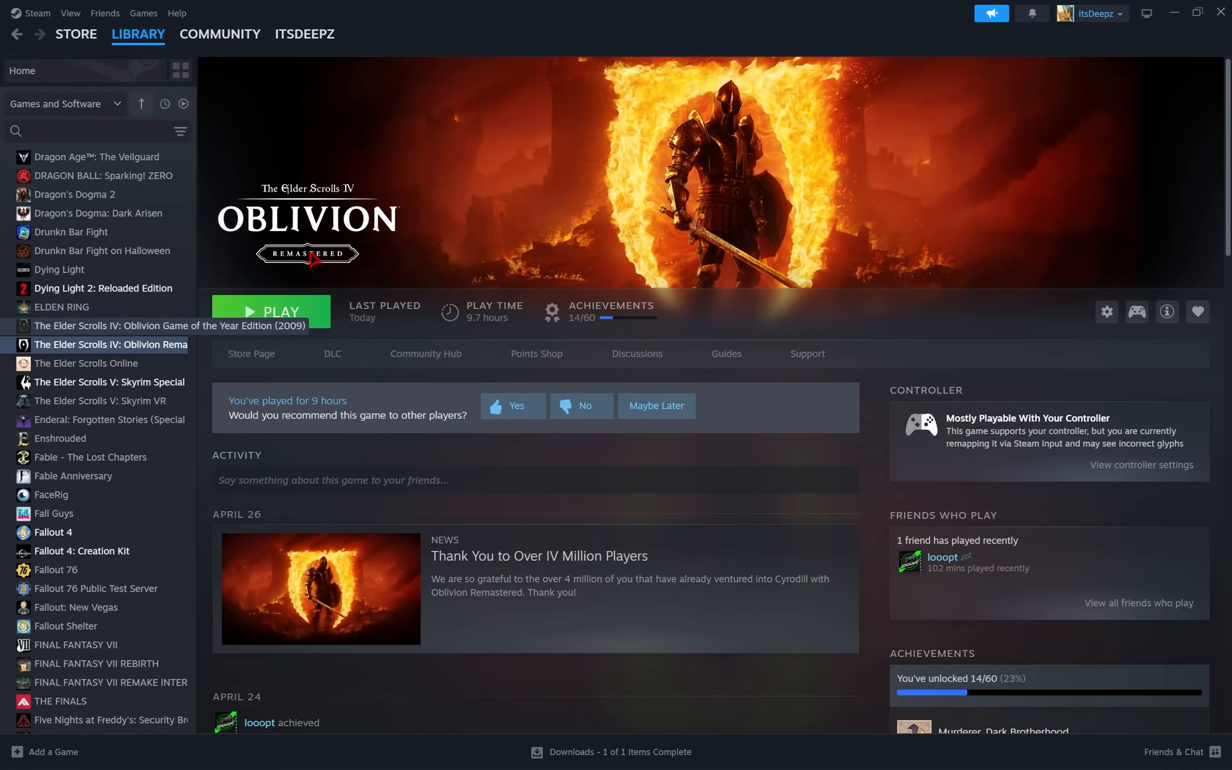
- Look over the Essential Player Horses mod page, then return to Oblivion Remastered's library page
left_click(791, 13)
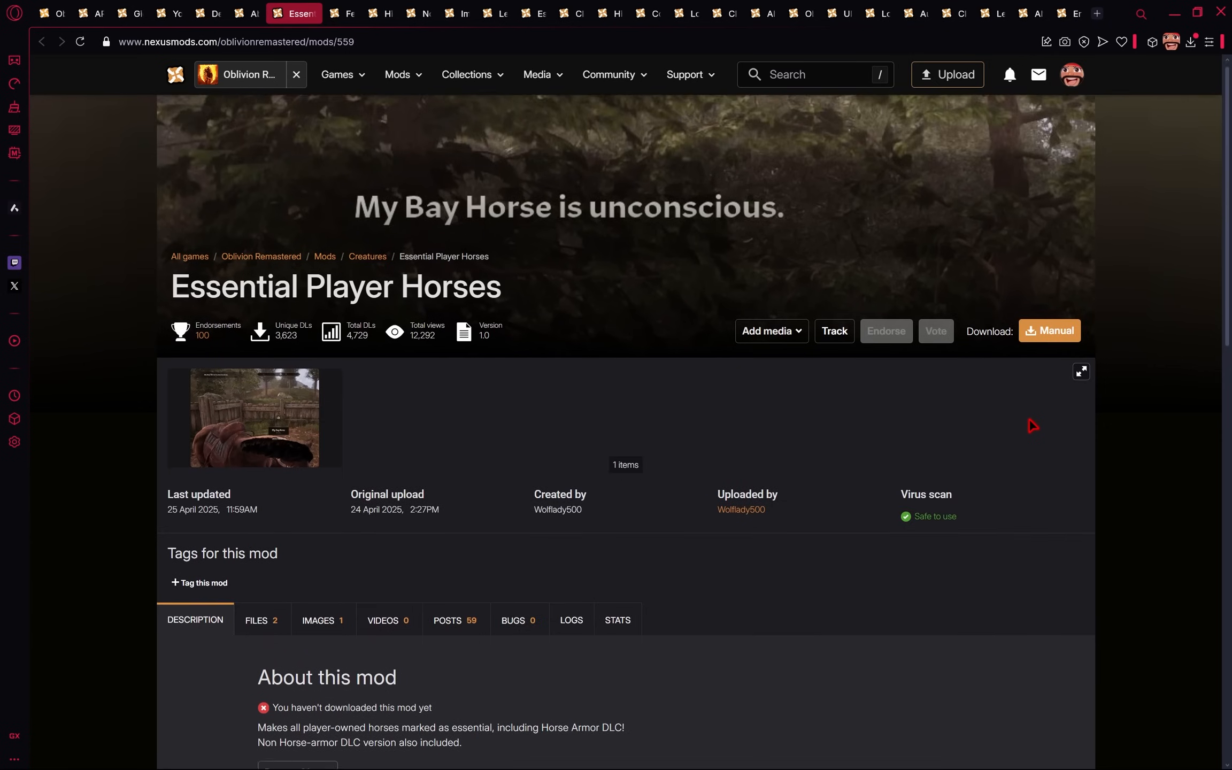
scroll("down", 3)
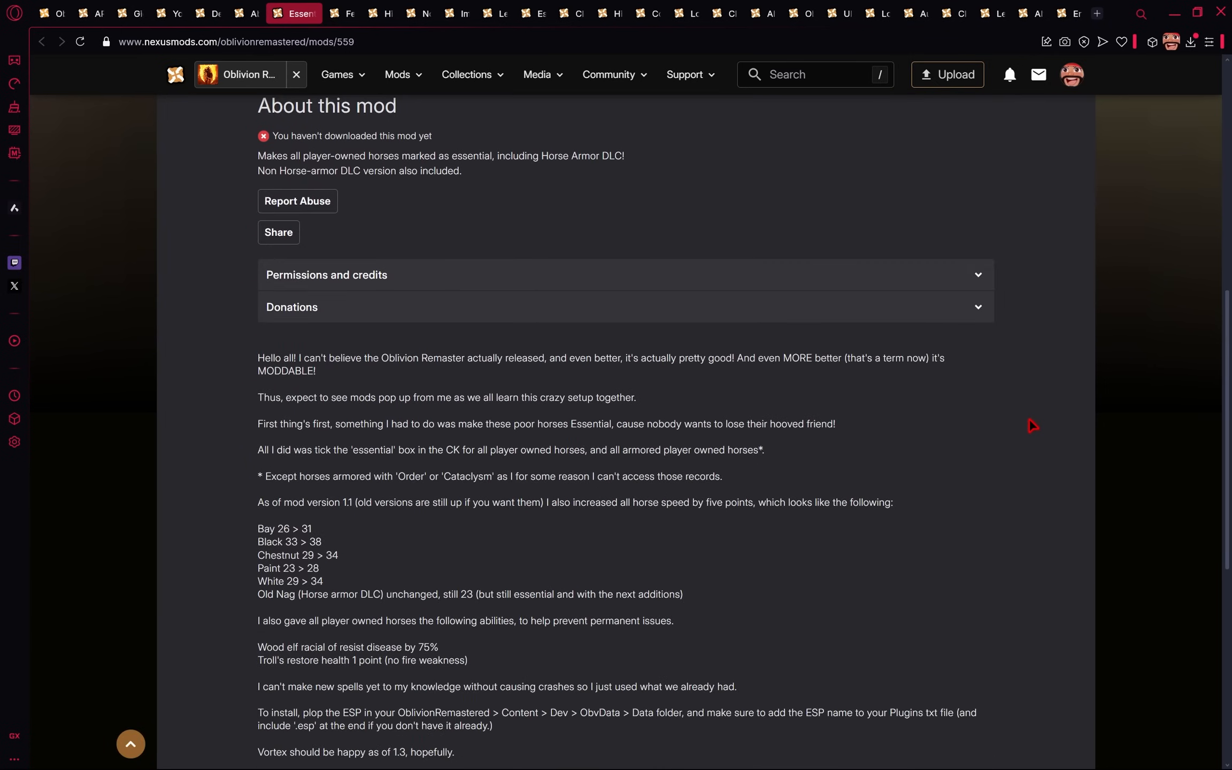
left_click(175, 13)
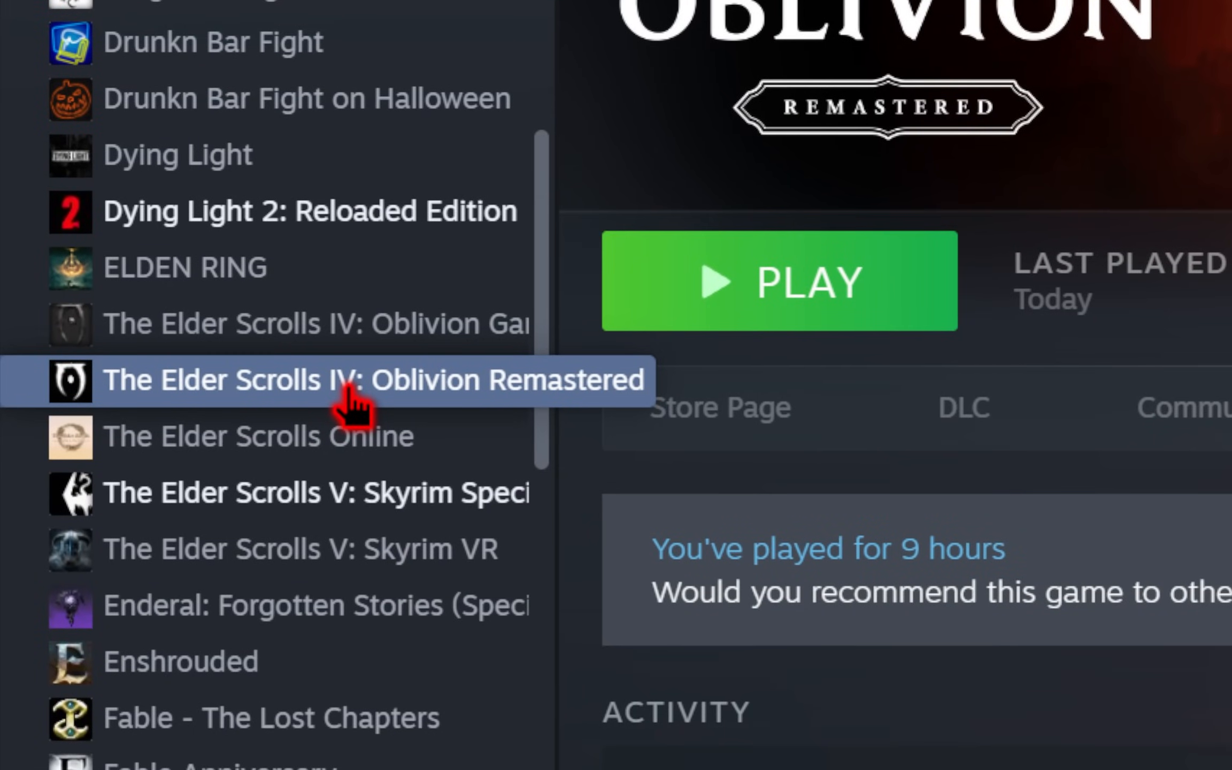
- Browse Oblivion Remastered's installed files from its Steam Properties to reach the install folder
right_click(377, 381)
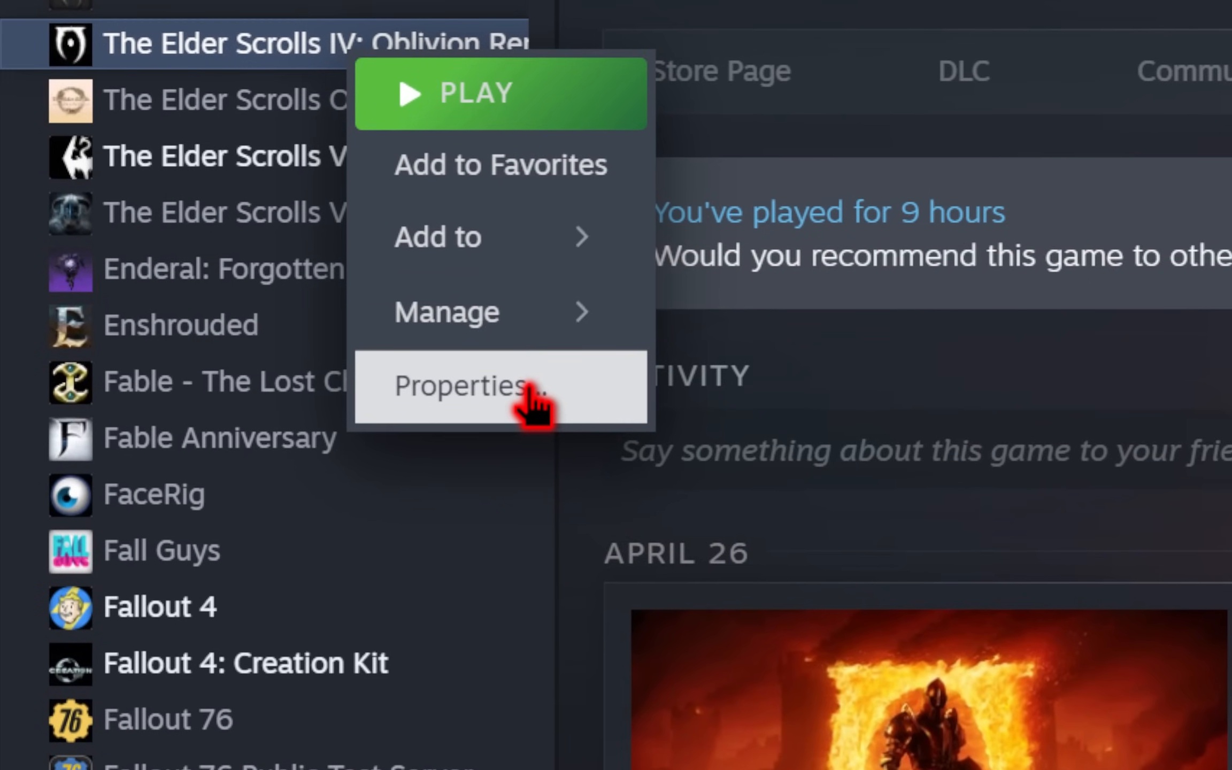
left_click(458, 387)
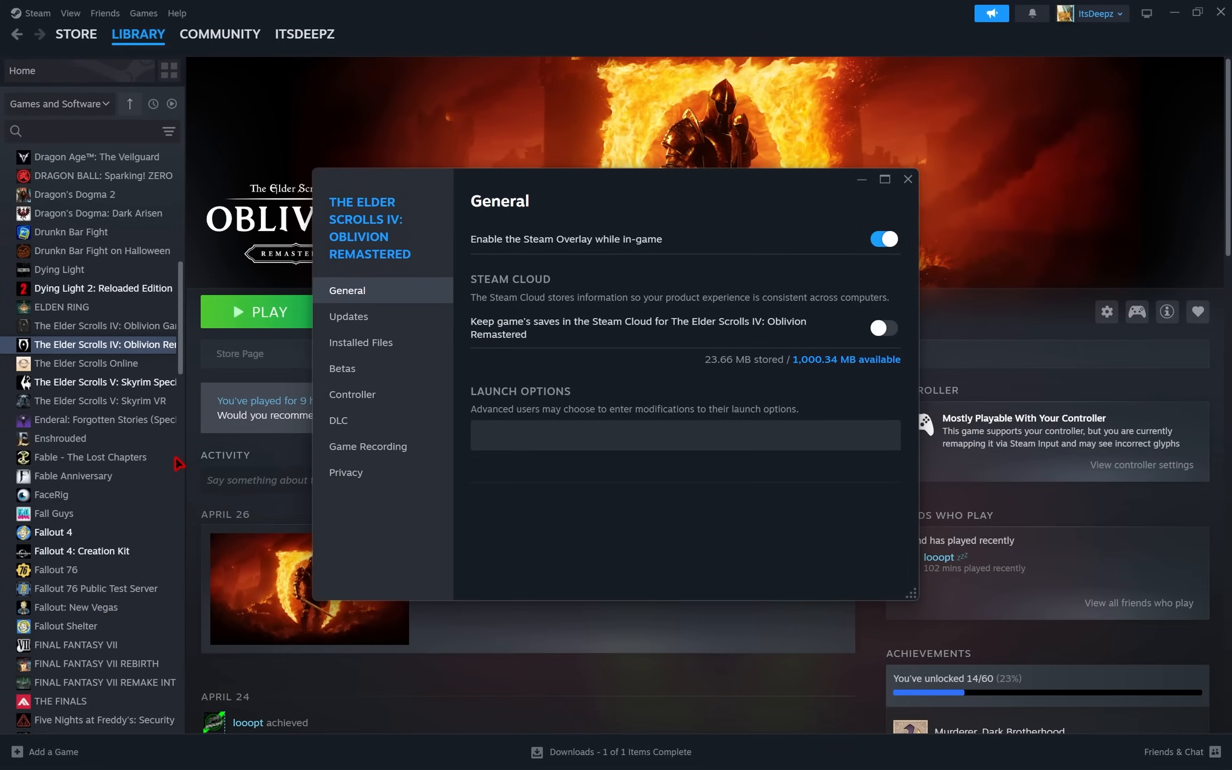
left_click(361, 343)
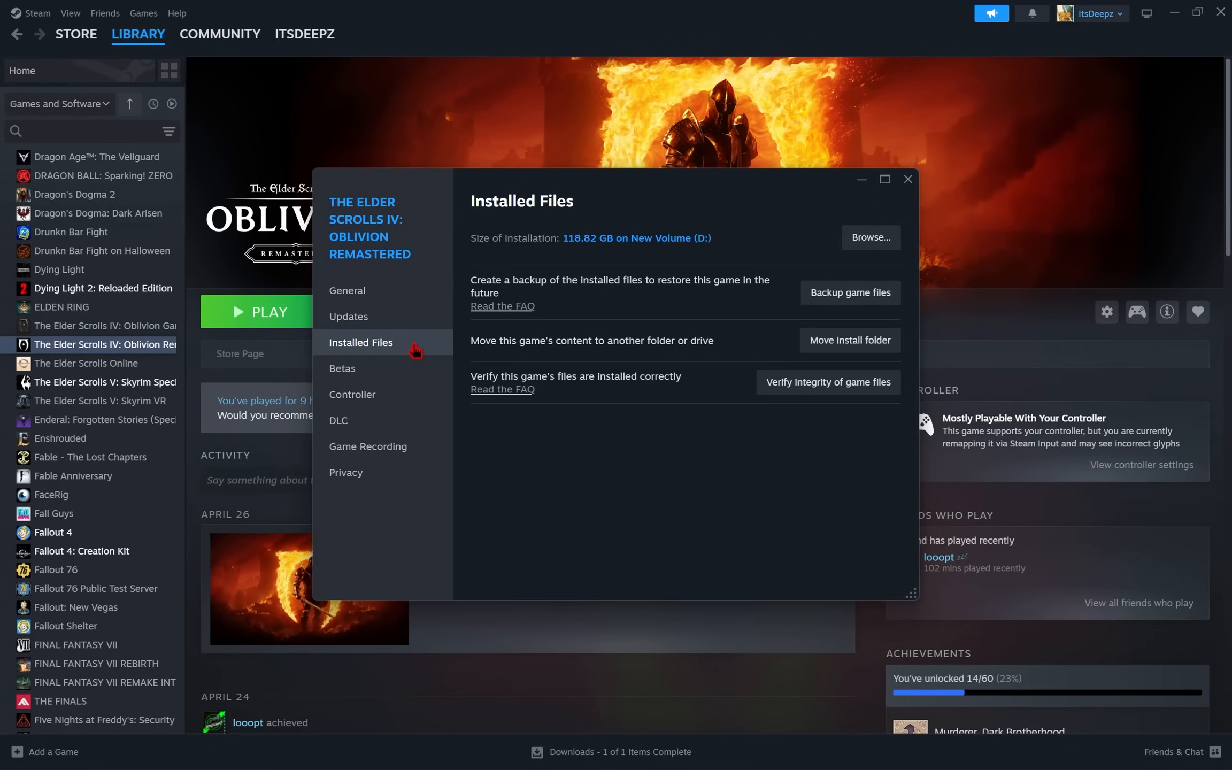
mouse_move(871, 237)
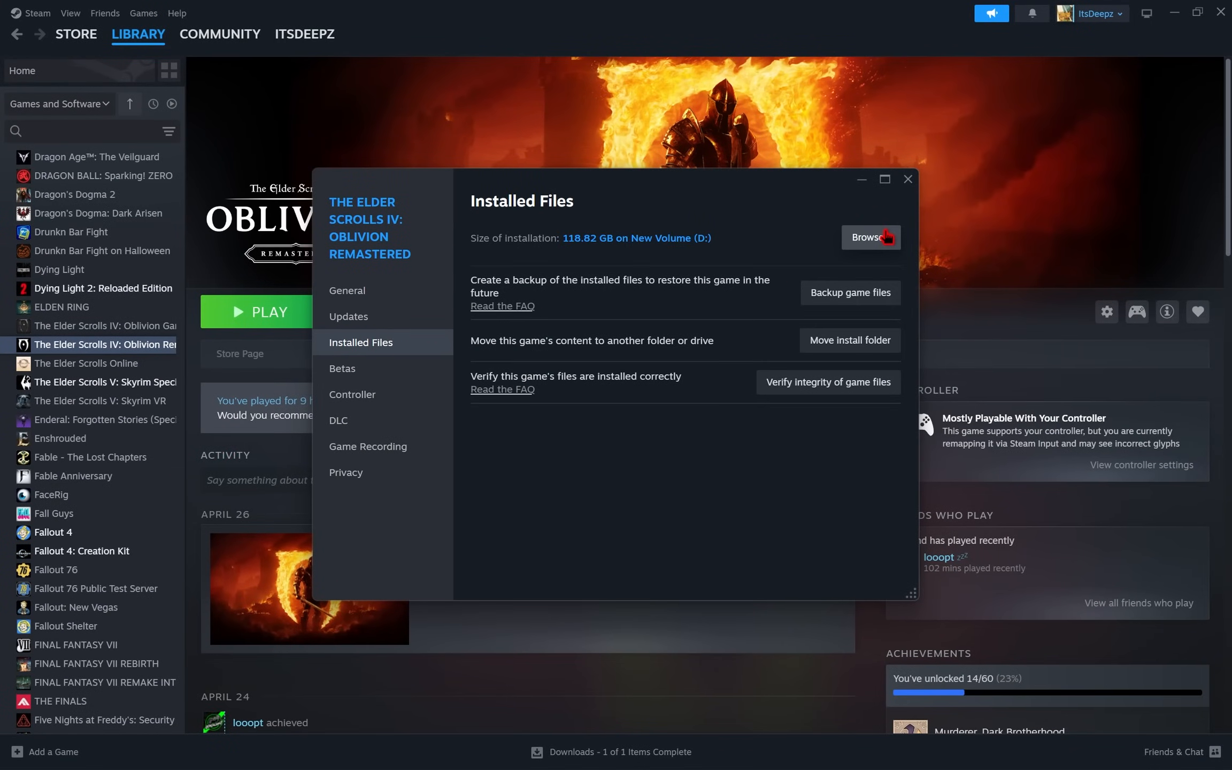
left_click(871, 238)
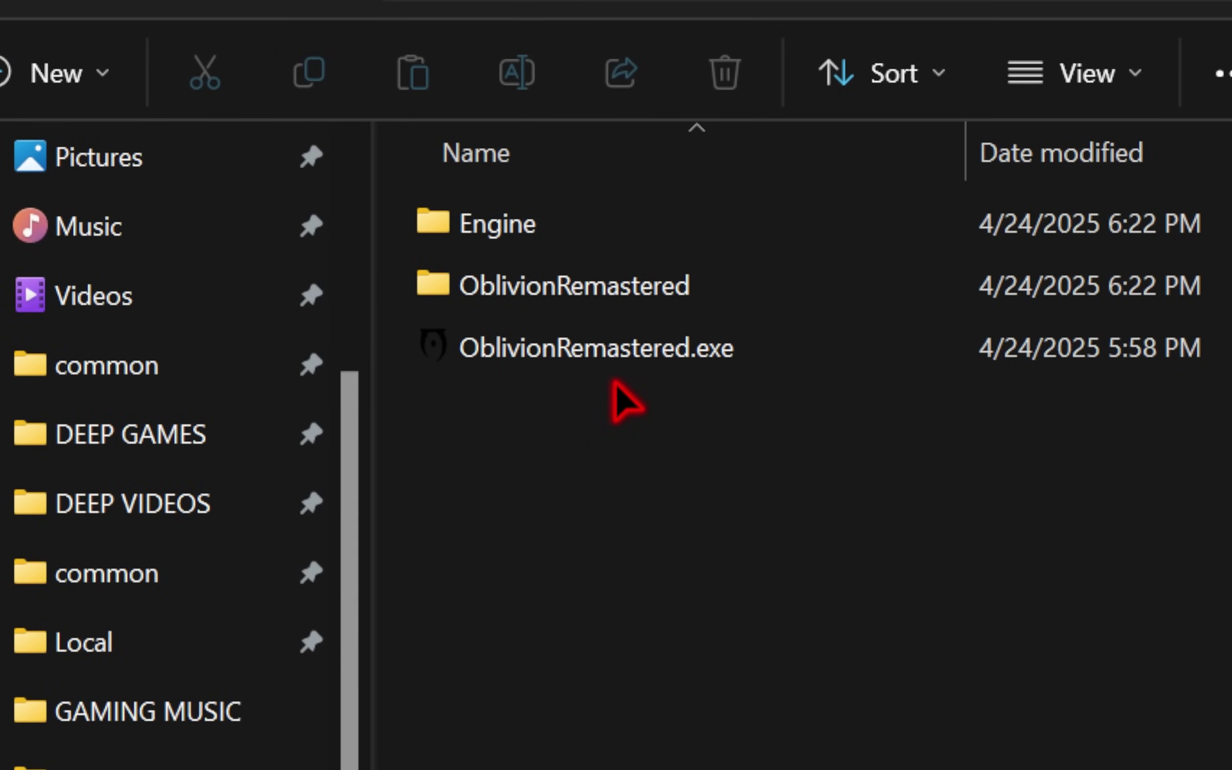
- Uncheck 'Hide extensions for known file types' in Folder Options and apply the change
left_click(595, 347)
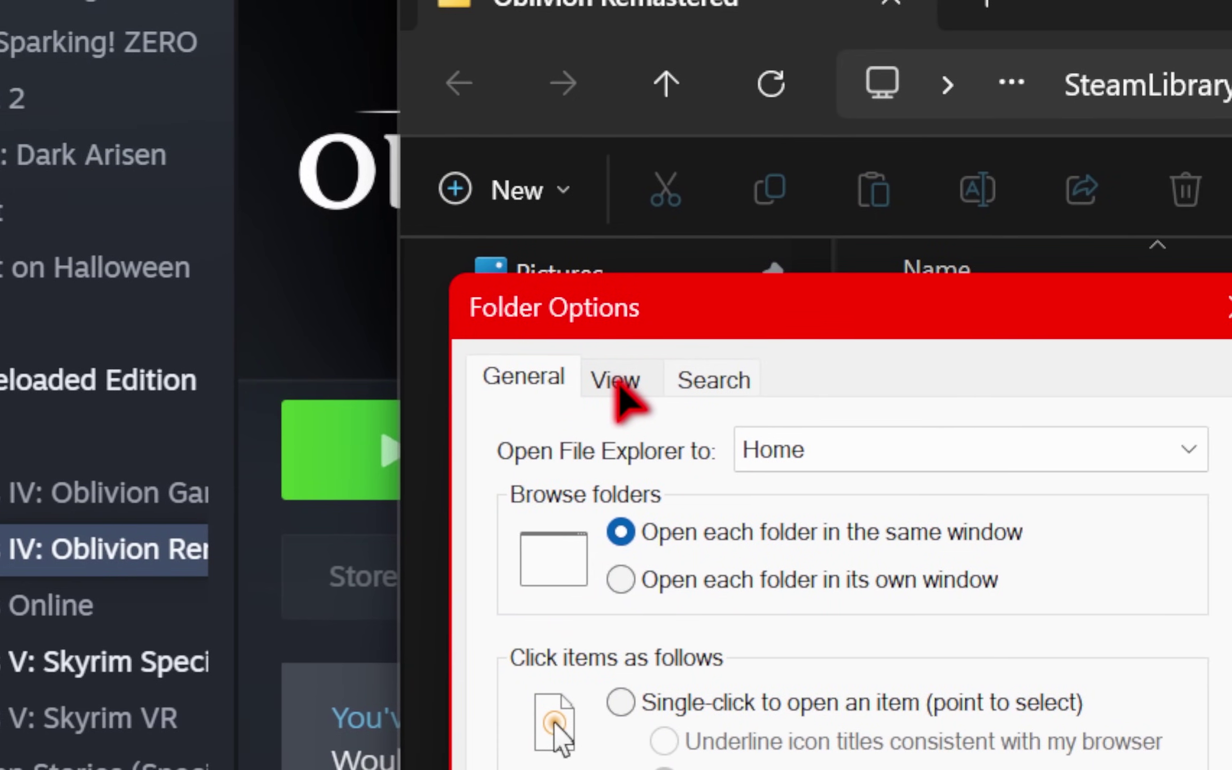
left_click(616, 379)
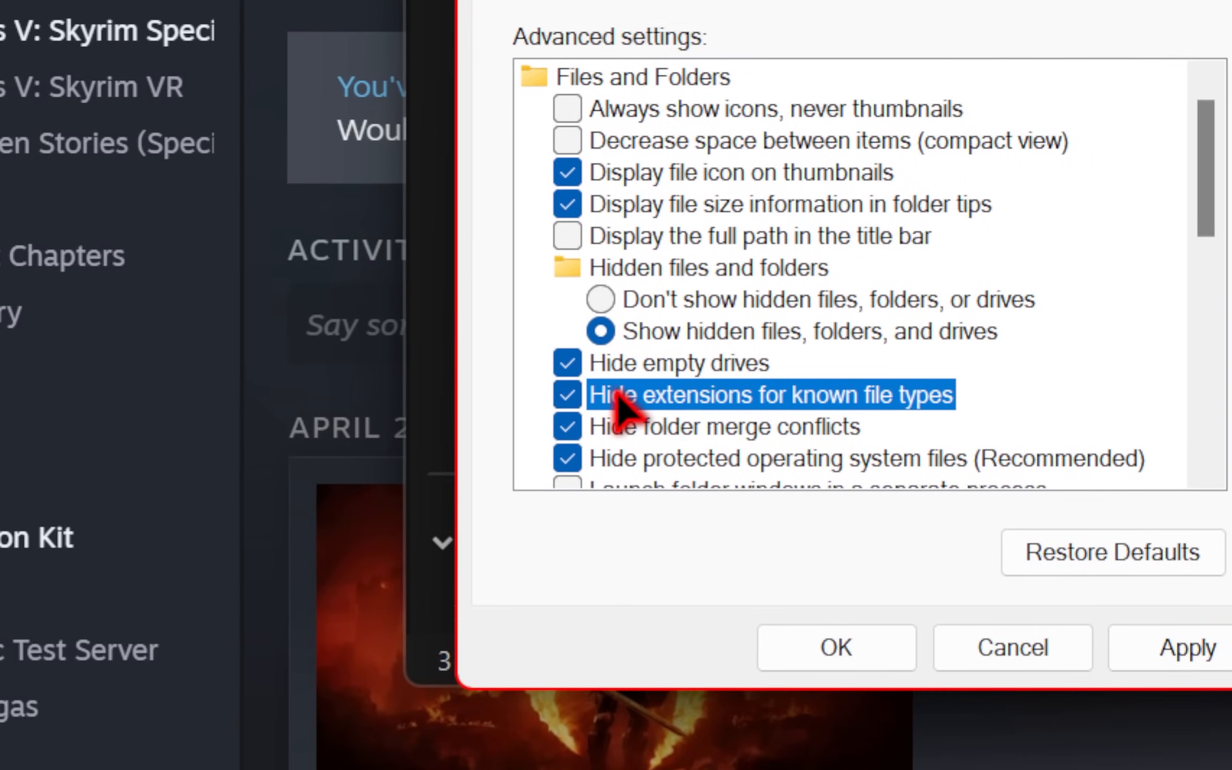
left_click(567, 394)
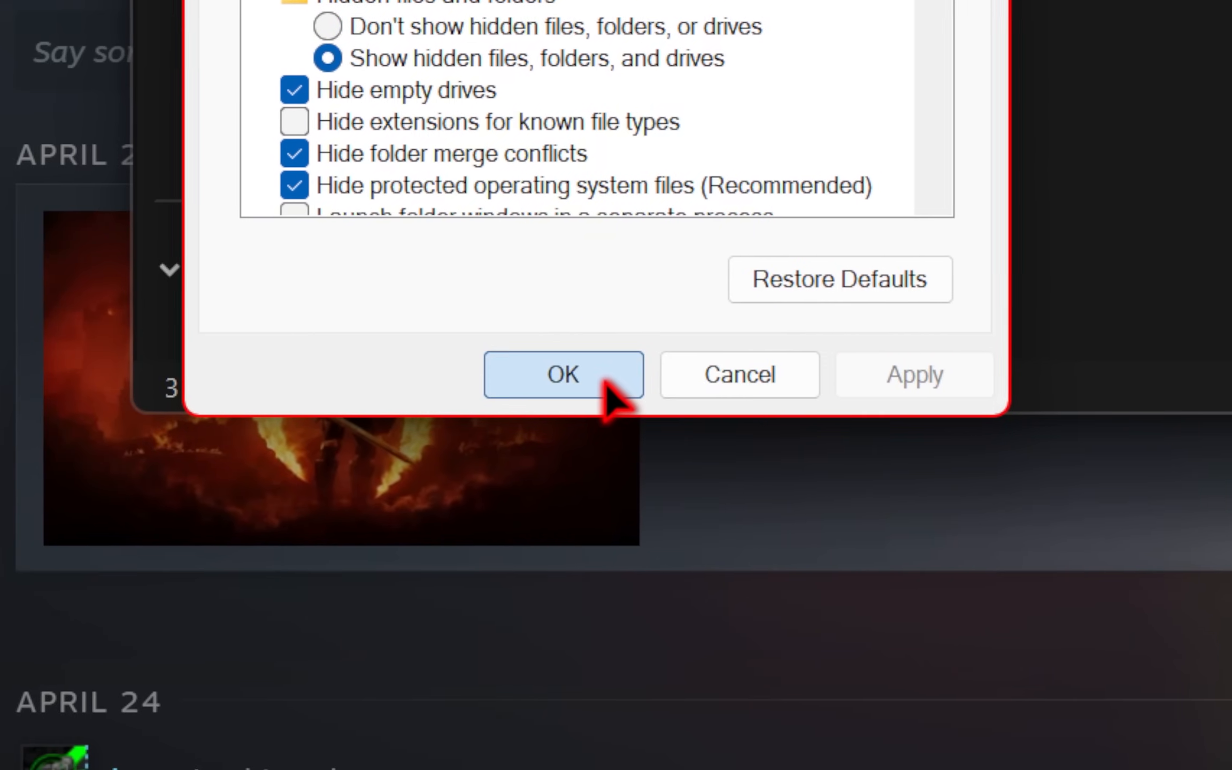
left_click(561, 373)
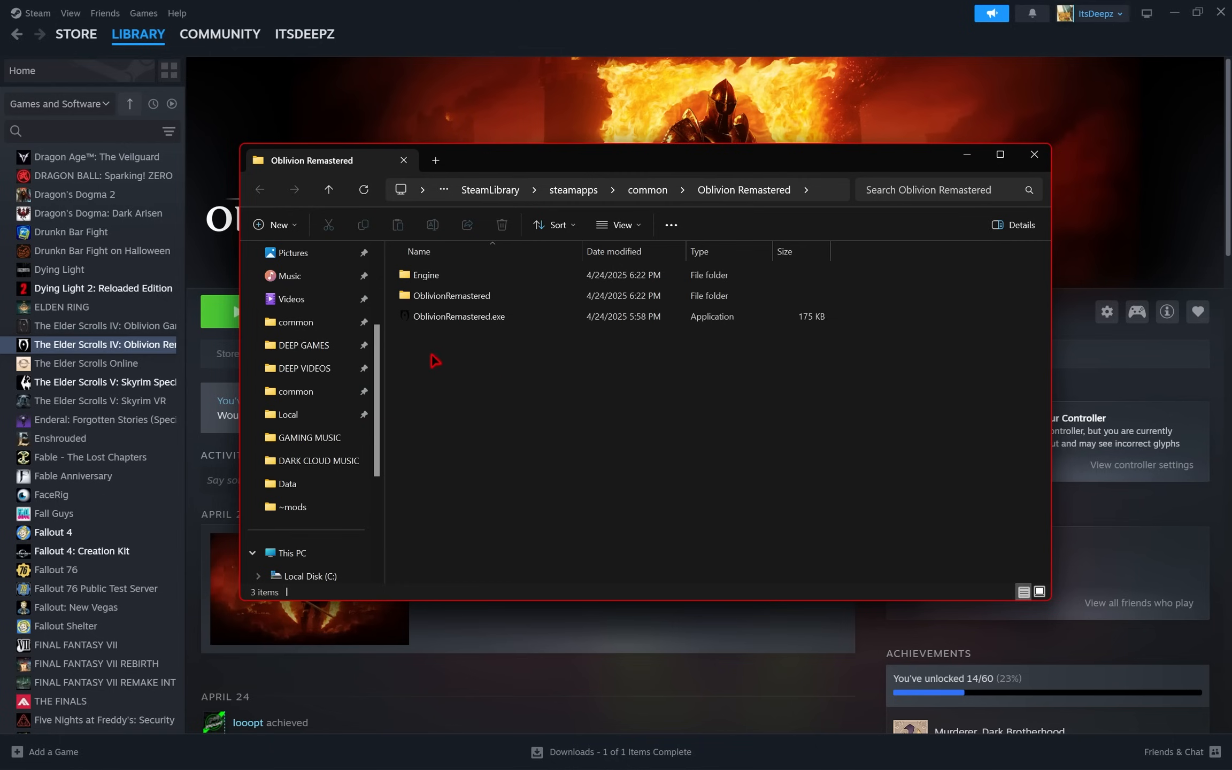
mouse_move(485, 370)
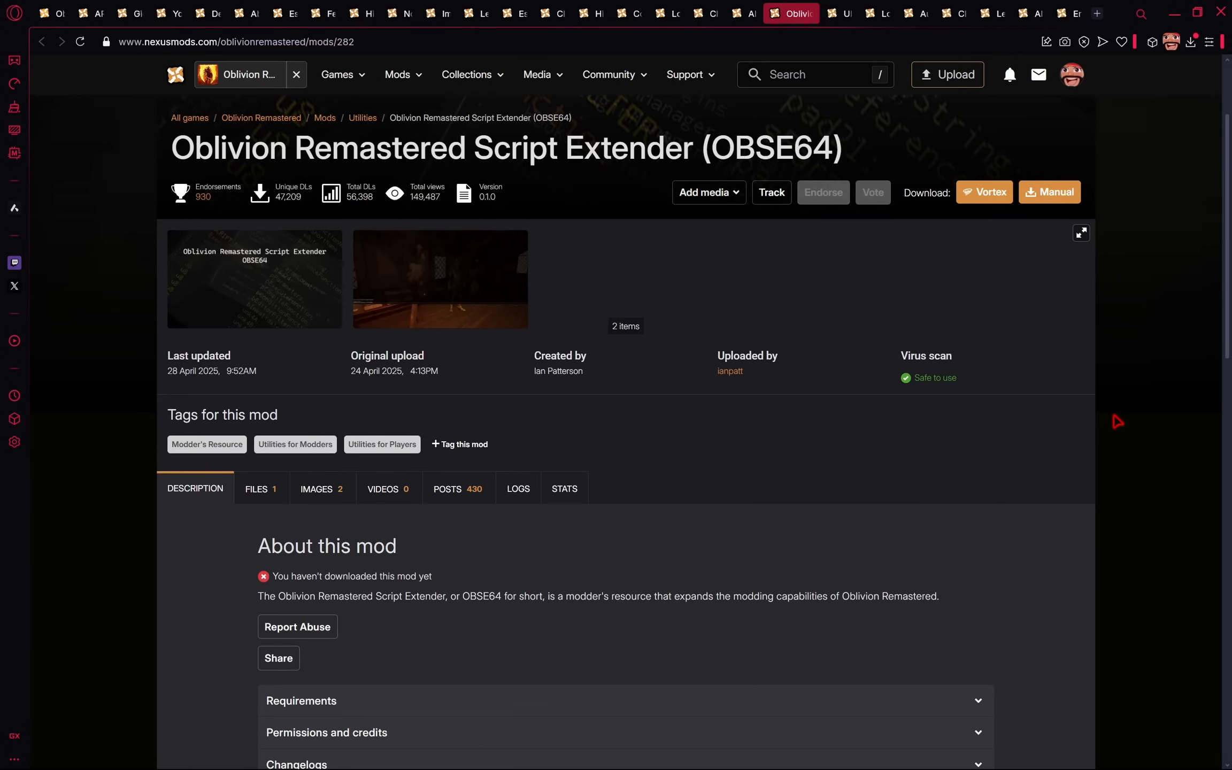
- Manually download OBSE64-282-0-1-0-1745869925.7z from the OBSE64 mod's Files tab
scroll("down", 3)
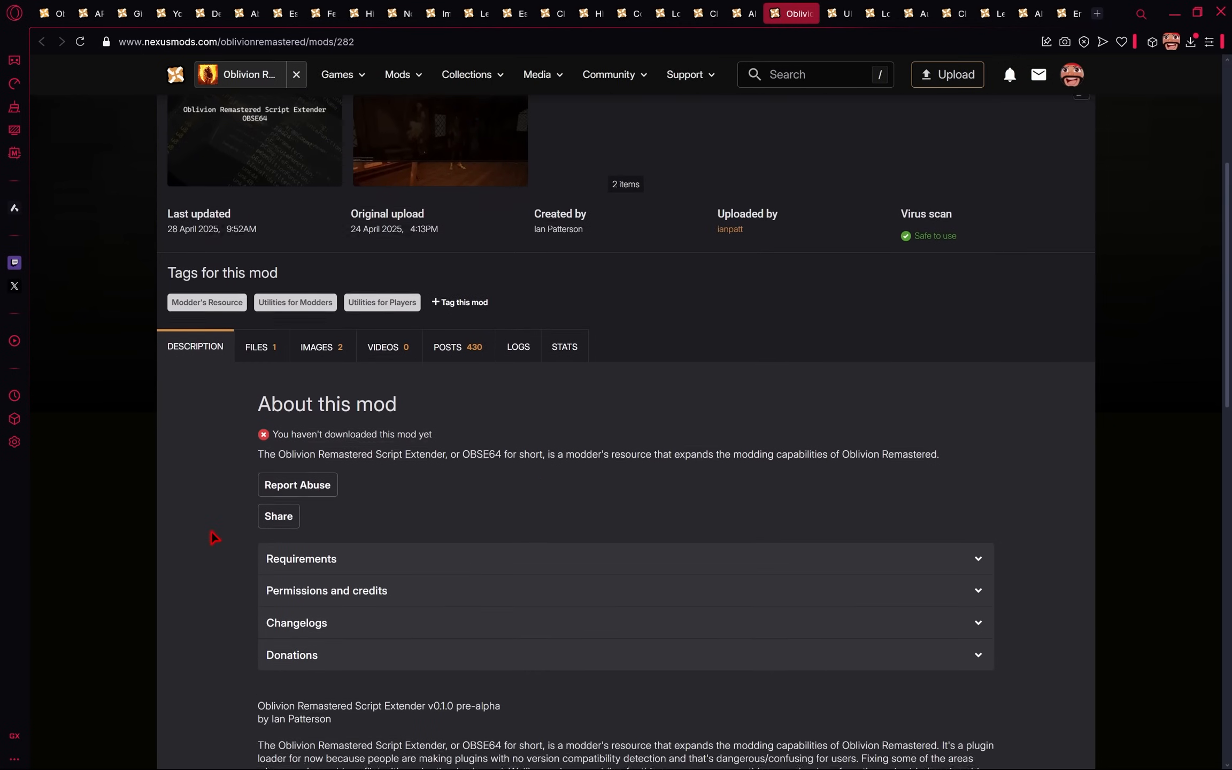
scroll("up", 3)
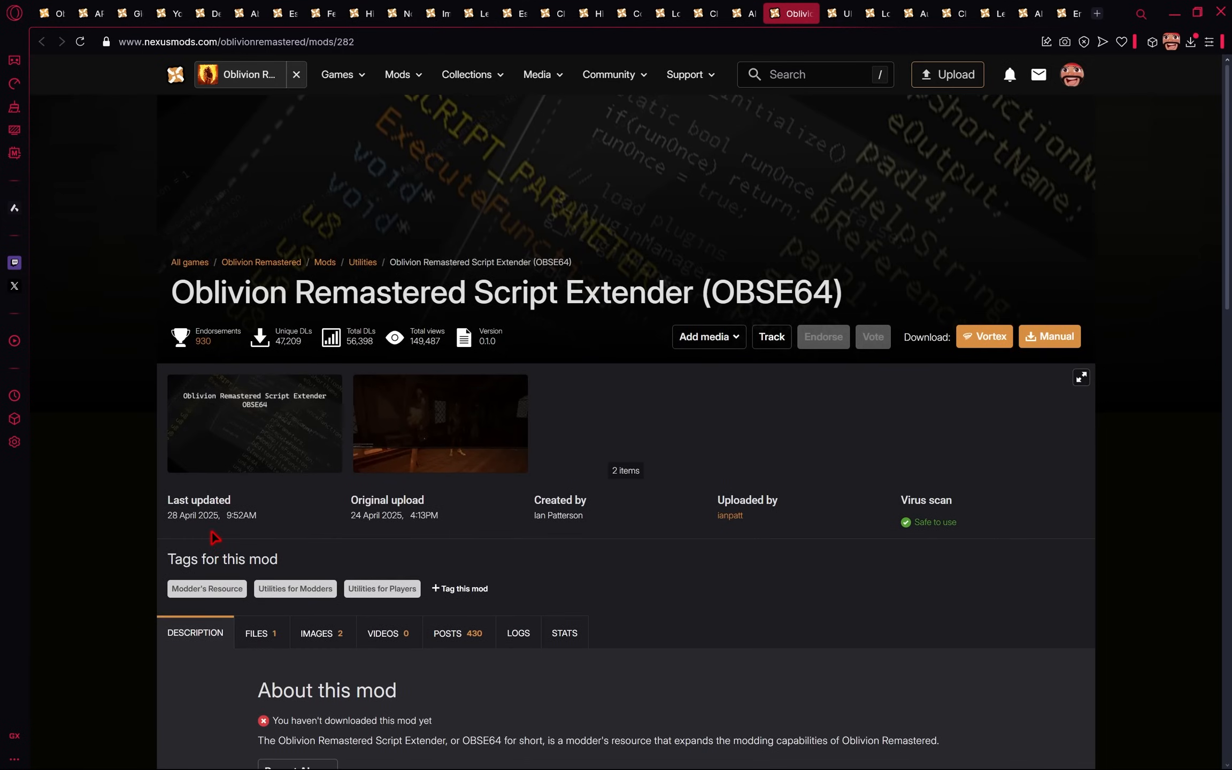
left_click(255, 632)
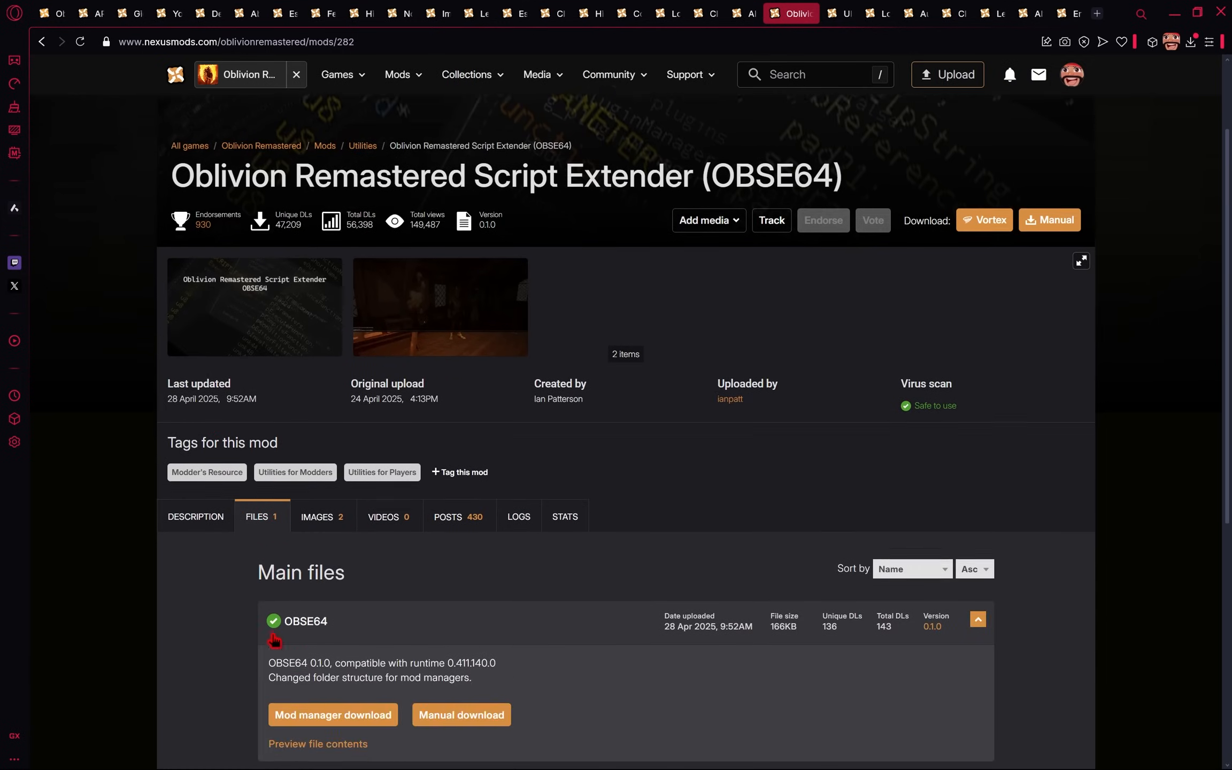
left_click(462, 715)
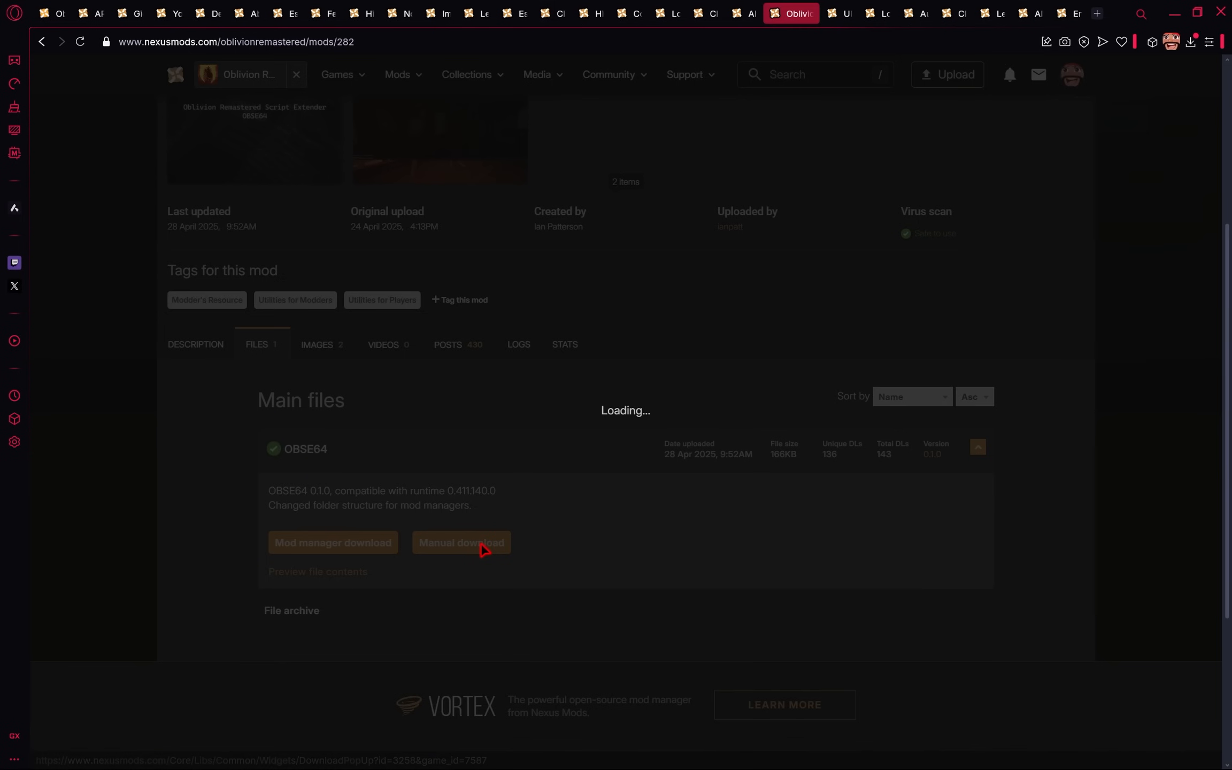
left_click(462, 543)
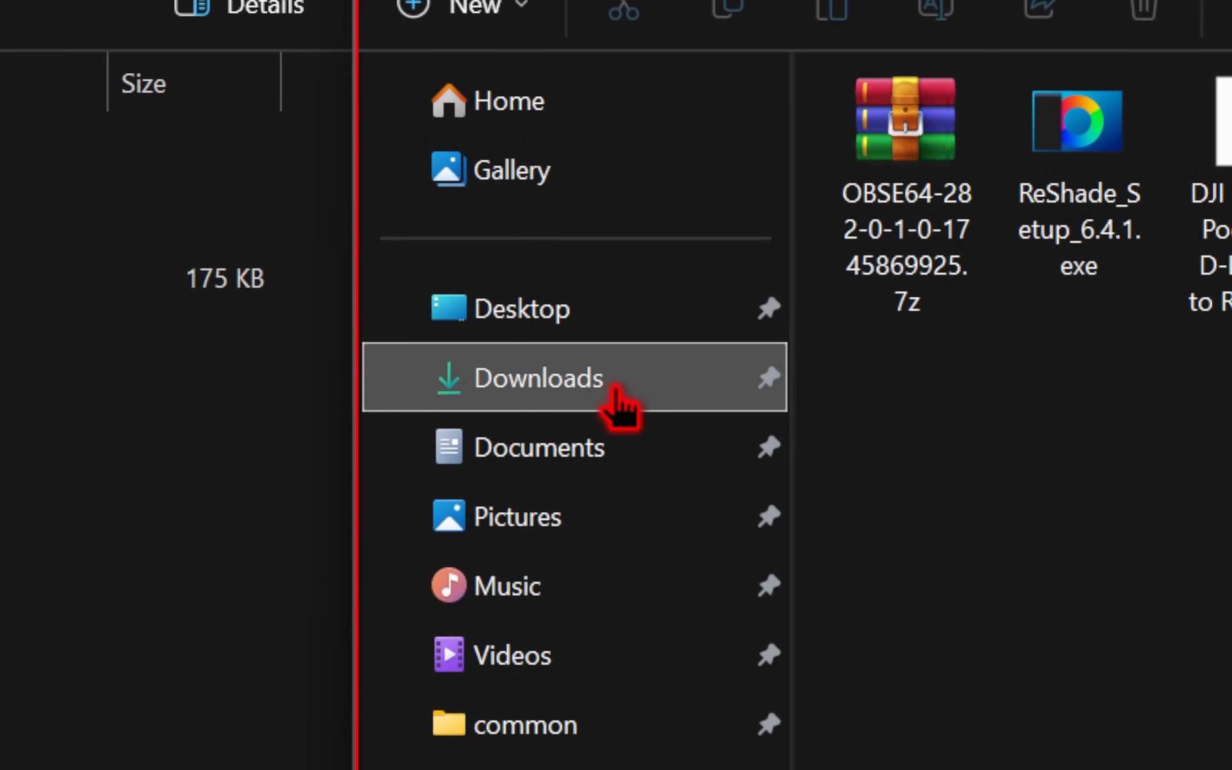
- Open Downloads to show the OBSE64 archive beside the Oblivion Remastered folder
left_click(539, 378)
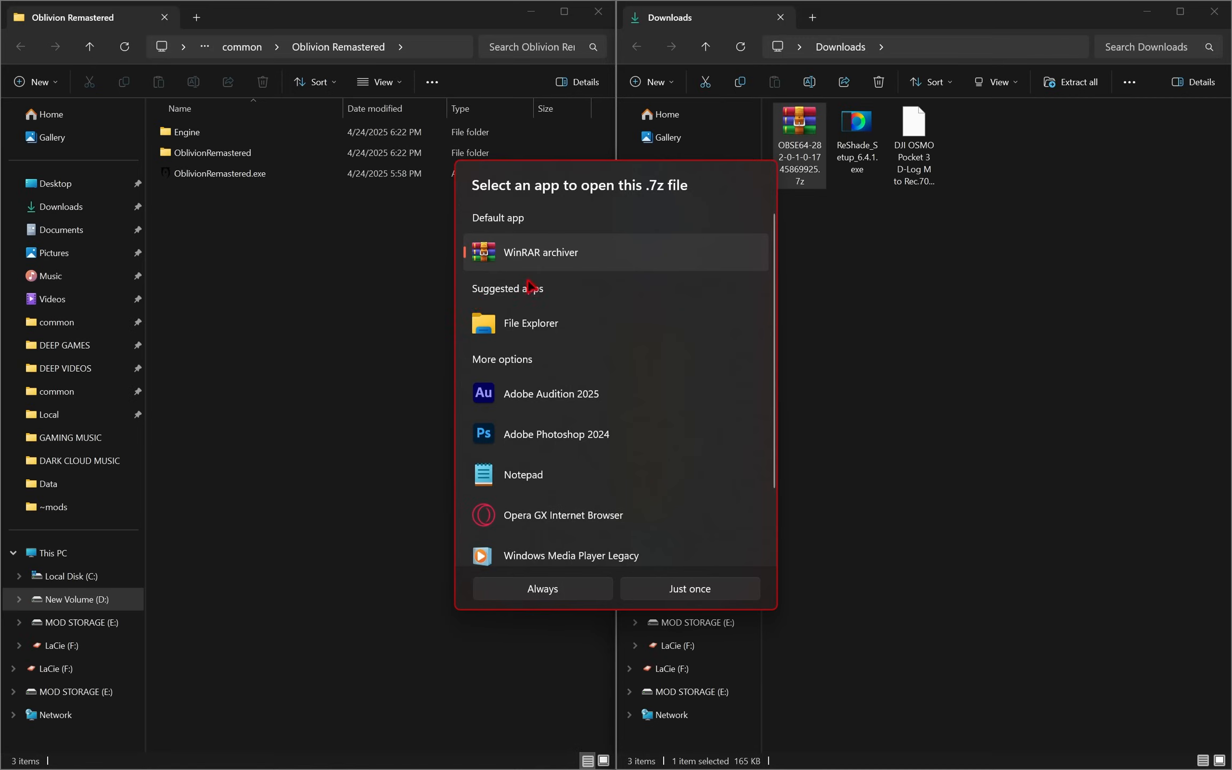
scroll("down", 3)
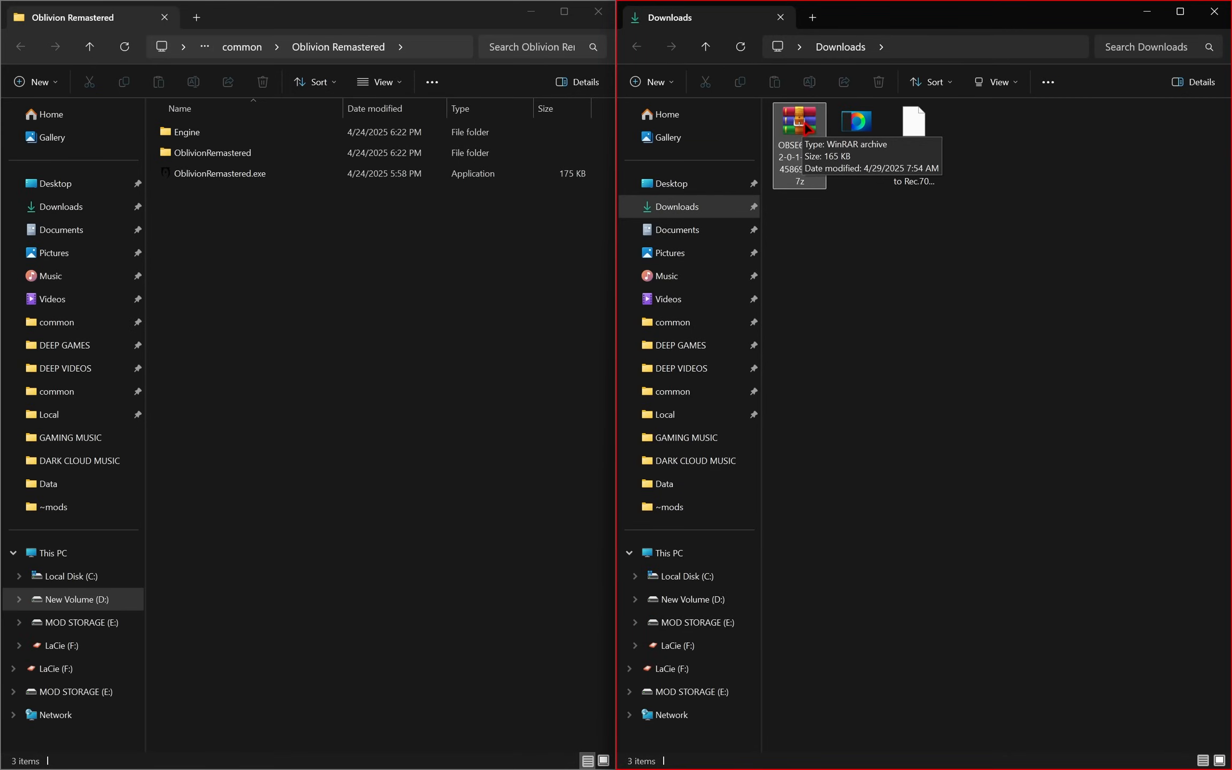
- Copy obse64_loader.exe and obse64_0_411_140.dll from the OBSE64 archive into Binaries\Win64, then close the archive
double_click(798, 121)
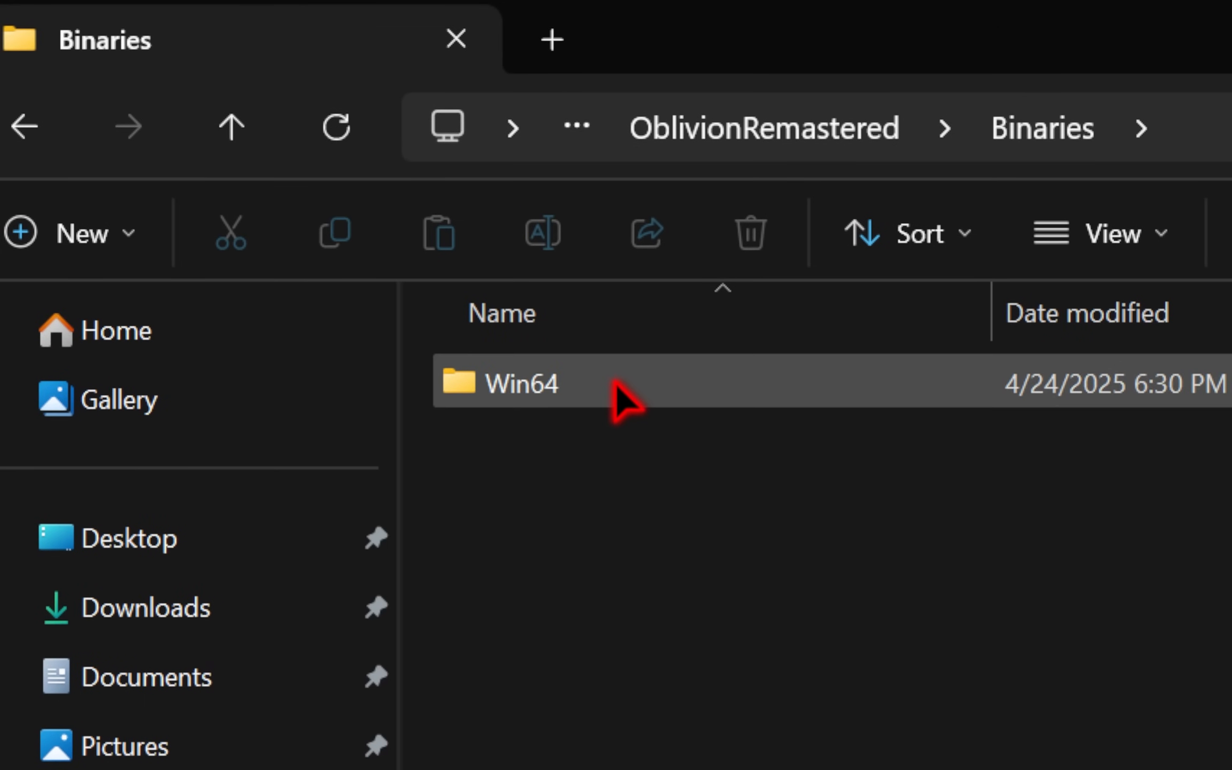
double_click(519, 383)
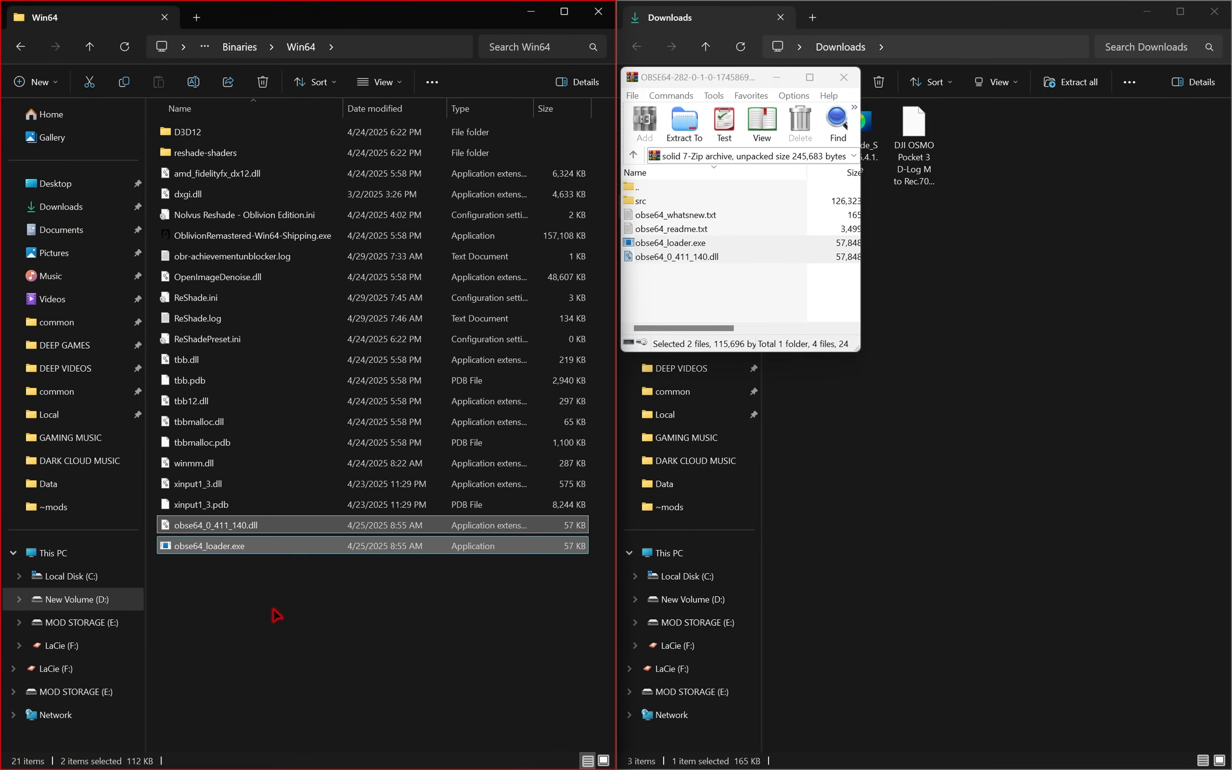
left_click(842, 77)
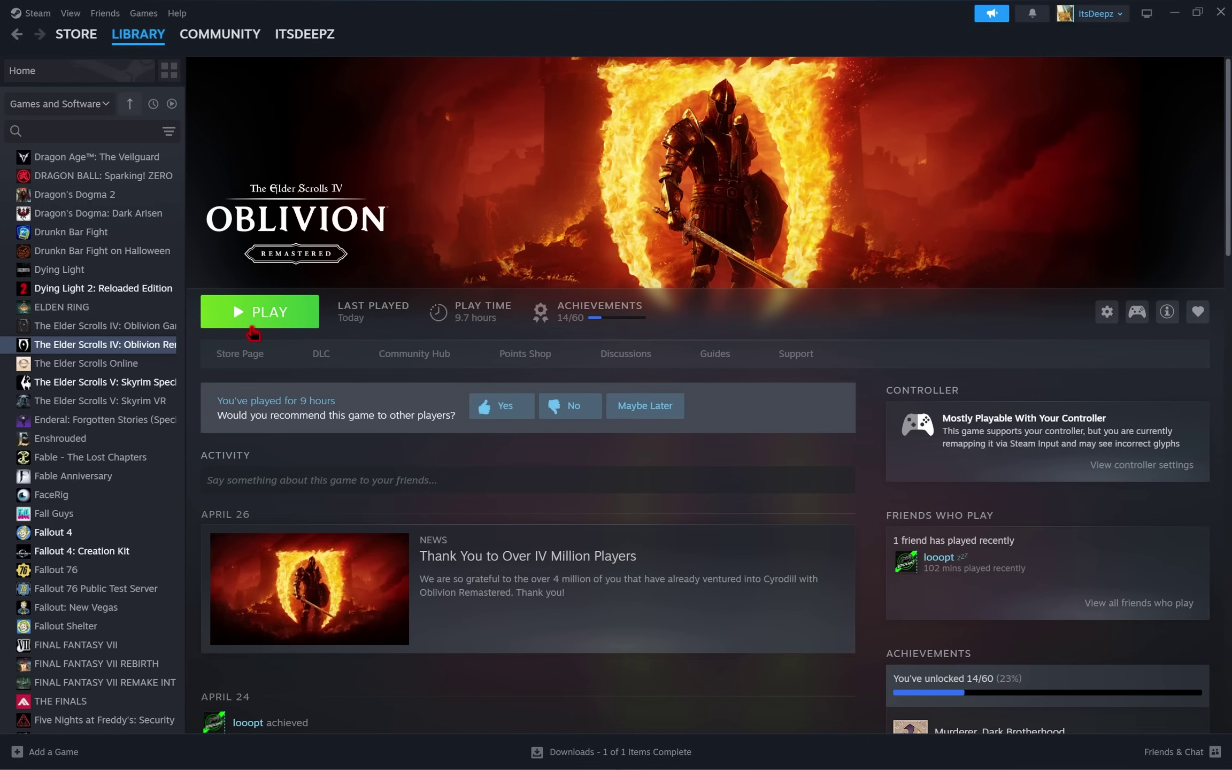
mouse_move(239, 348)
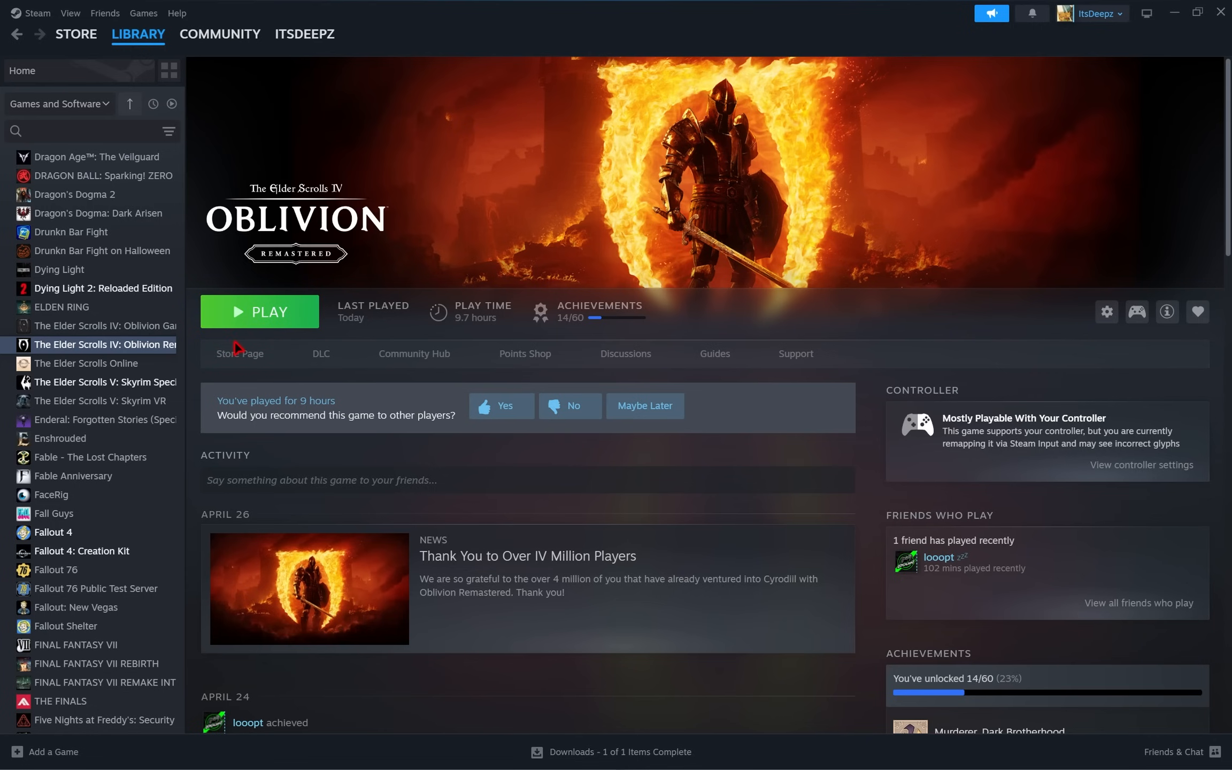
- Set Oblivion Remastered's launch options to the quoted Win64 obse64_loader.exe path followed by -- %command%
right_click(99, 344)
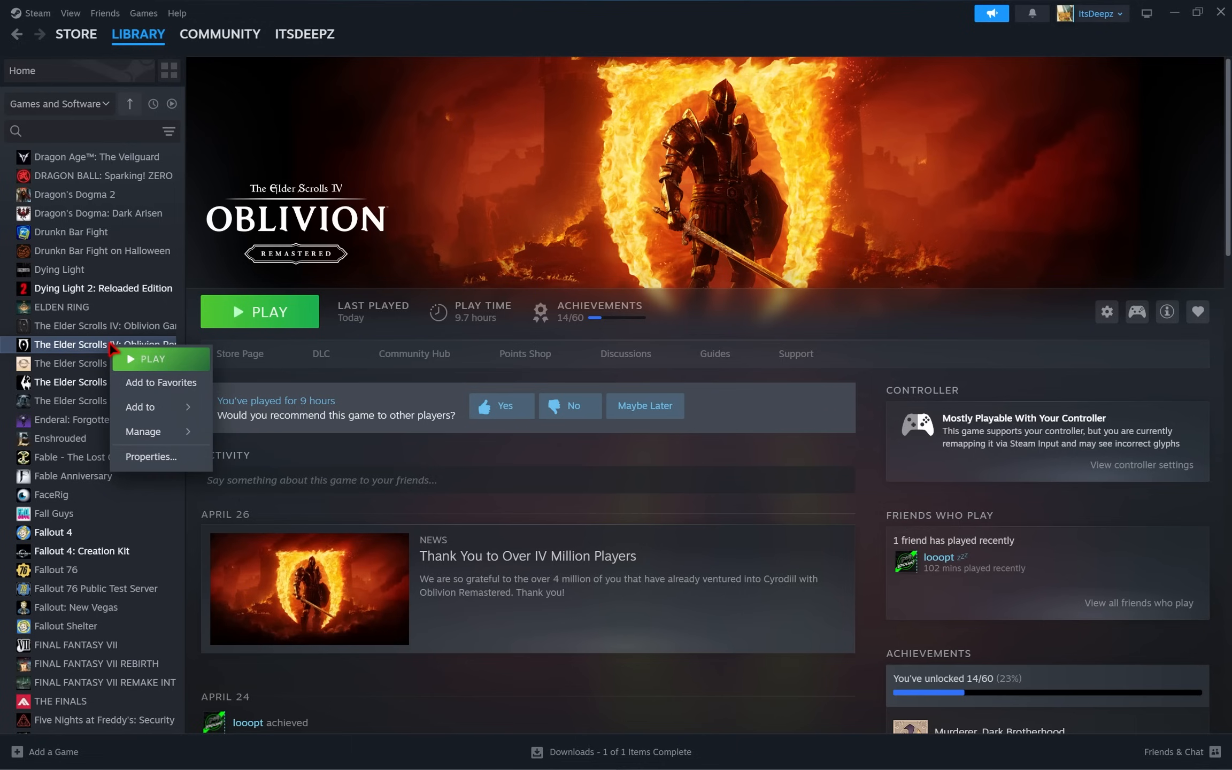
left_click(150, 457)
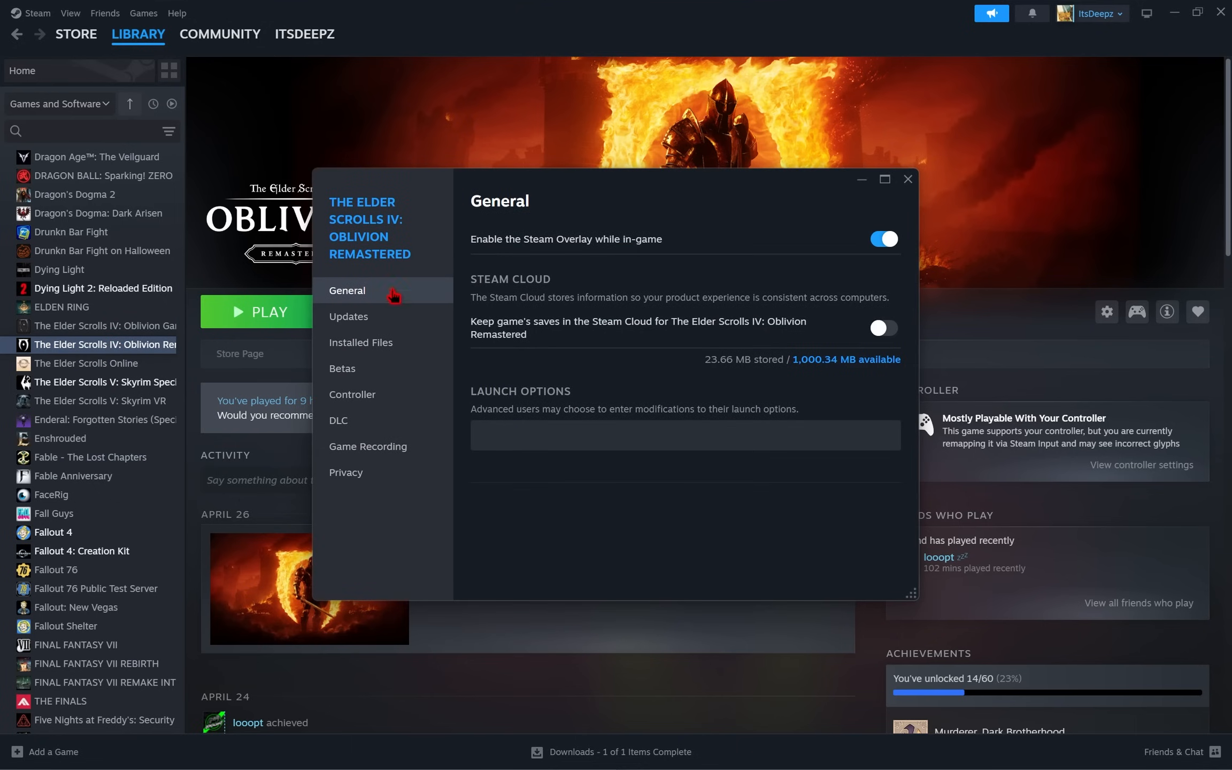
mouse_move(467, 398)
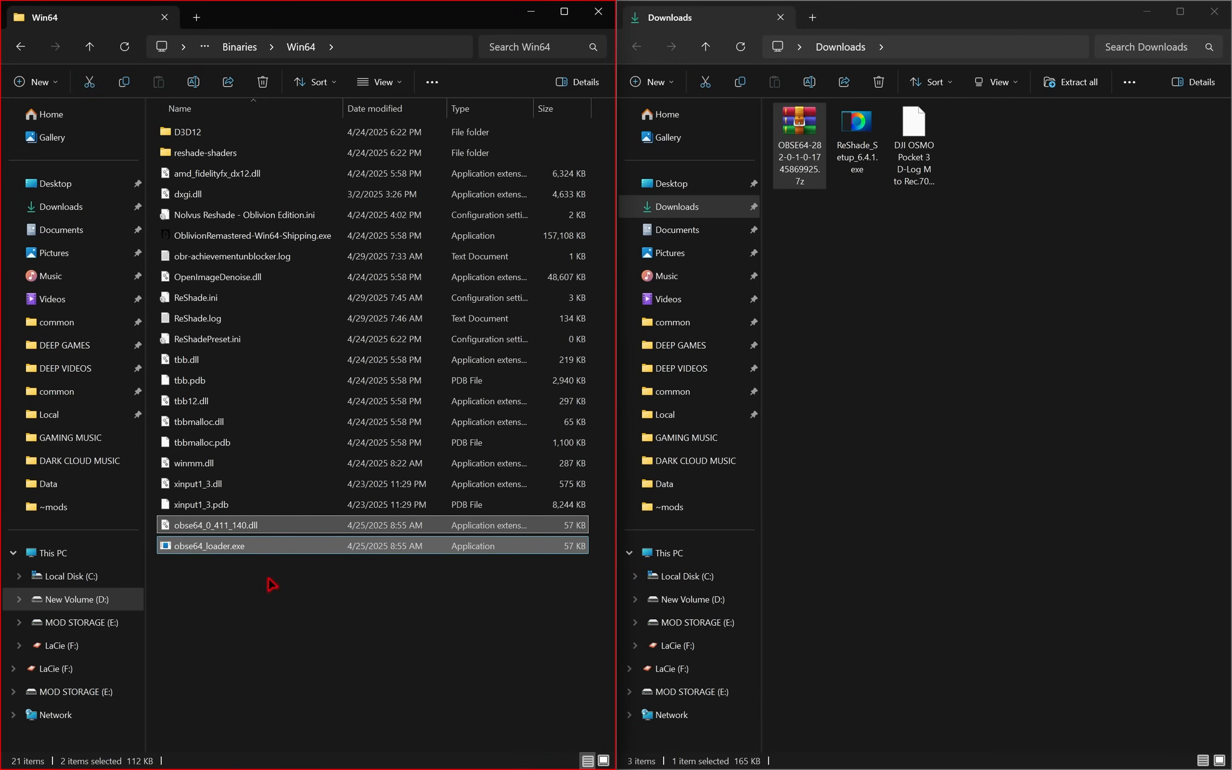
left_click(315, 46)
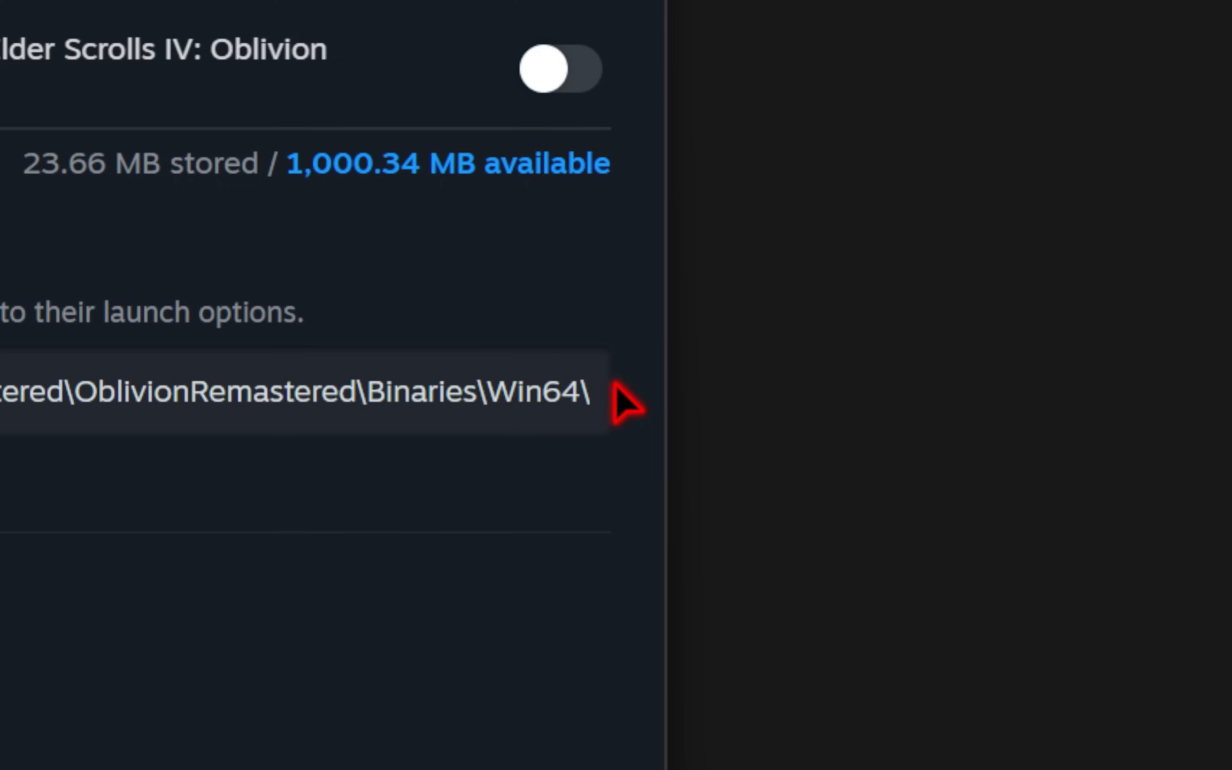
type("obse")
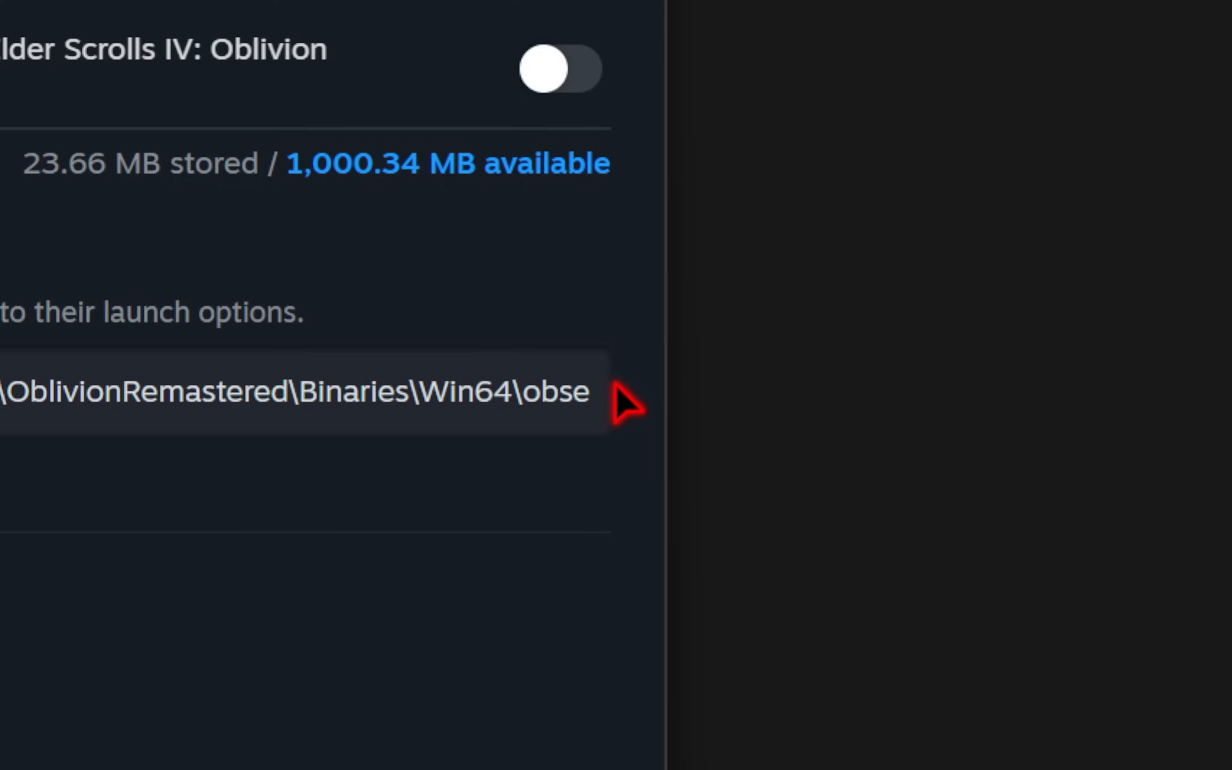
type("64_loader.exe")
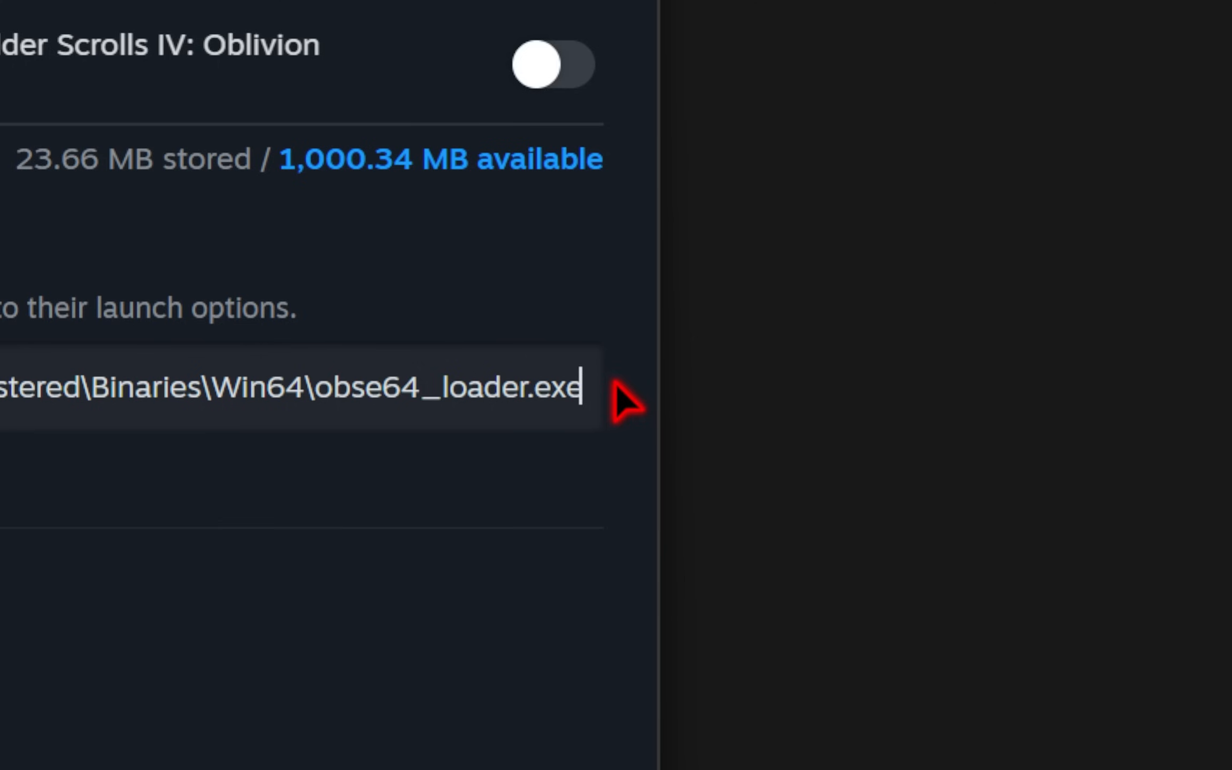
type("\" -- %")
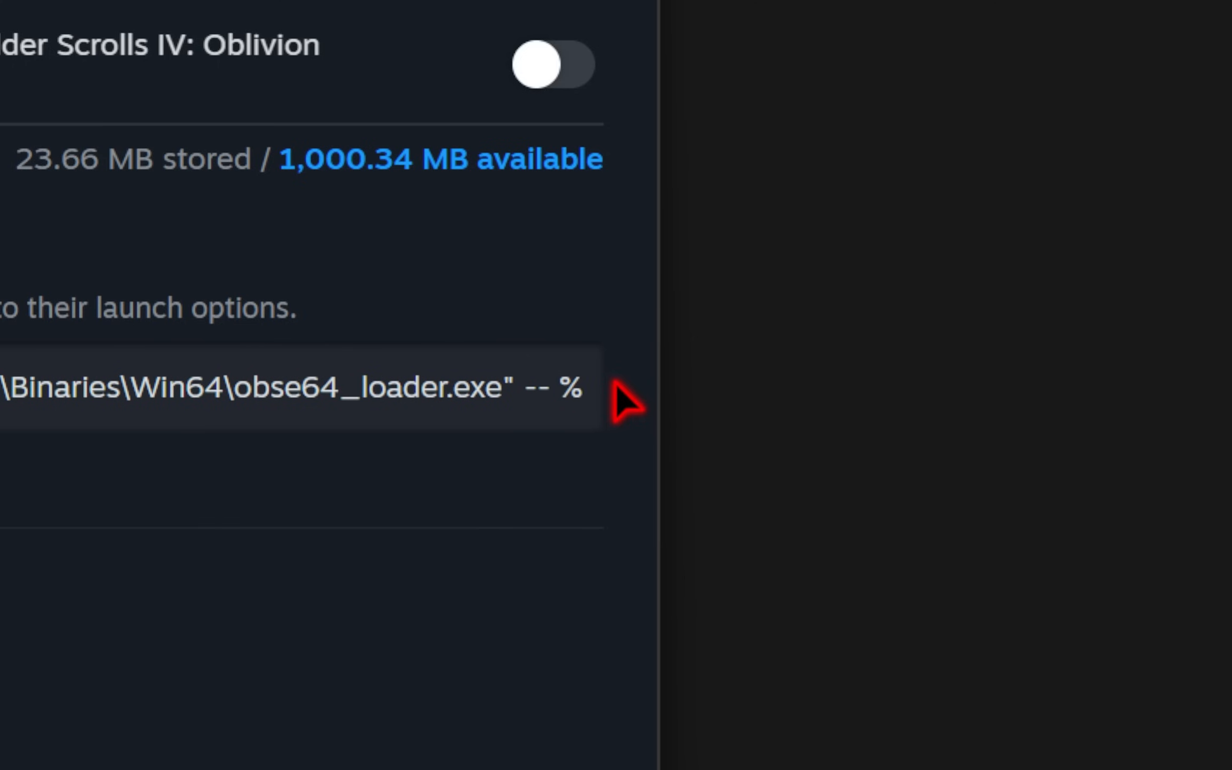
type("command%")
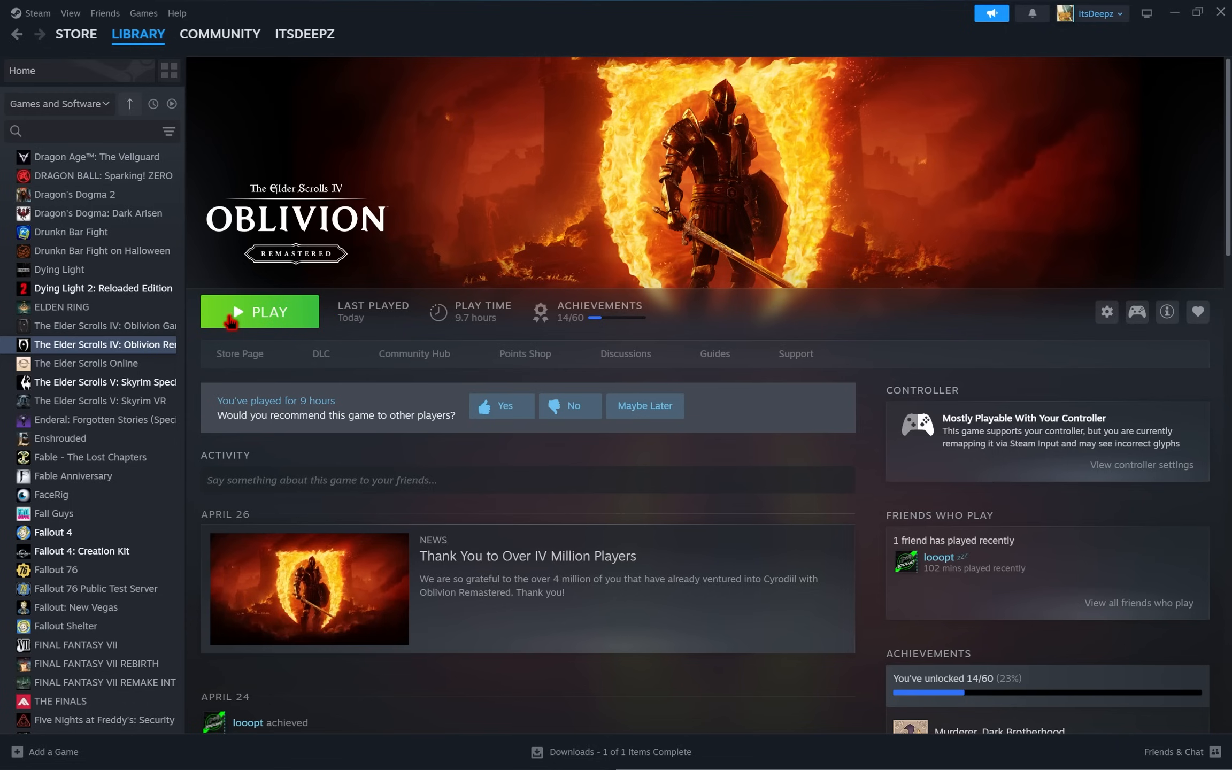
- Scroll the Baka Achievement Enabler page, then bring up the Young Textures Revamped page
left_click(268, 311)
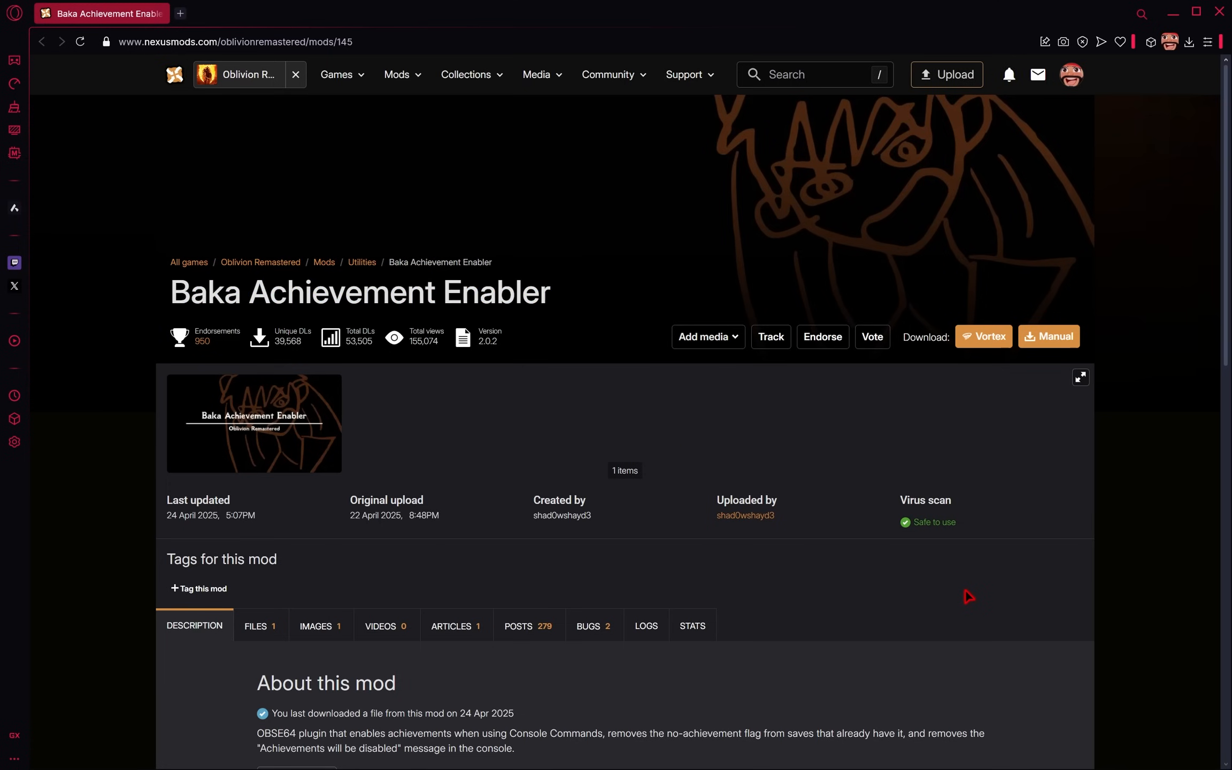
scroll("down", 3)
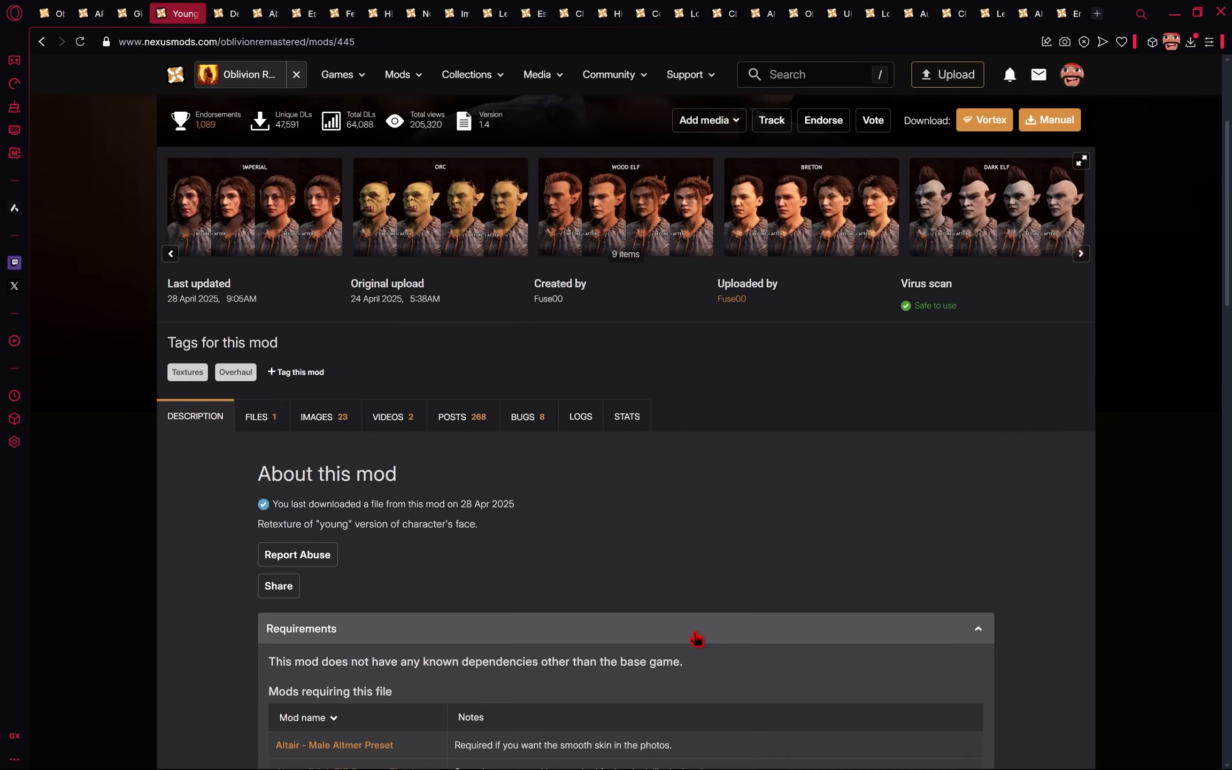
scroll("down", 3)
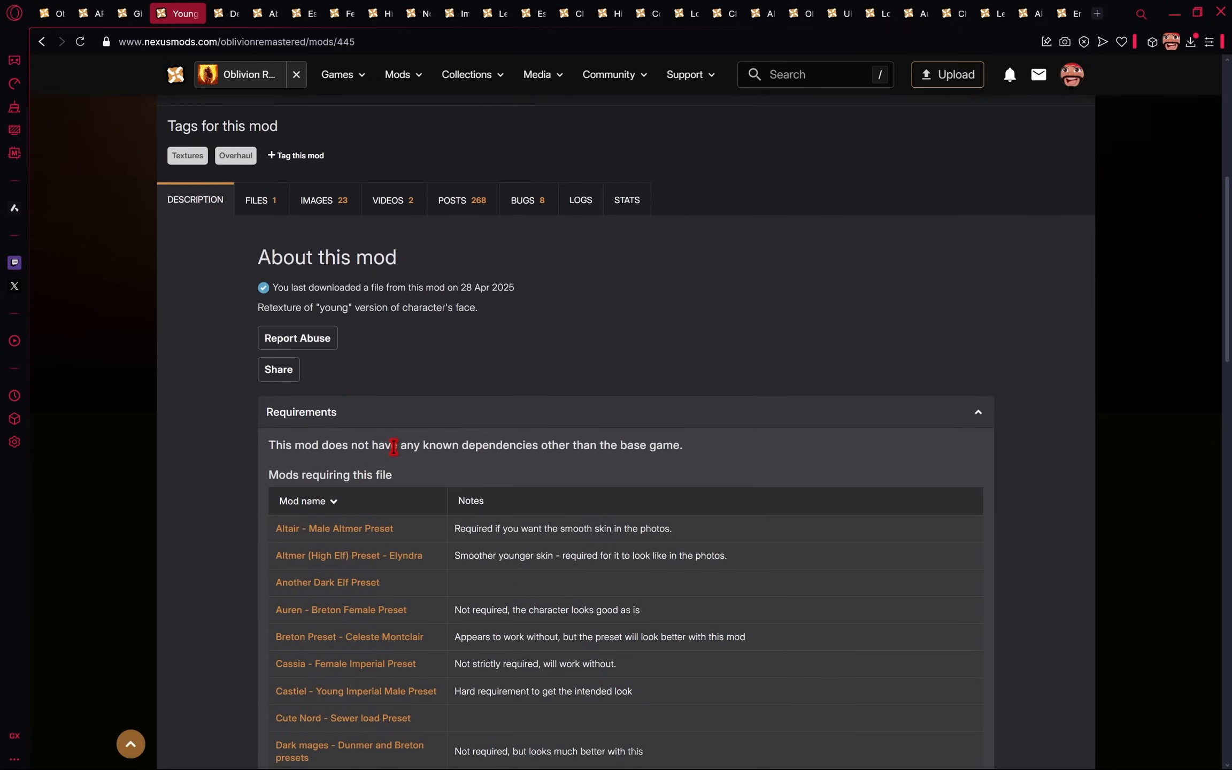
scroll("up", 3)
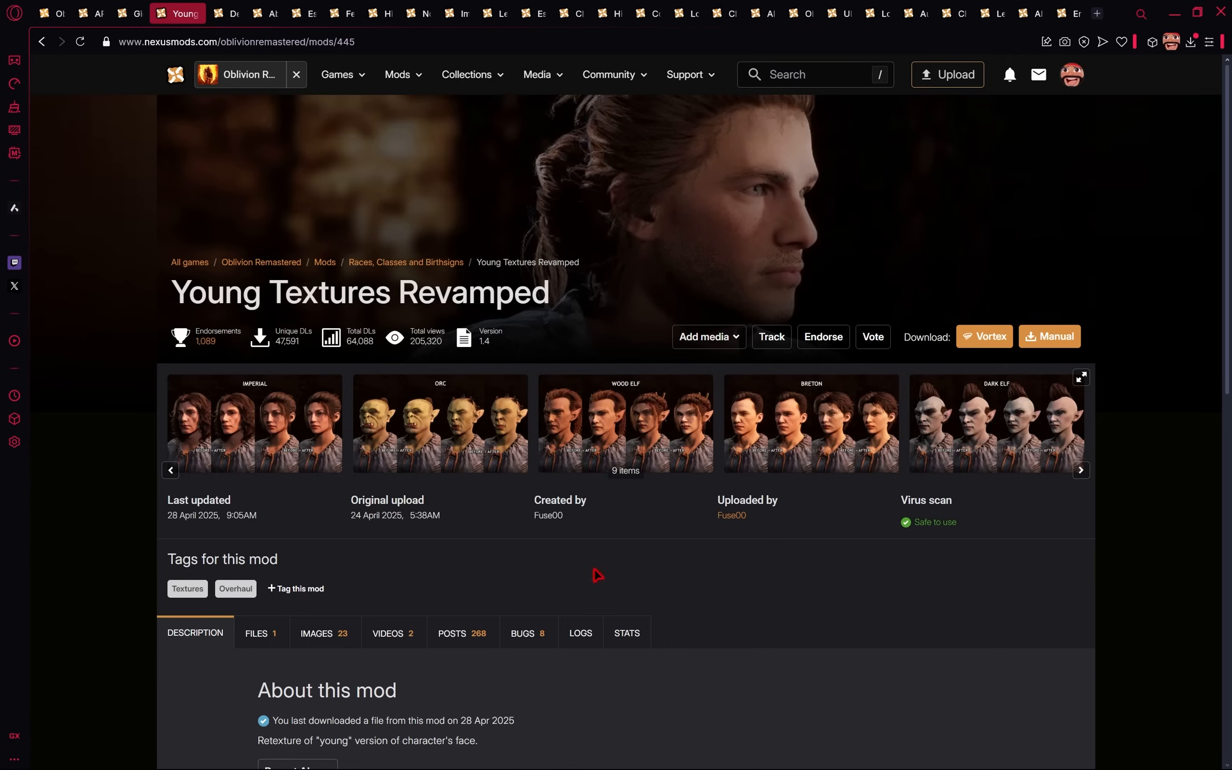
mouse_move(719, 597)
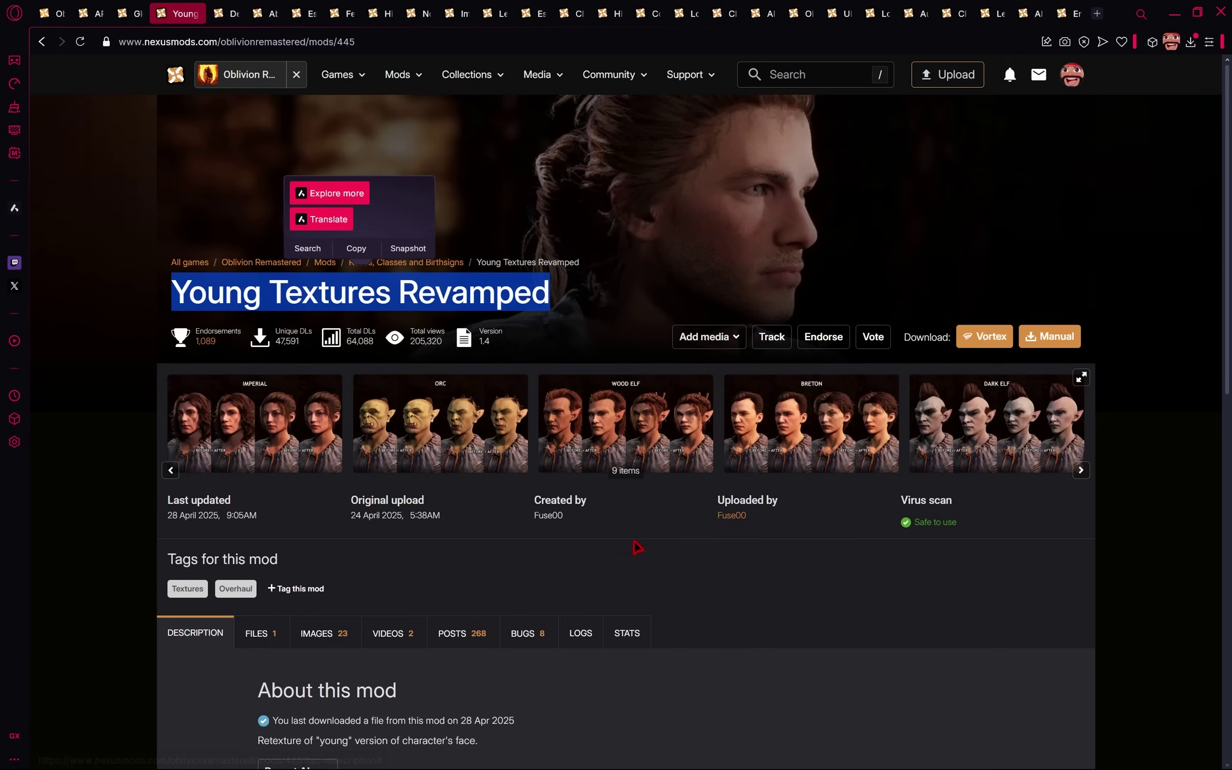
- Select all files in the archive's YoungVersionsRetex folder and open the game's Paks\~mods folder
left_click(255, 632)
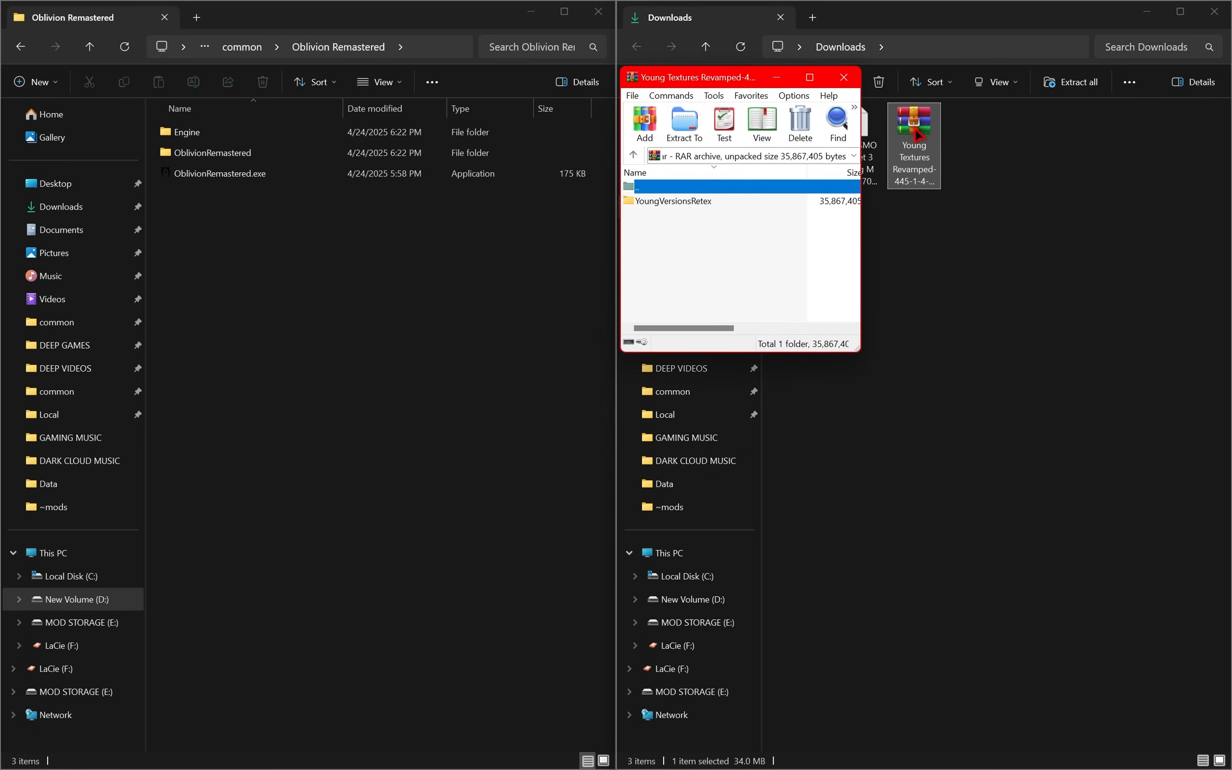
double_click(669, 201)
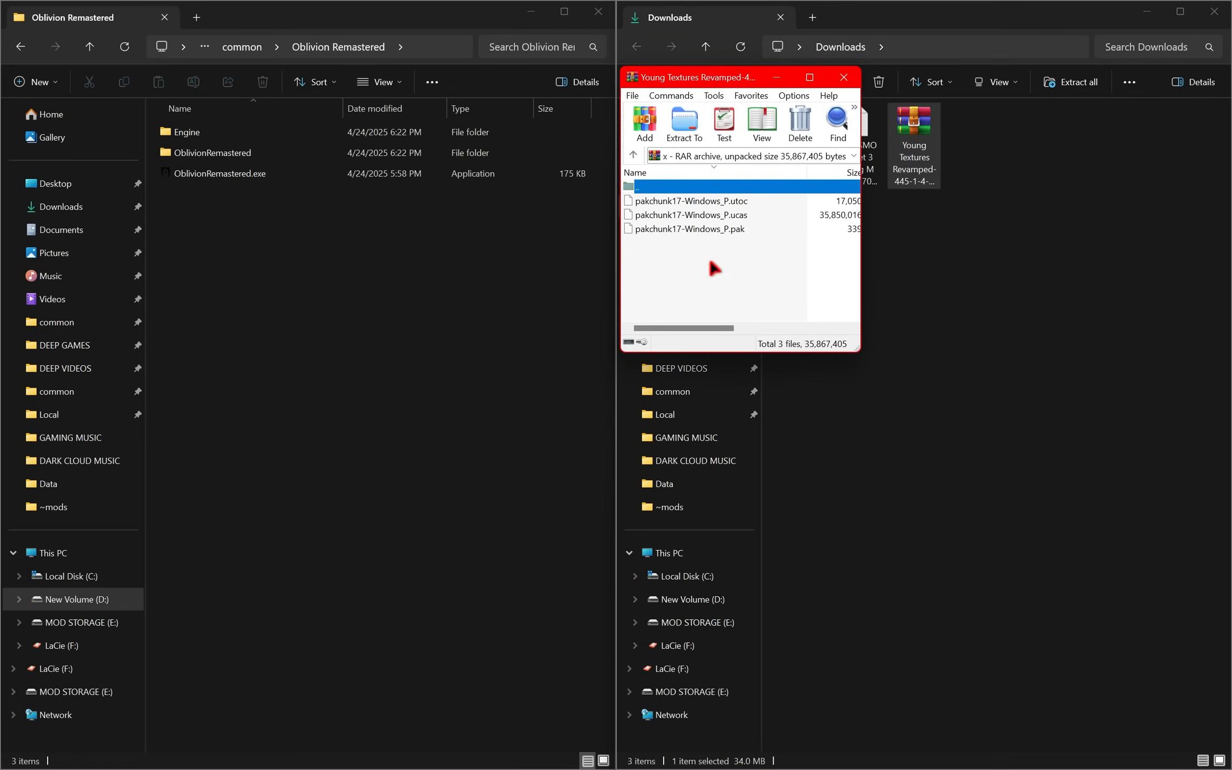
key("ctrl+a")
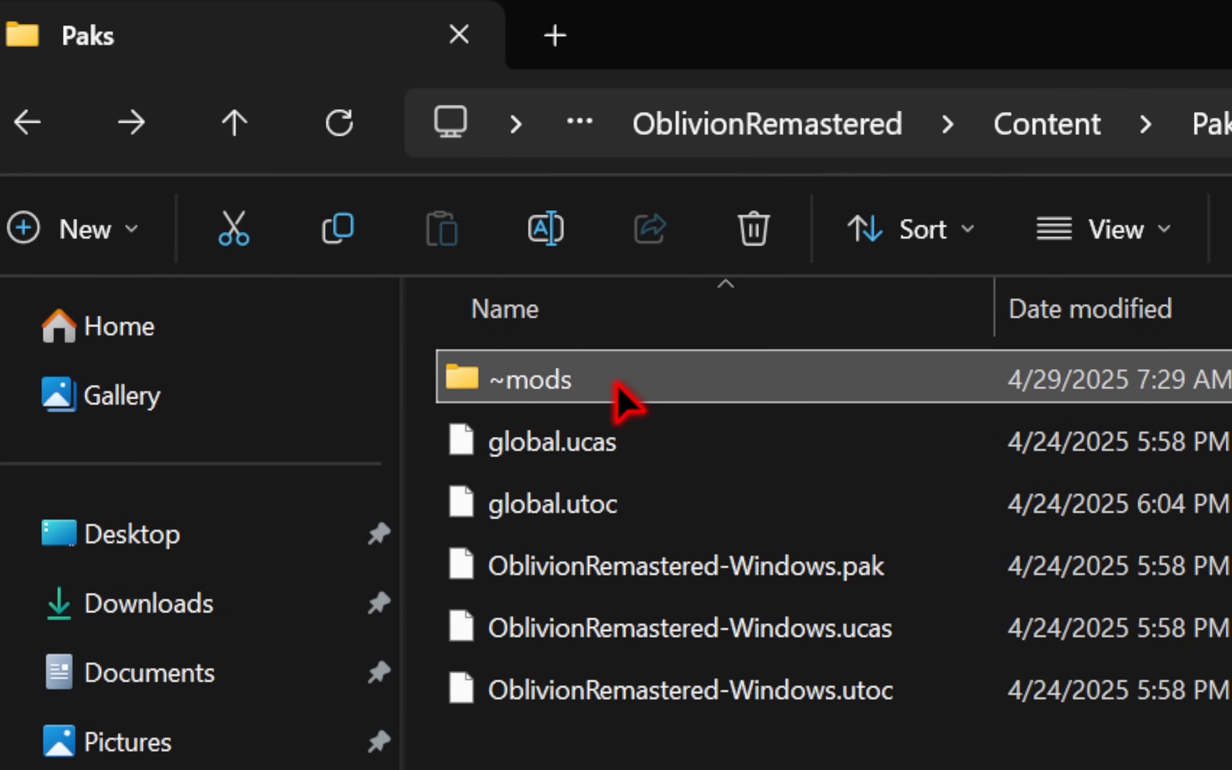
double_click(531, 379)
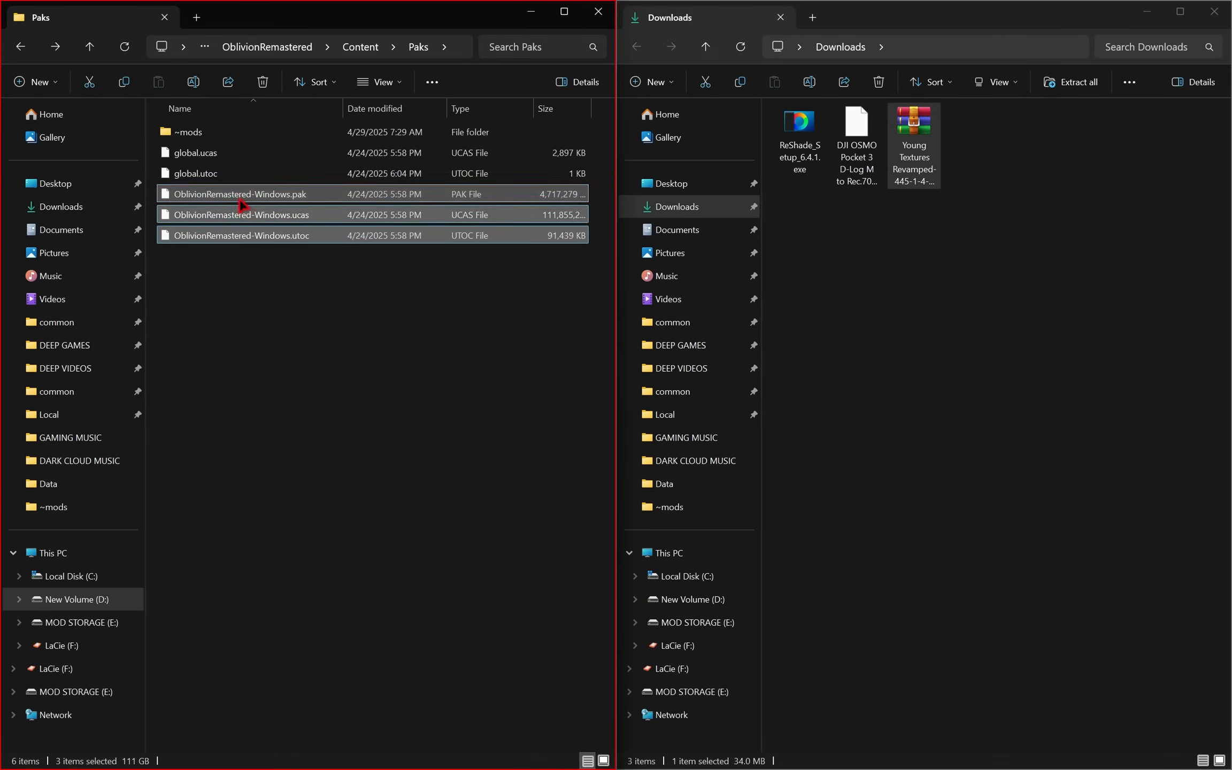
mouse_move(256, 309)
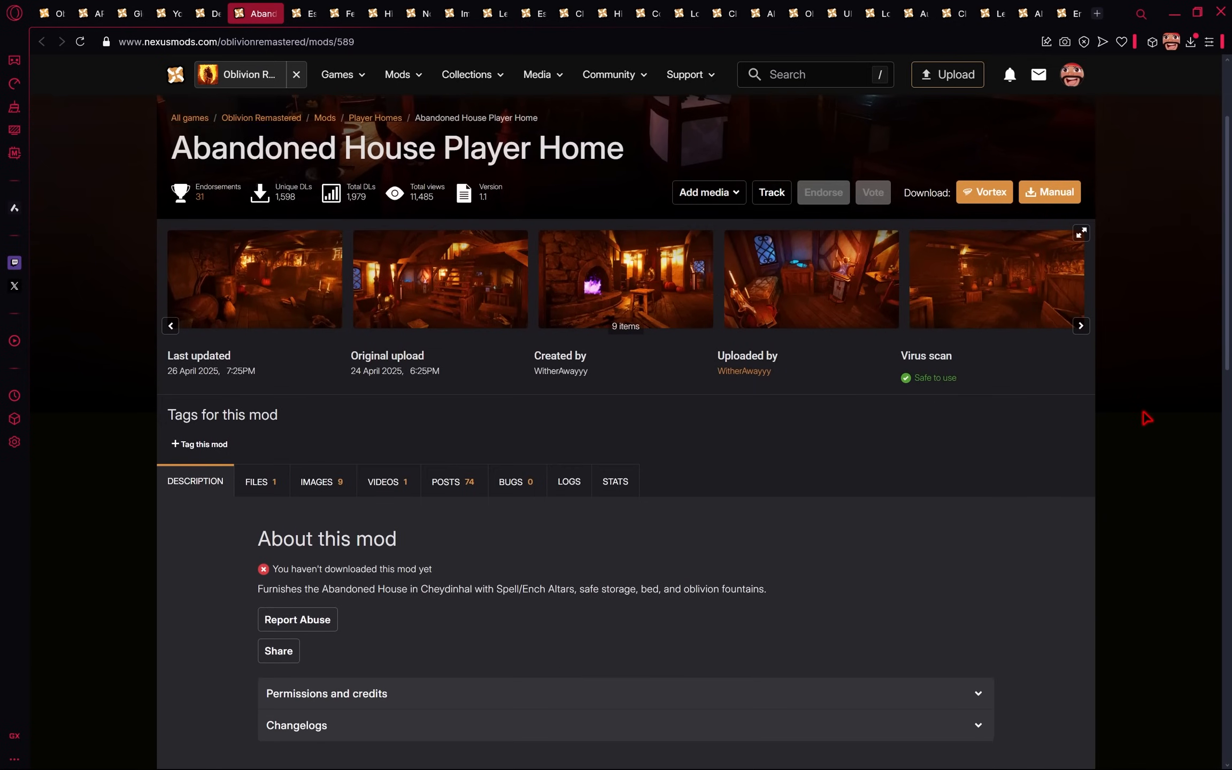
- Download the Abandoned House Player Home archive from its Files listing
scroll("down", 3)
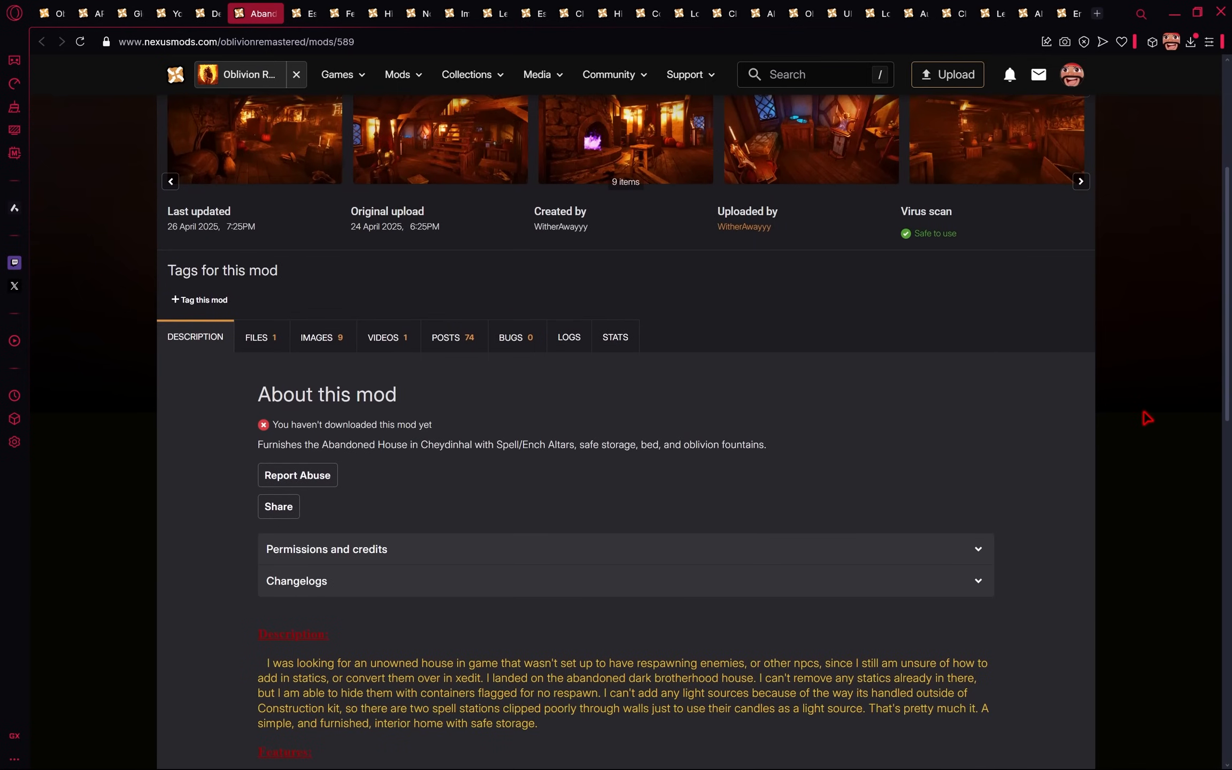
scroll("up", 3)
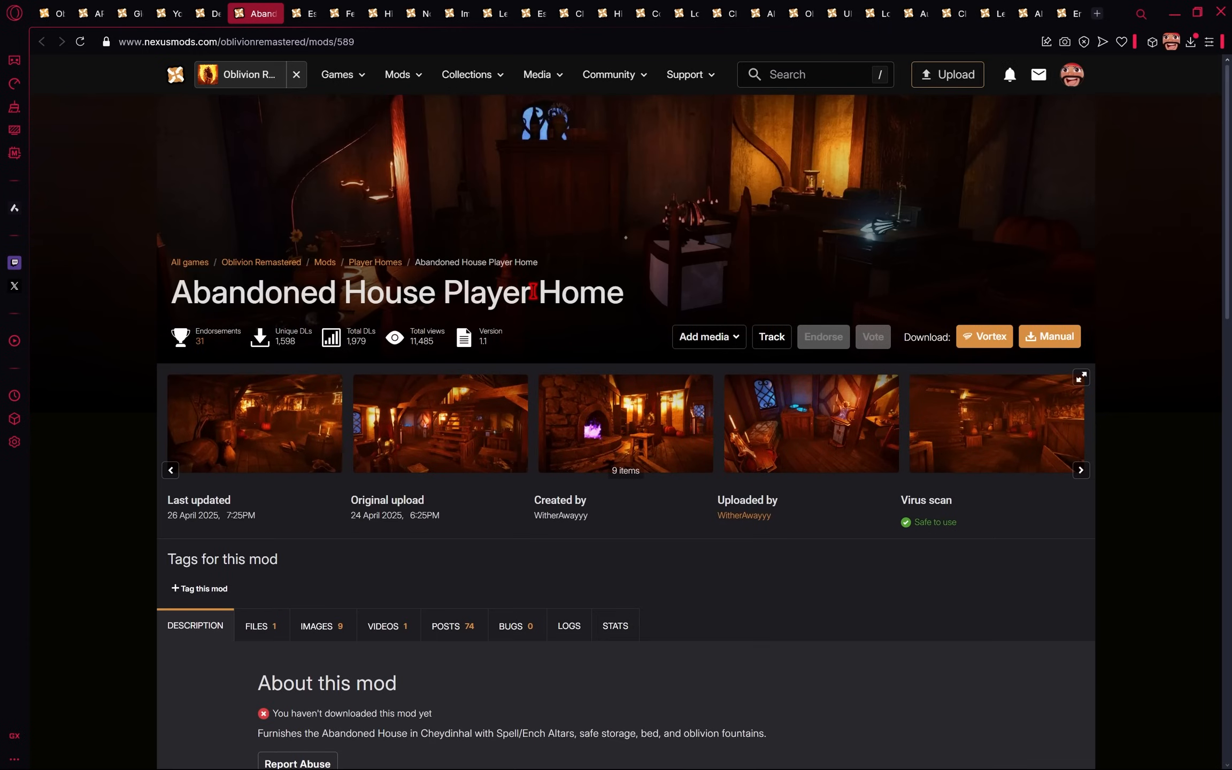
left_click(256, 626)
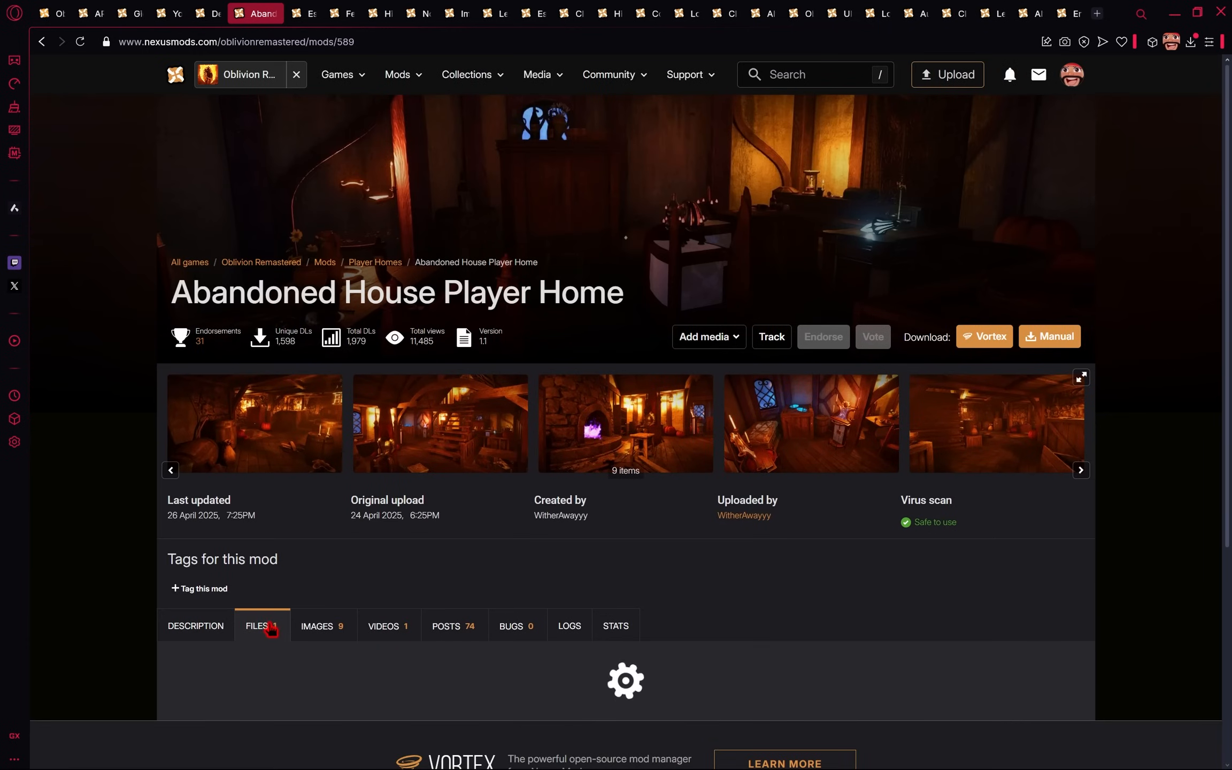
left_click(461, 537)
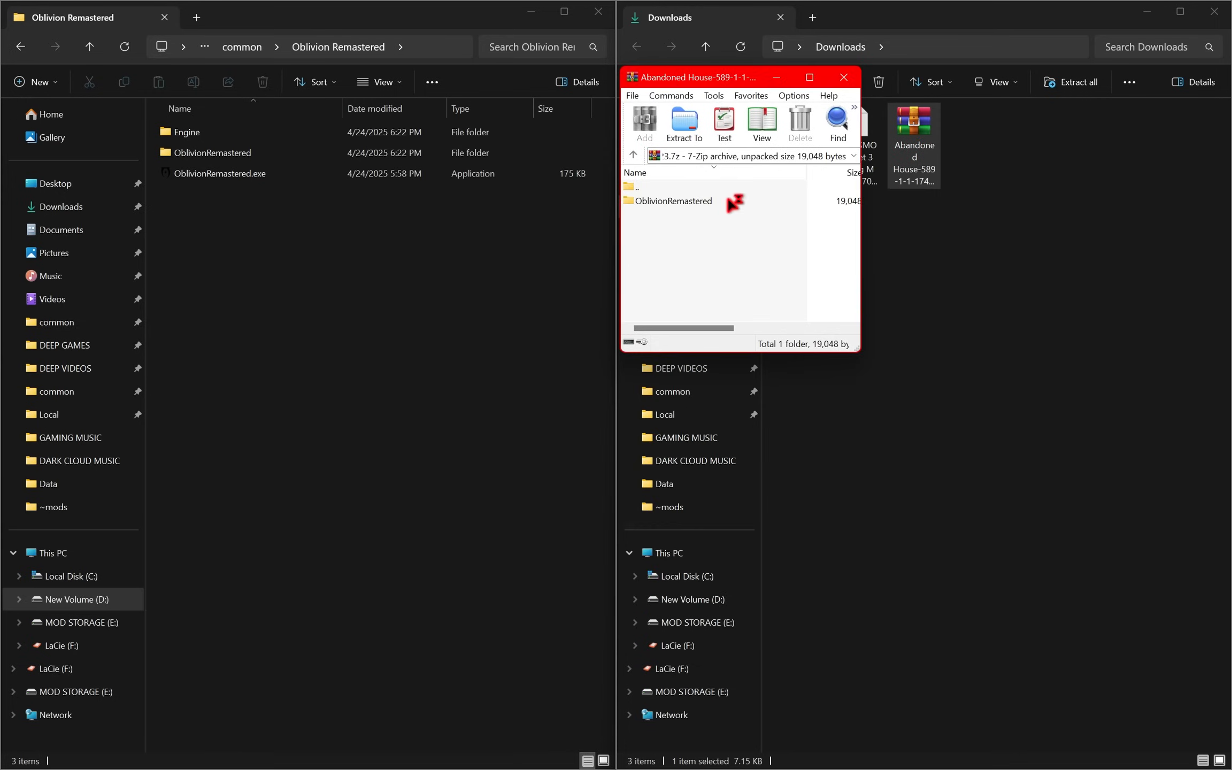
- Move AbandonedHouse.esp from the archive's ObvData folder into the game's ObvData\Data, then close WinRAR
double_click(676, 201)
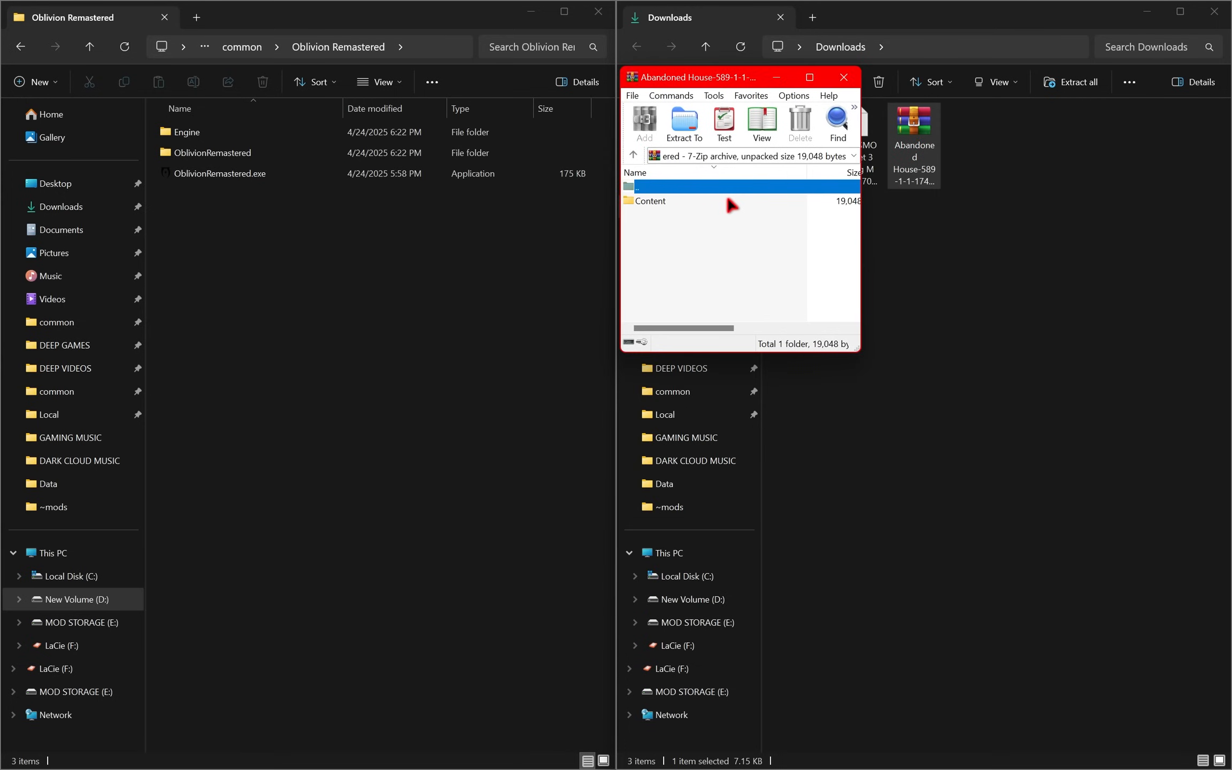
double_click(650, 201)
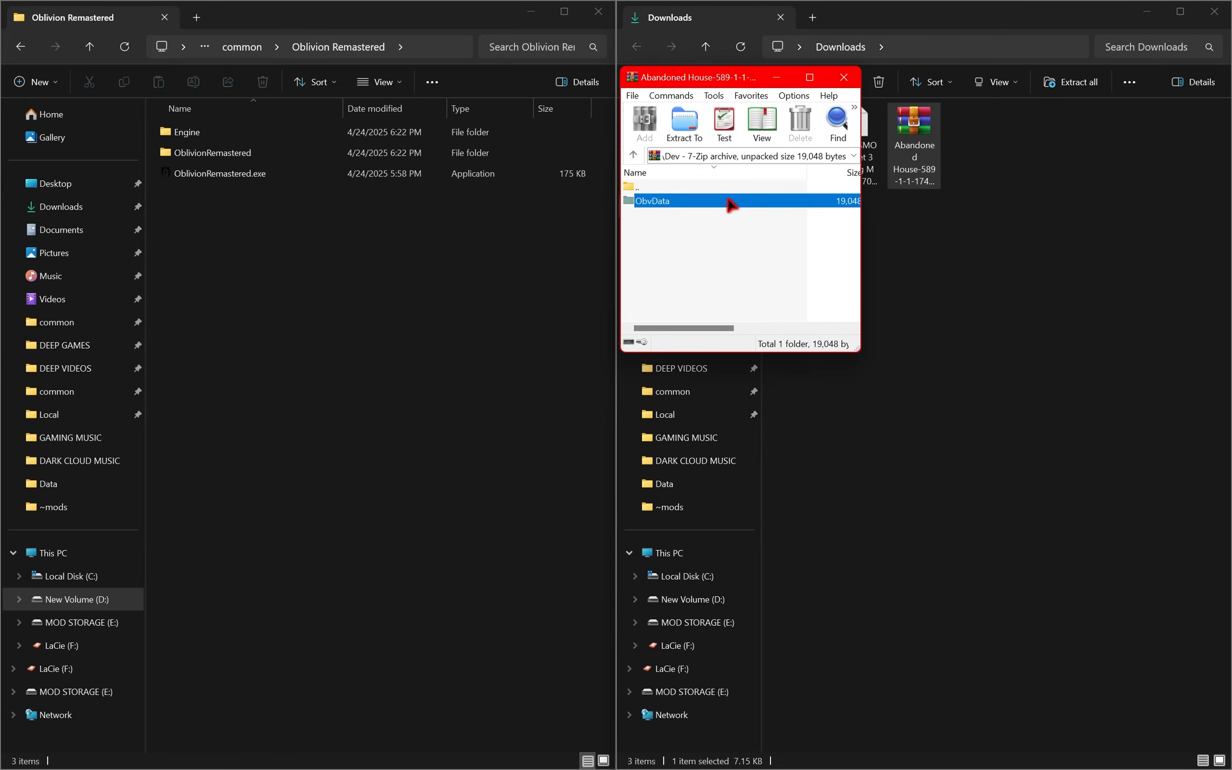
double_click(654, 201)
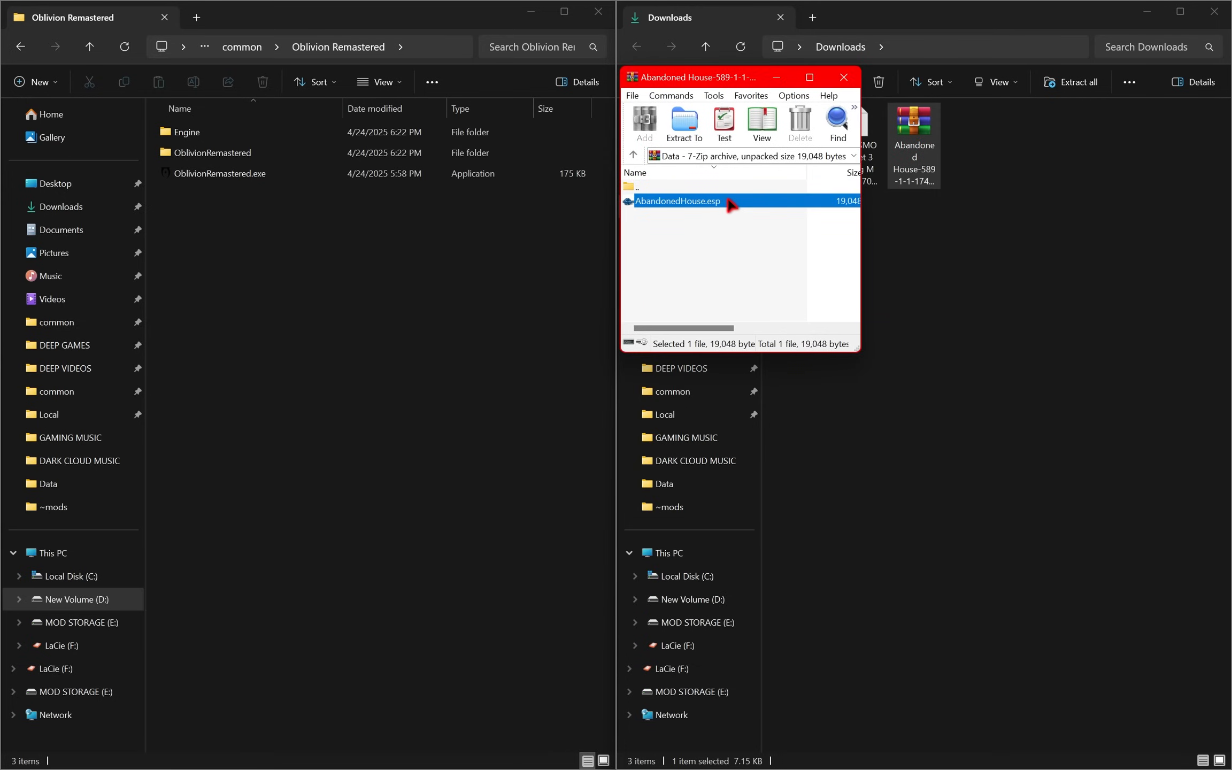
mouse_move(750, 221)
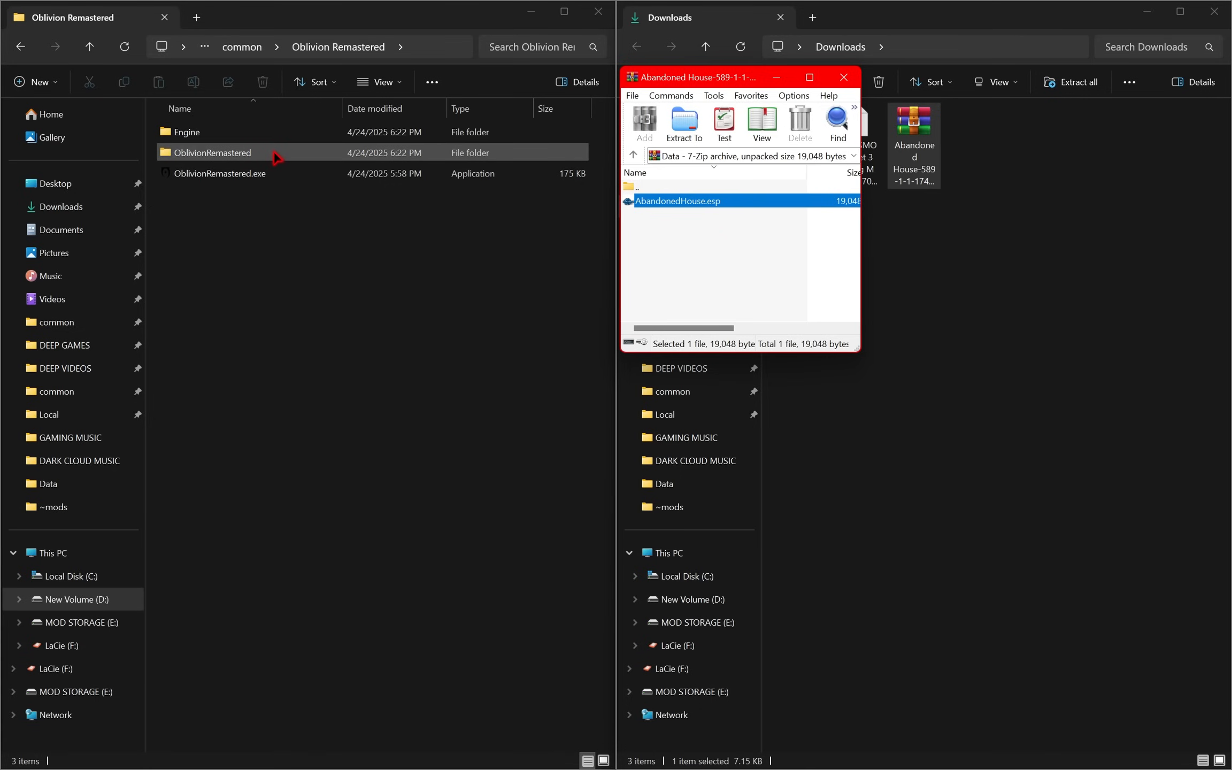
double_click(211, 152)
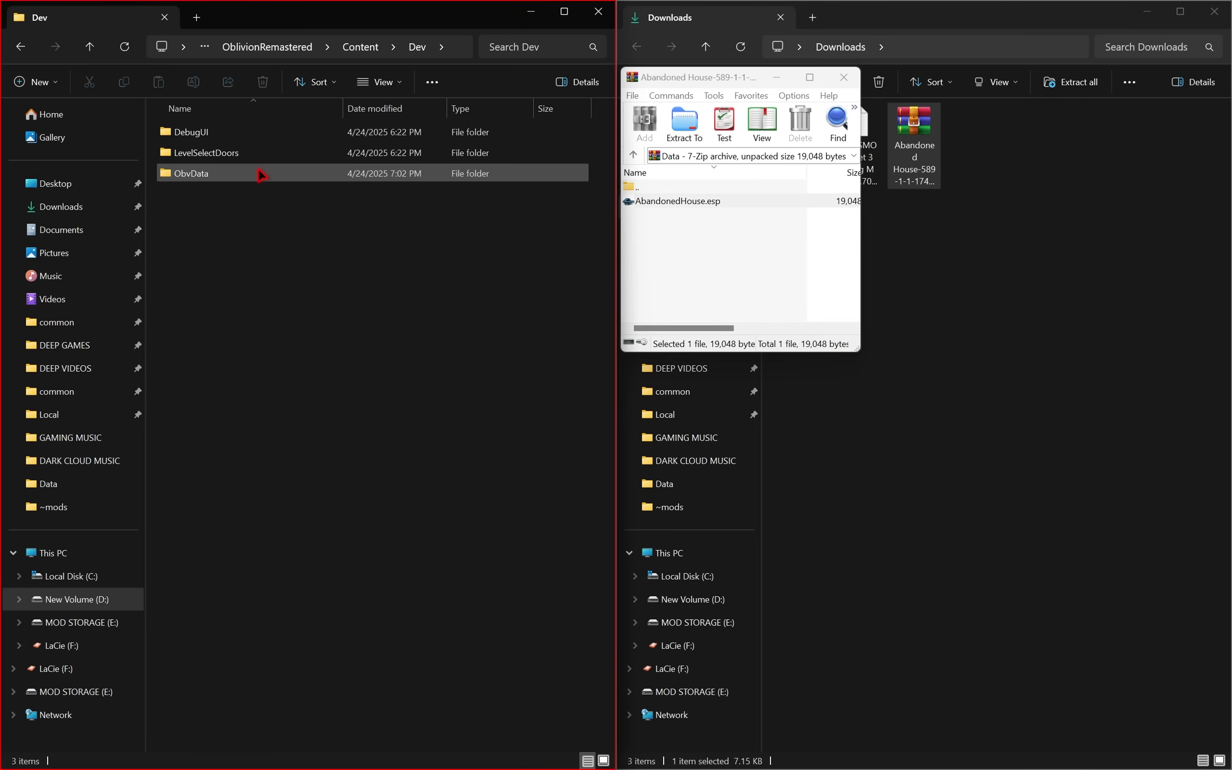
double_click(191, 172)
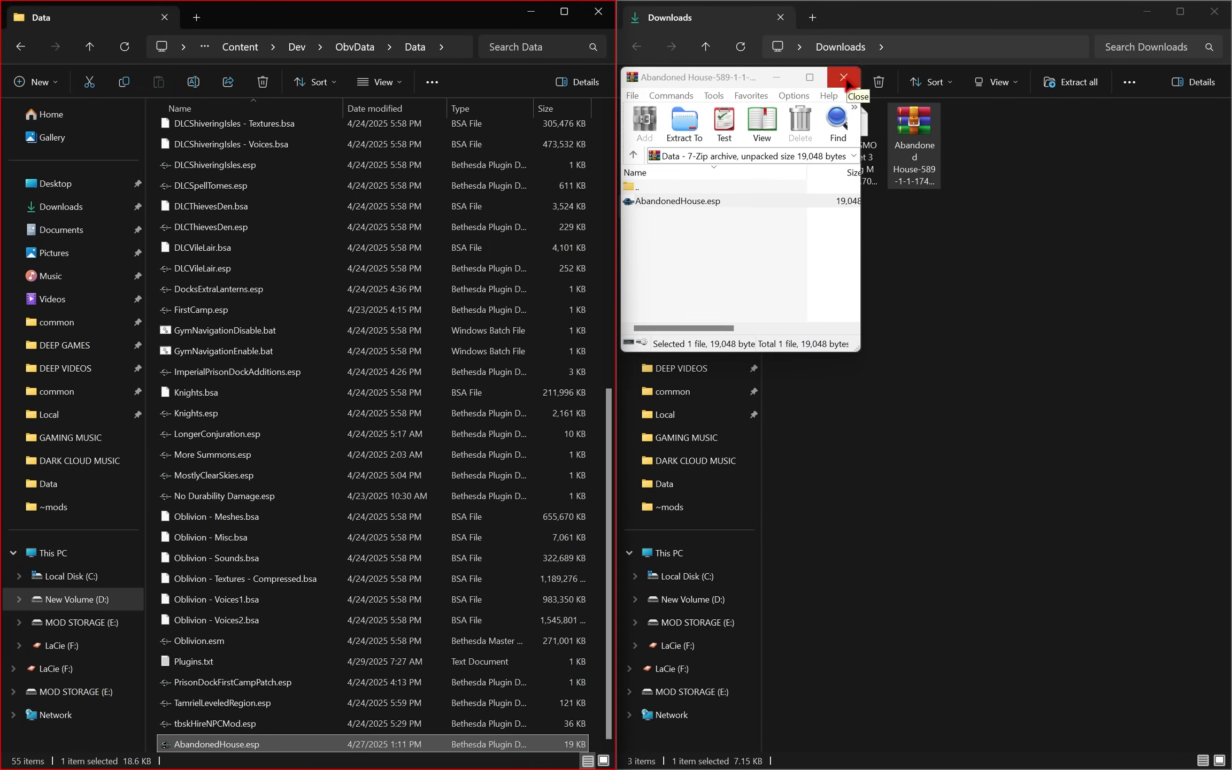
left_click(845, 77)
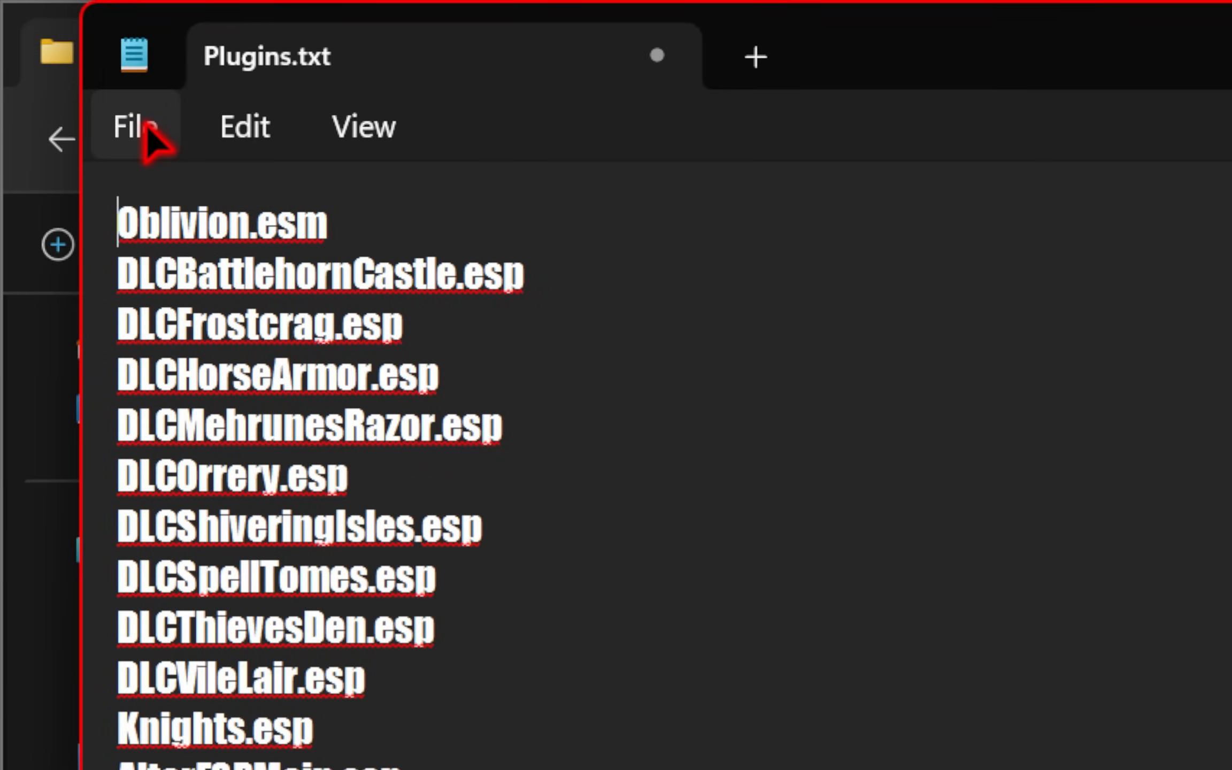
- Scroll back to the top of Plugins.txt and switch to the Gigachad preset's Nexus Mods page
scroll("up", 3)
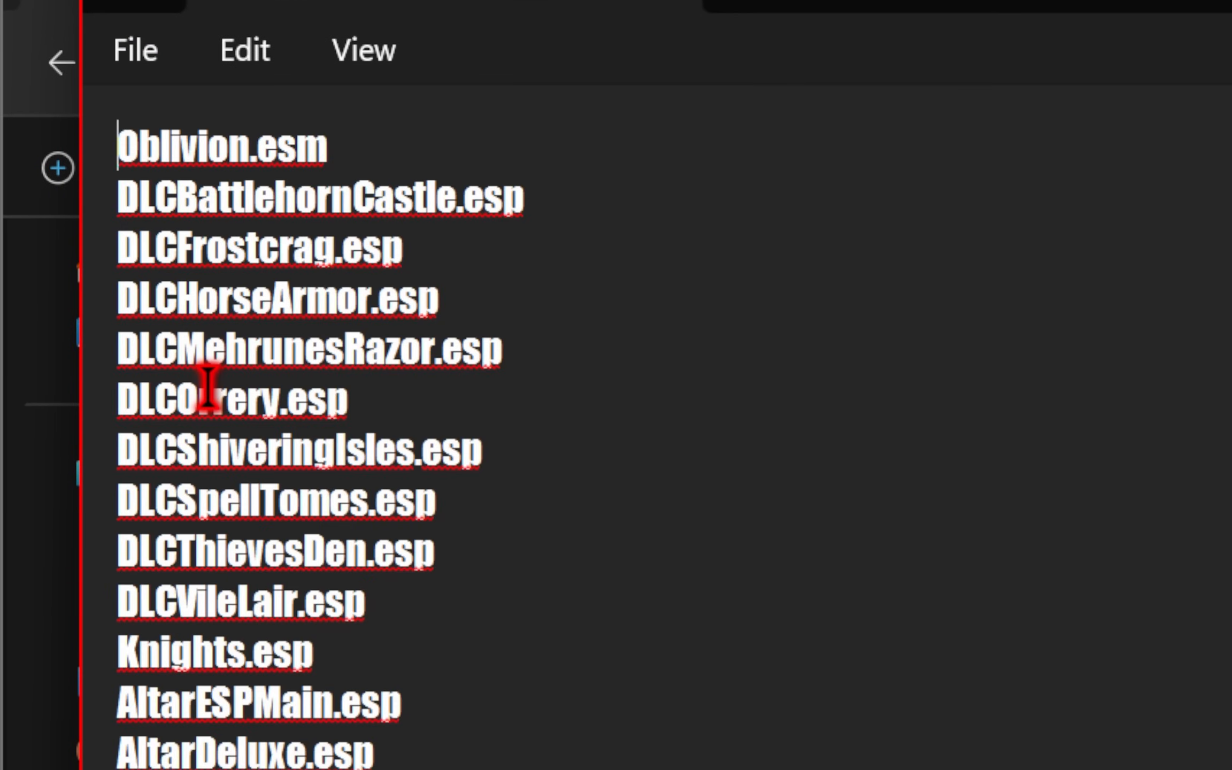
left_click(141, 13)
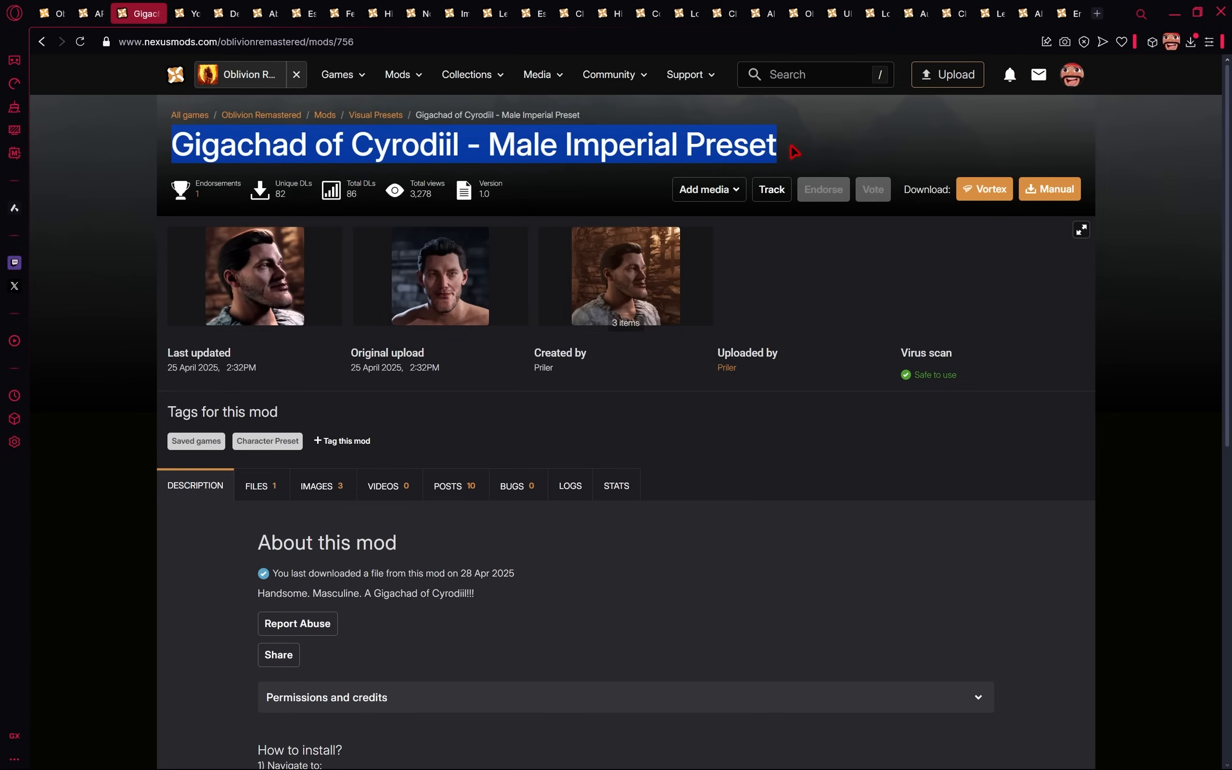
- Browse the Gigachad Male Imperial preset's preview images, then open its files listing
left_click(440, 275)
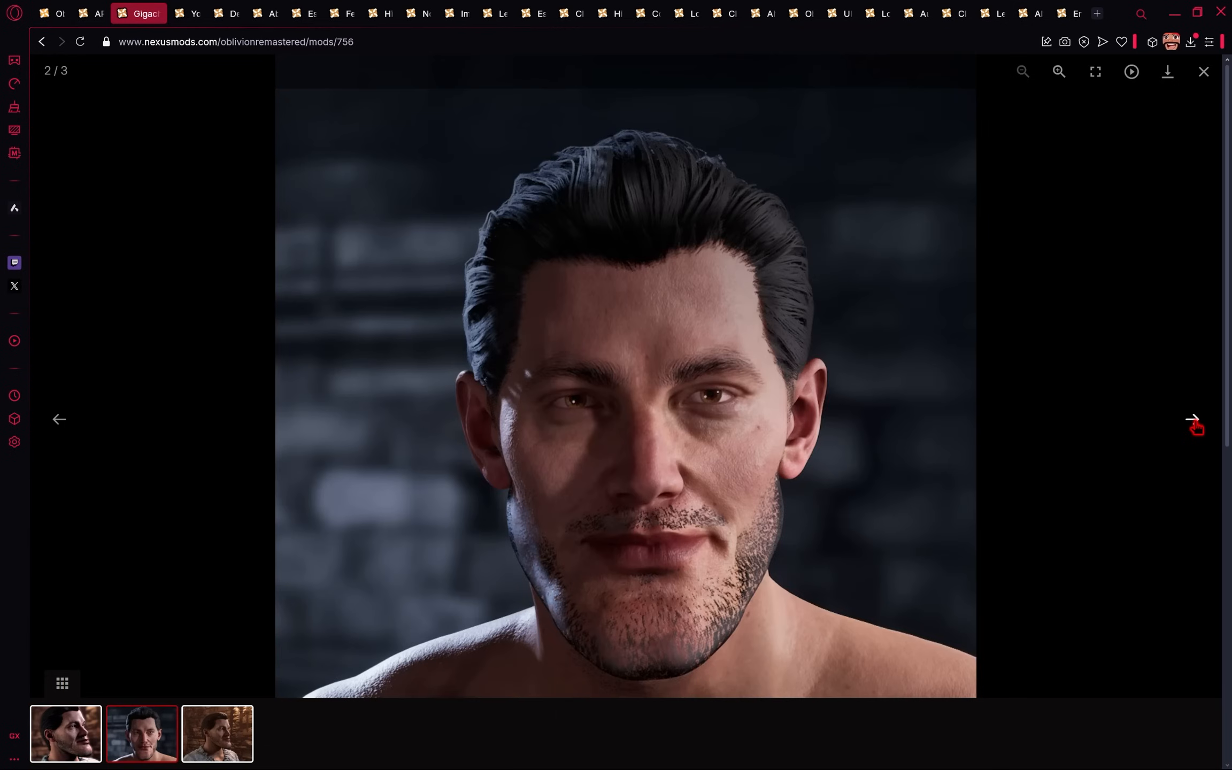
left_click(1204, 72)
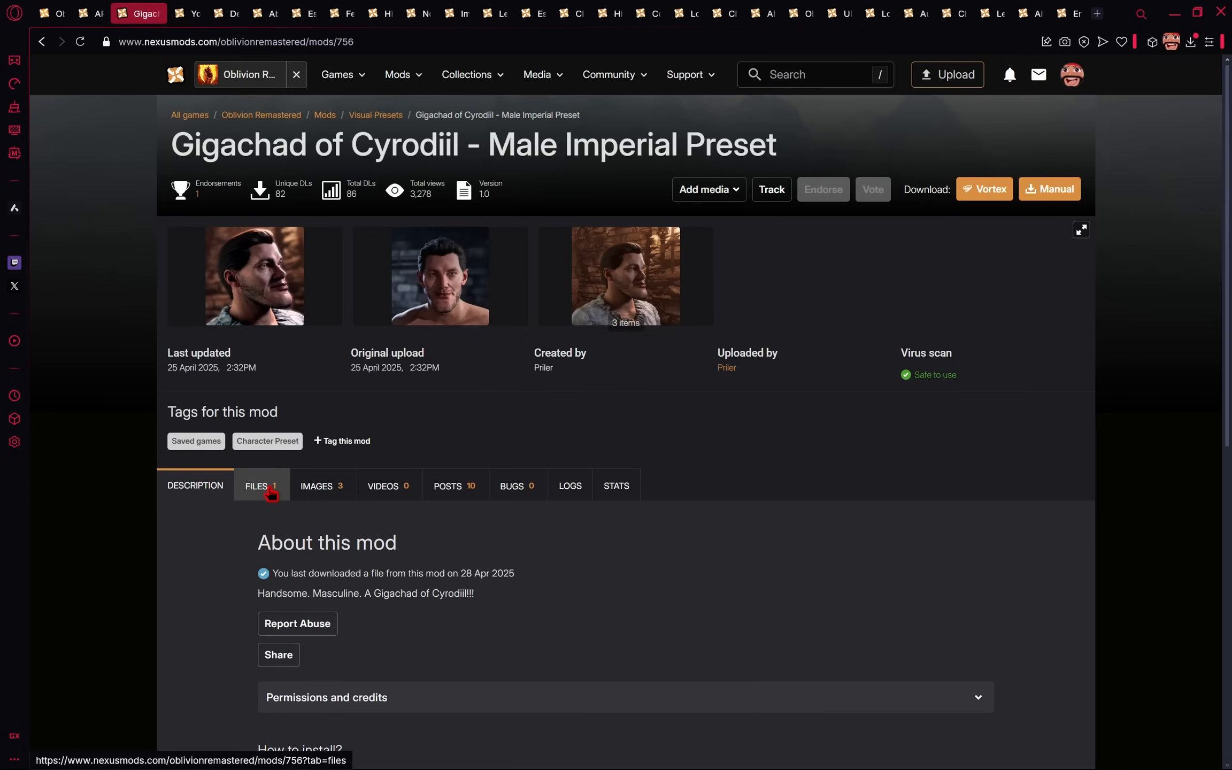
left_click(257, 486)
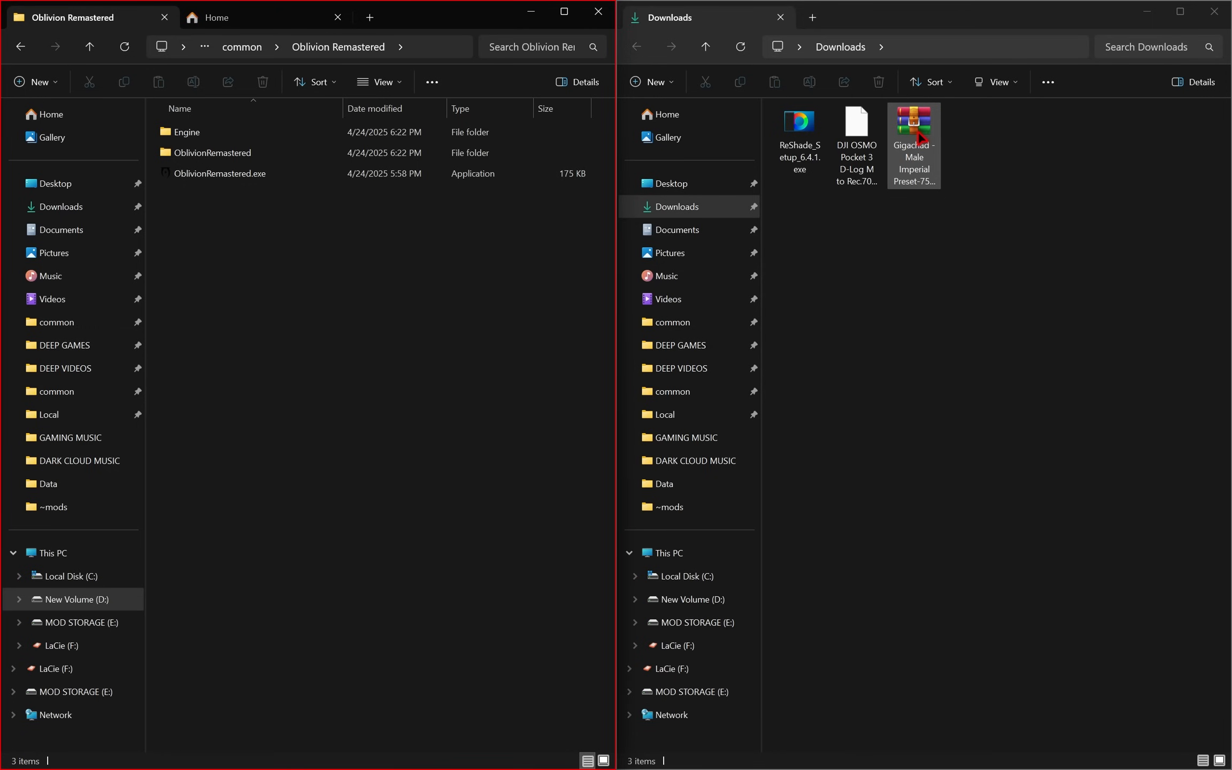
- Open the Gigachad preset archive and browse from Documents into the game's SaveGames folder
double_click(913, 144)
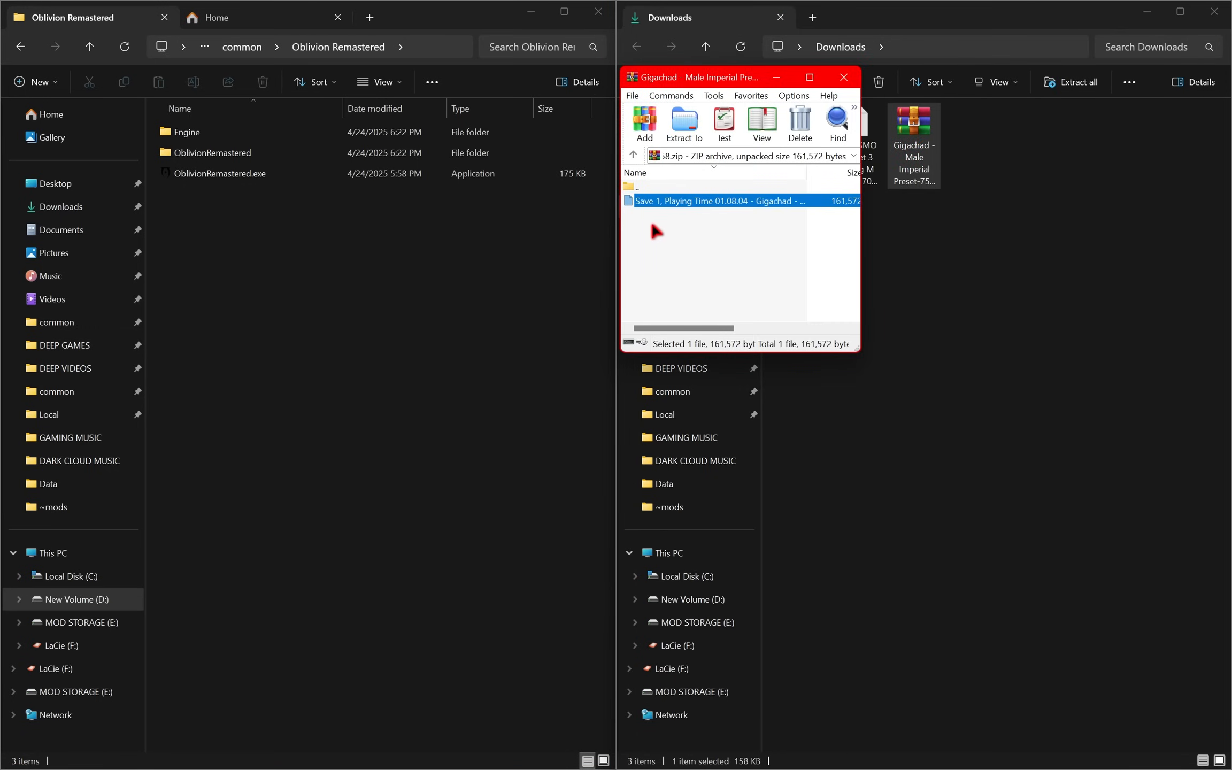
mouse_move(725, 225)
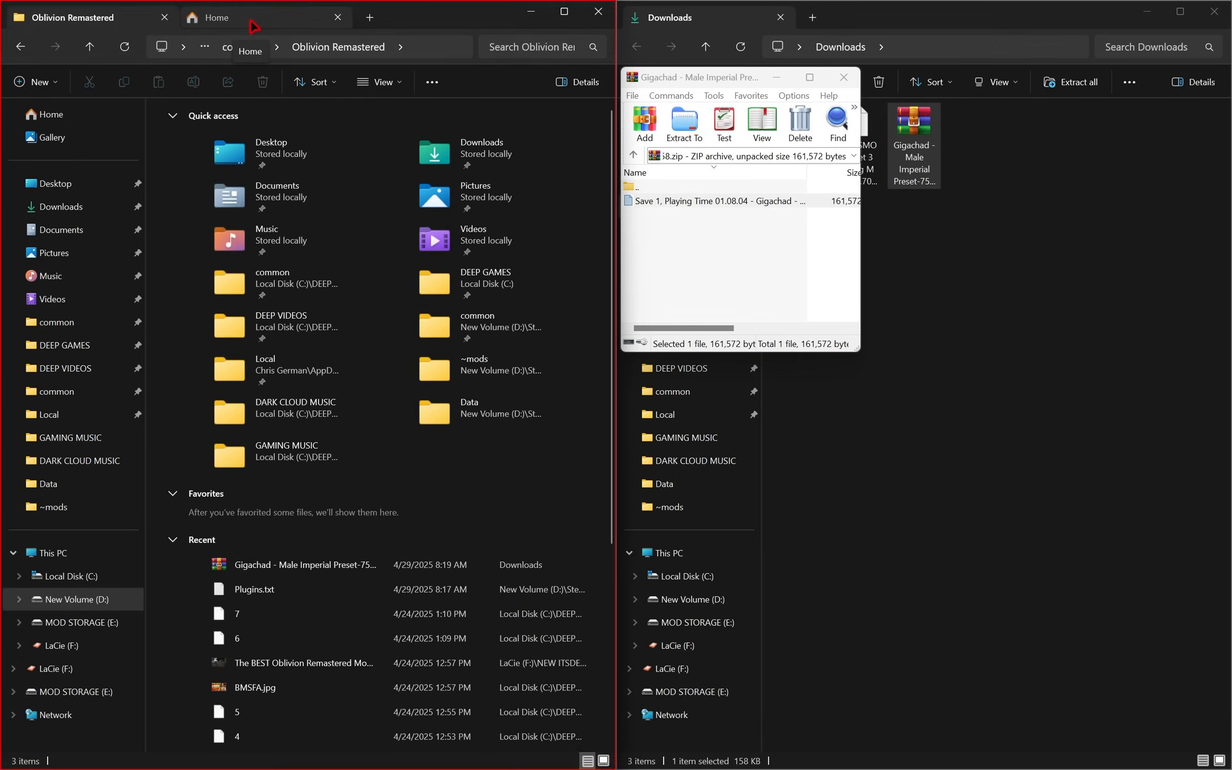
left_click(60, 229)
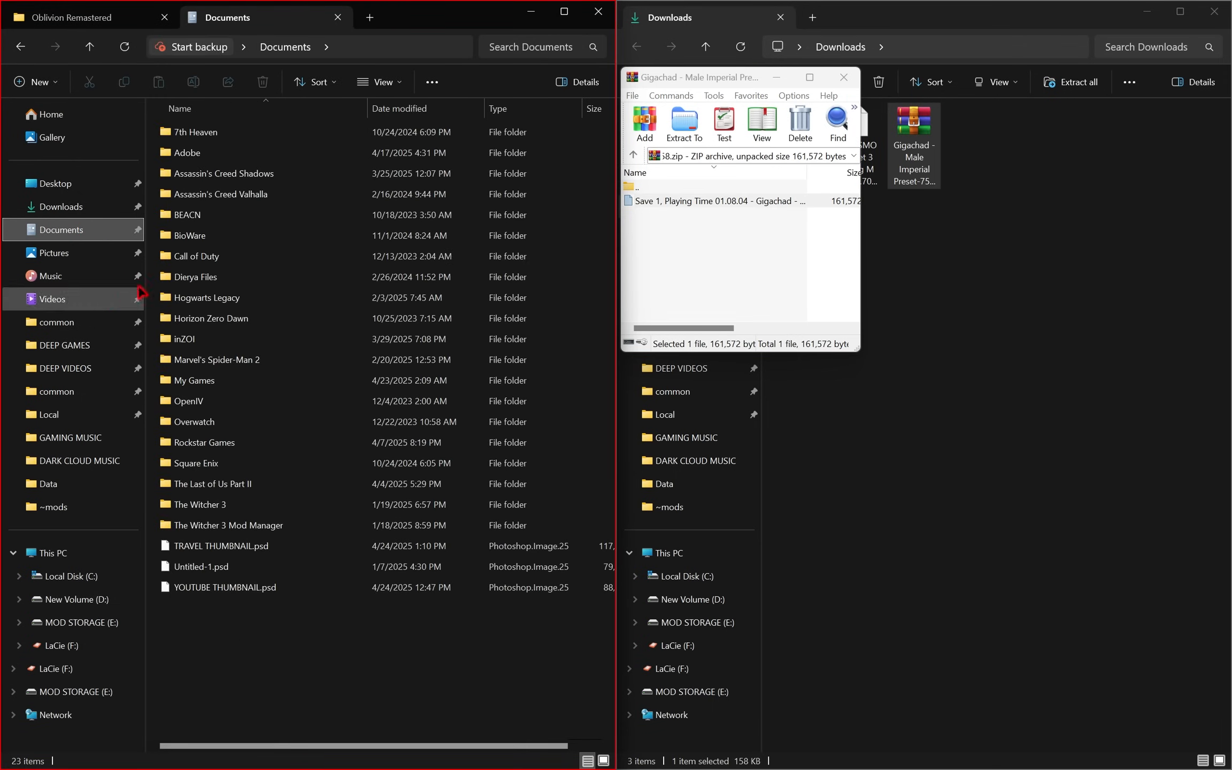
double_click(194, 380)
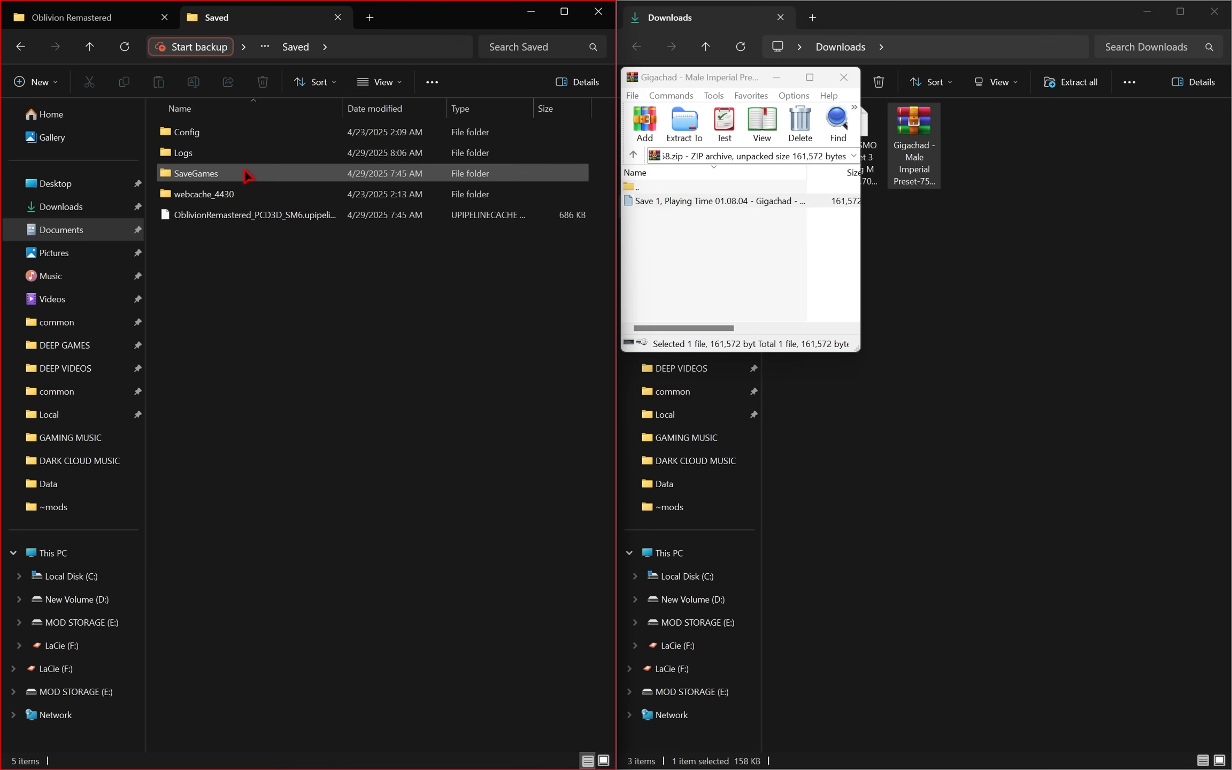
double_click(200, 173)
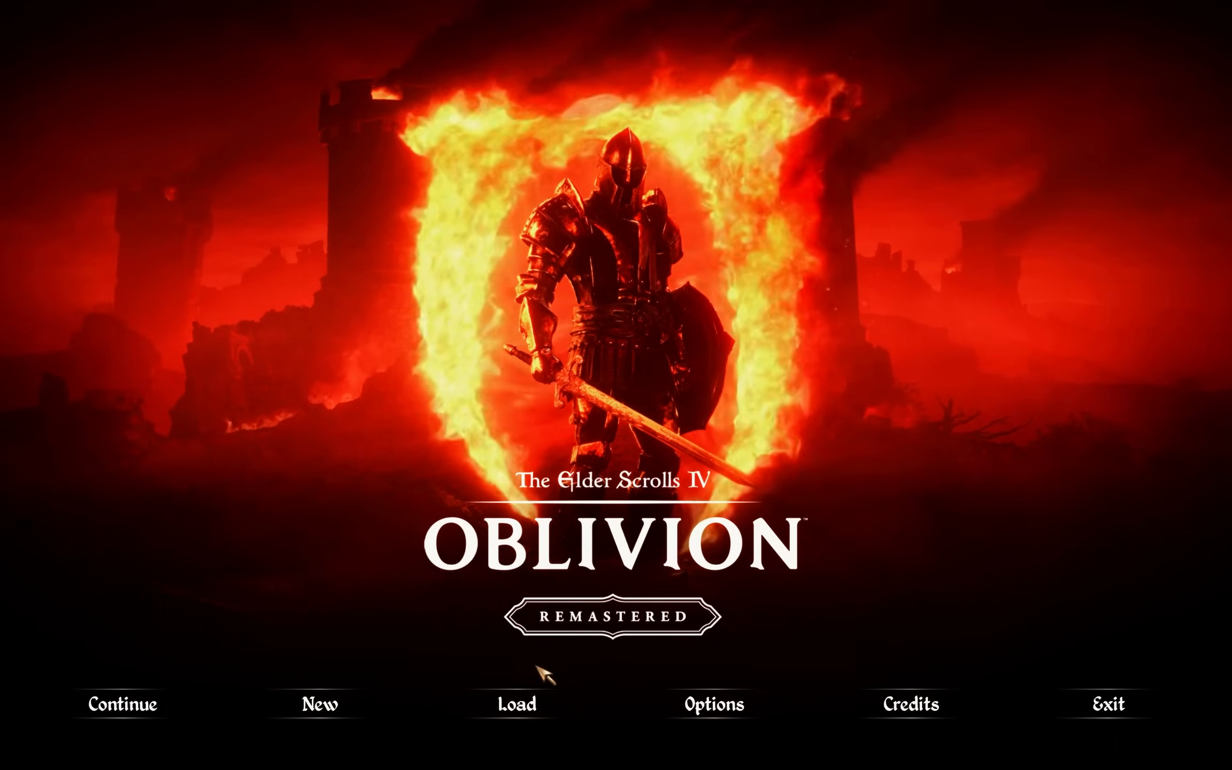
- Leave the game menu and download the ReShade 6.4.1 installer from reshade.me
left_click(514, 703)
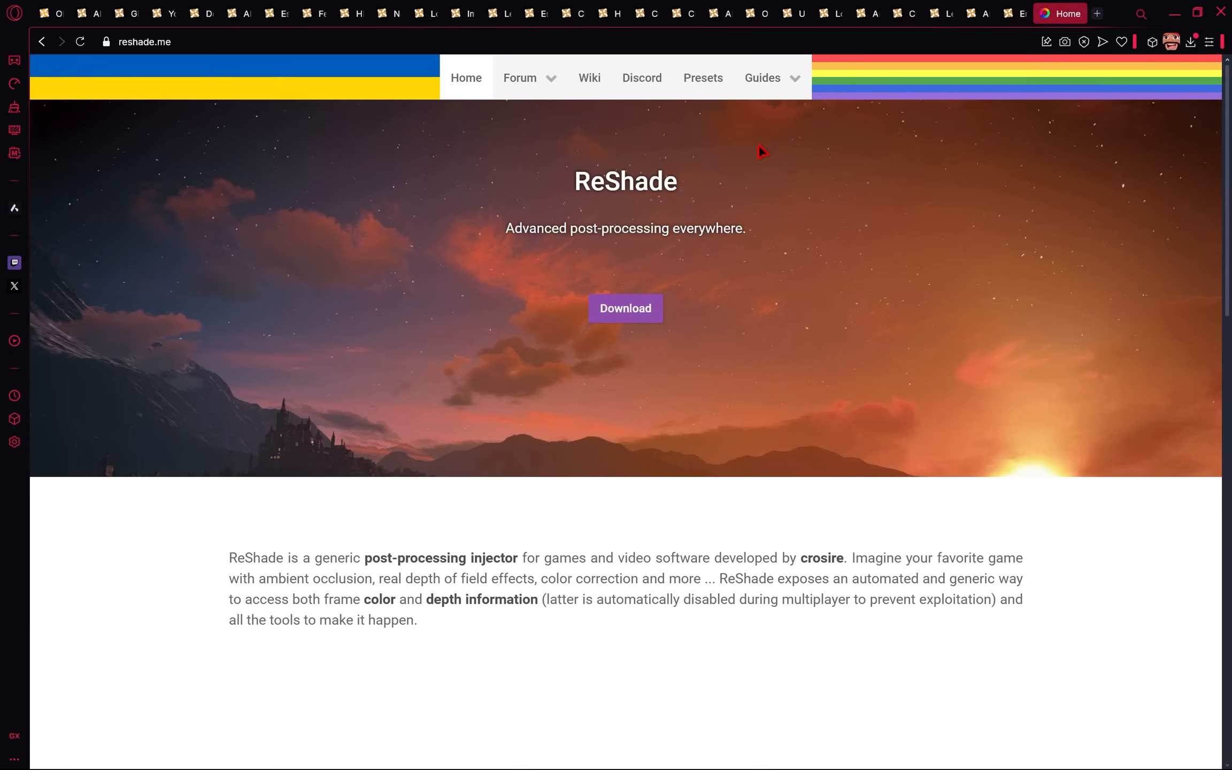
mouse_move(564, 187)
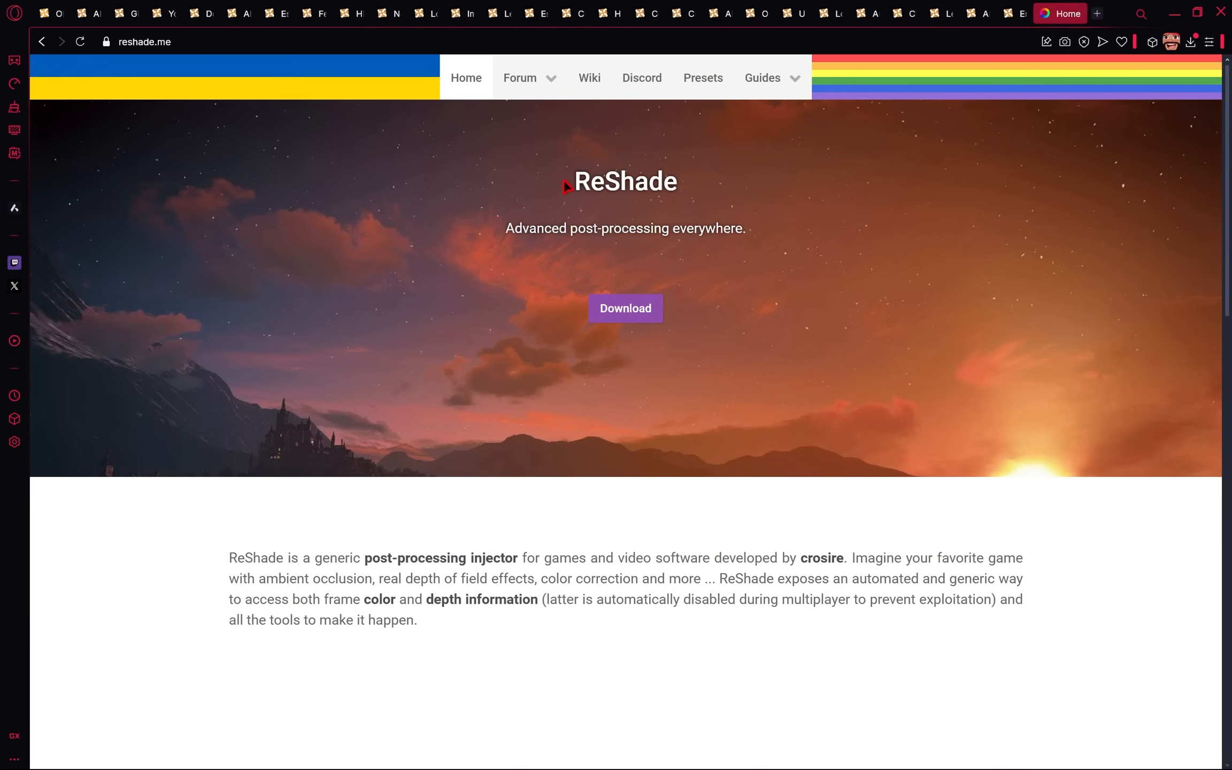
left_click(624, 308)
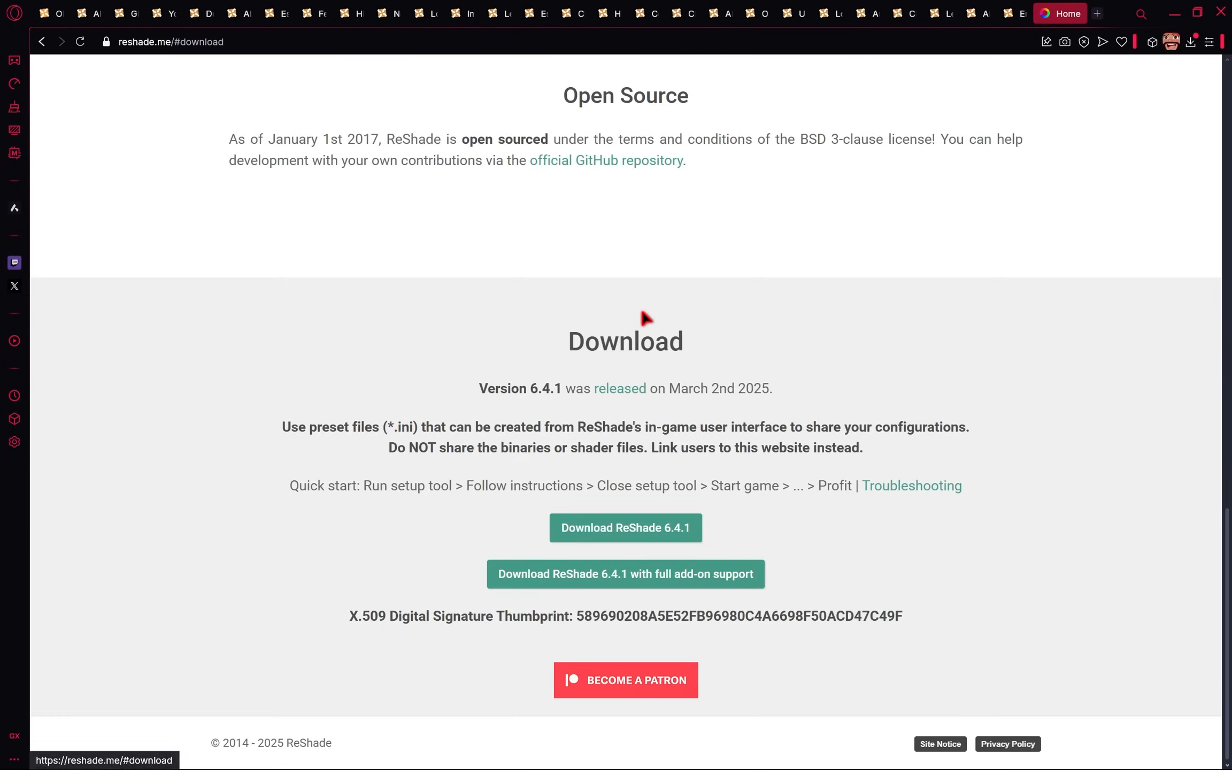
left_click(625, 528)
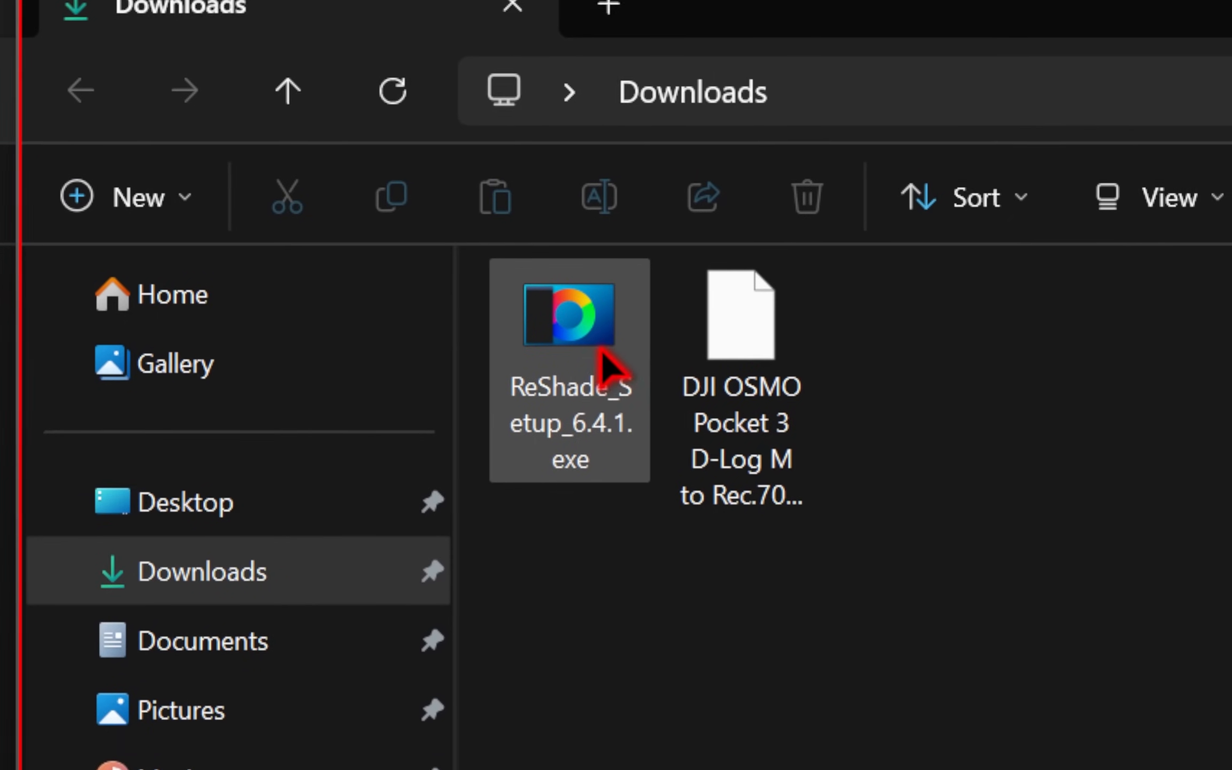
- Install ReShade 6.4.1 for OblivionRemastered with DirectX 10/11/12 and all effect packages, then finish
double_click(568, 356)
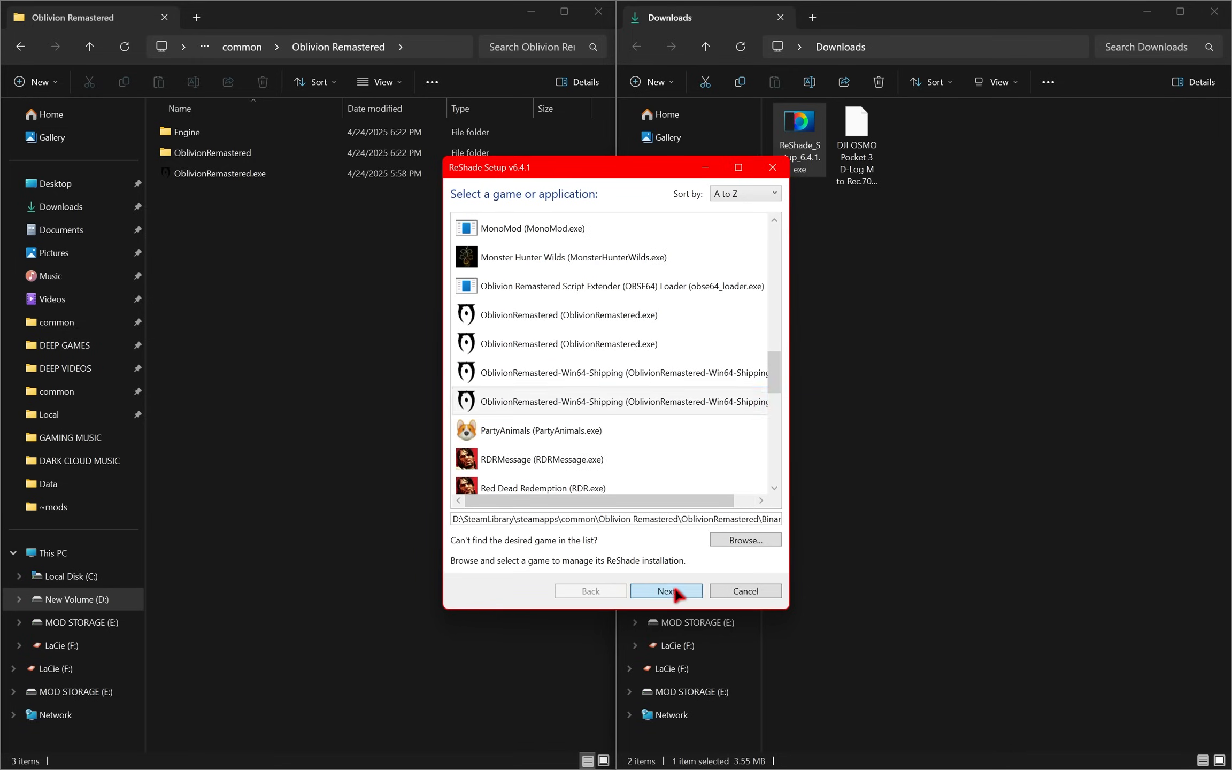
left_click(665, 590)
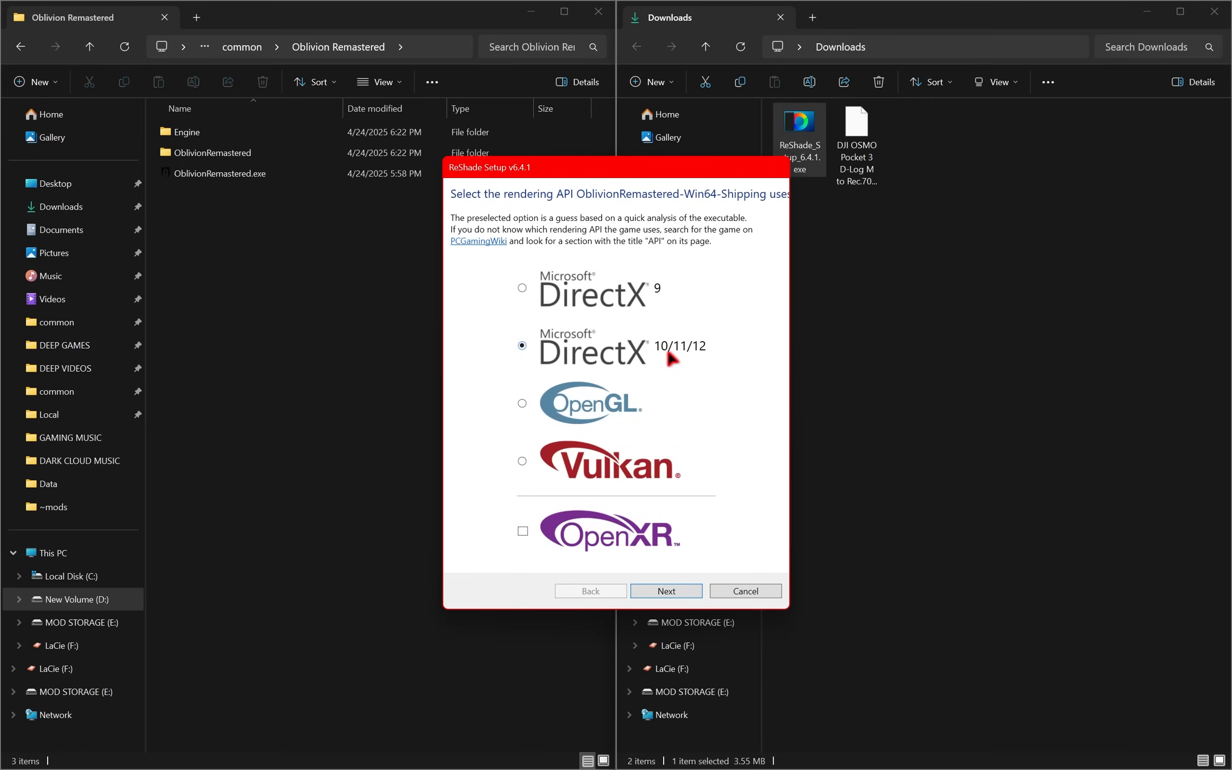
mouse_move(666, 591)
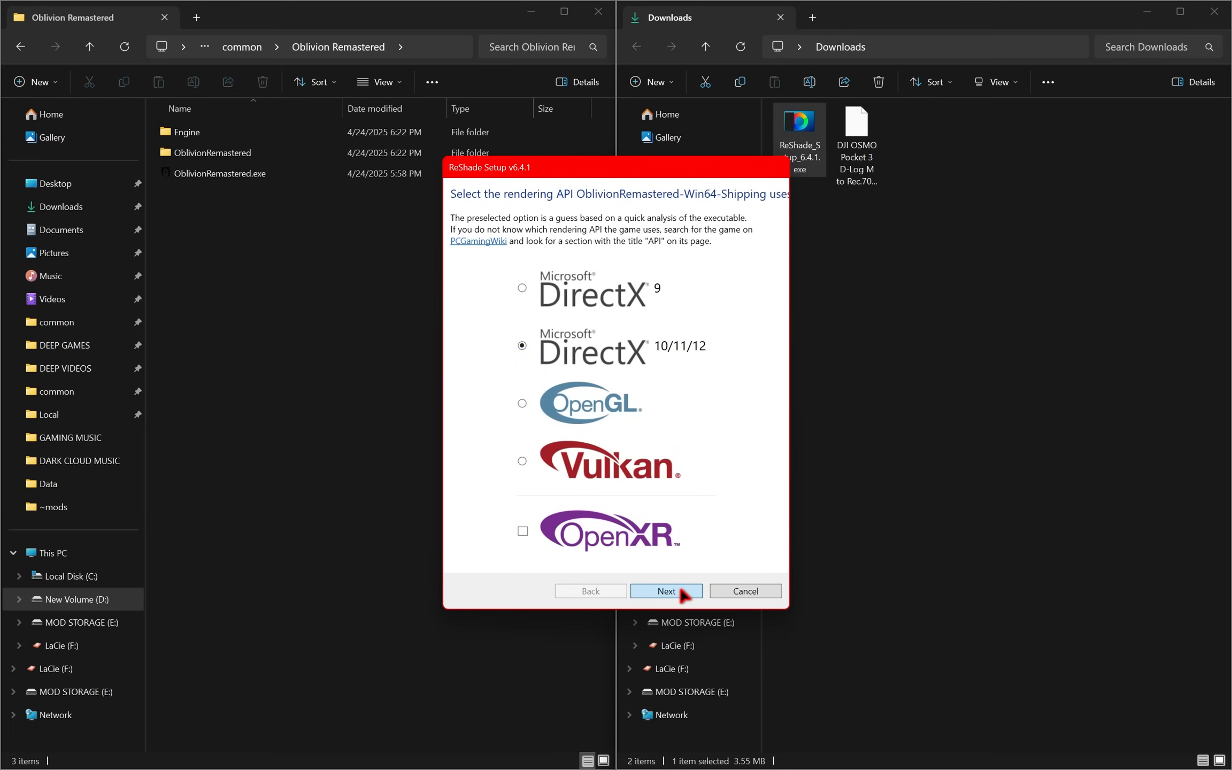
left_click(666, 590)
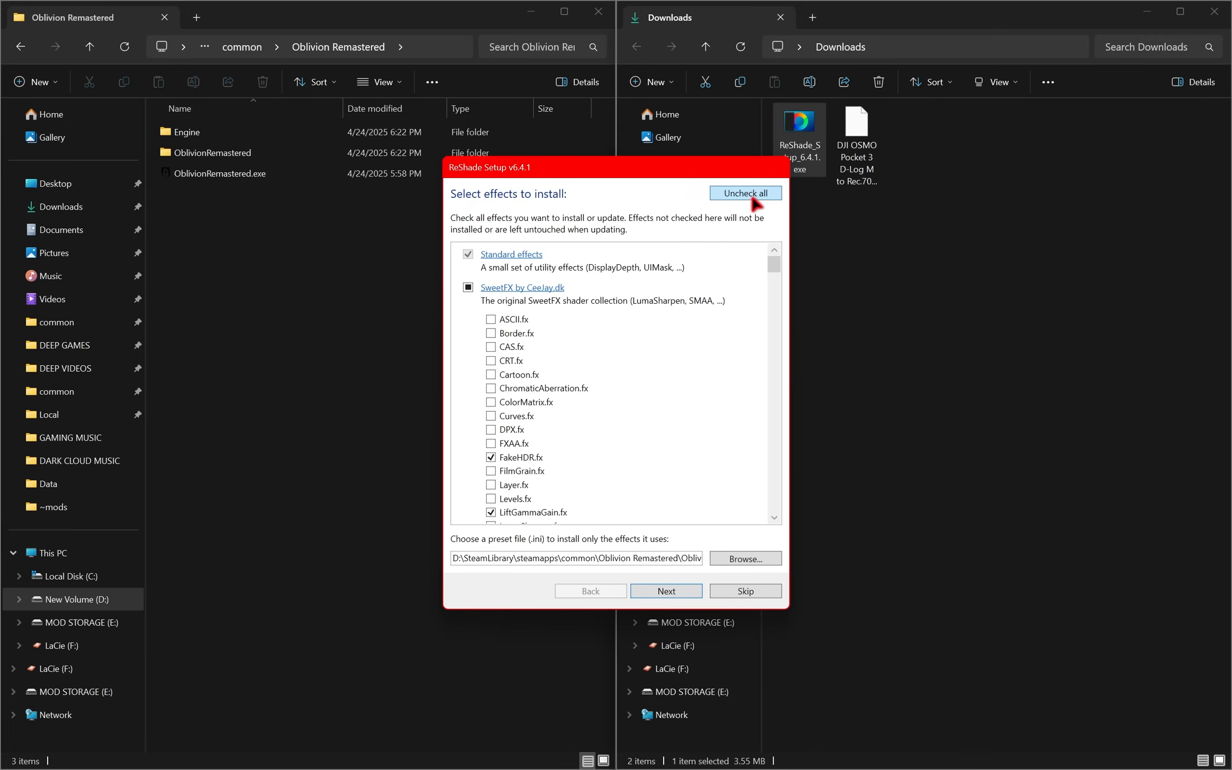
left_click(743, 193)
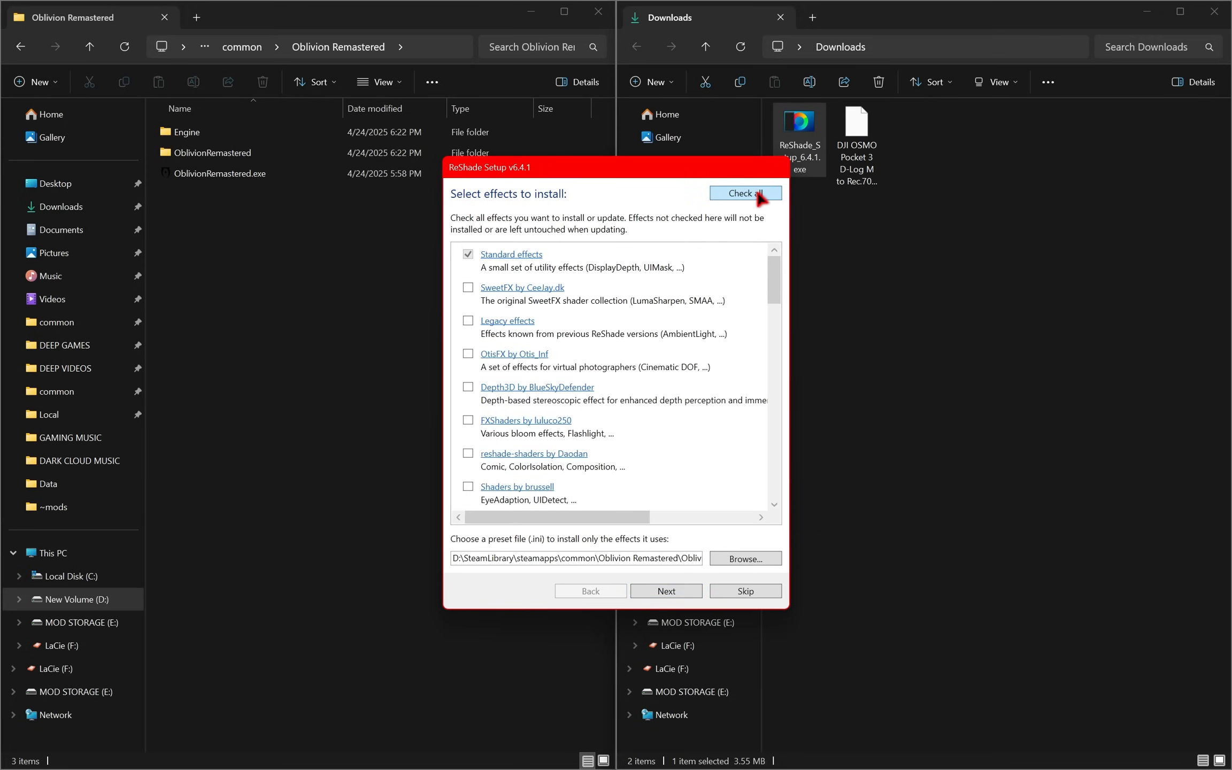
left_click(743, 193)
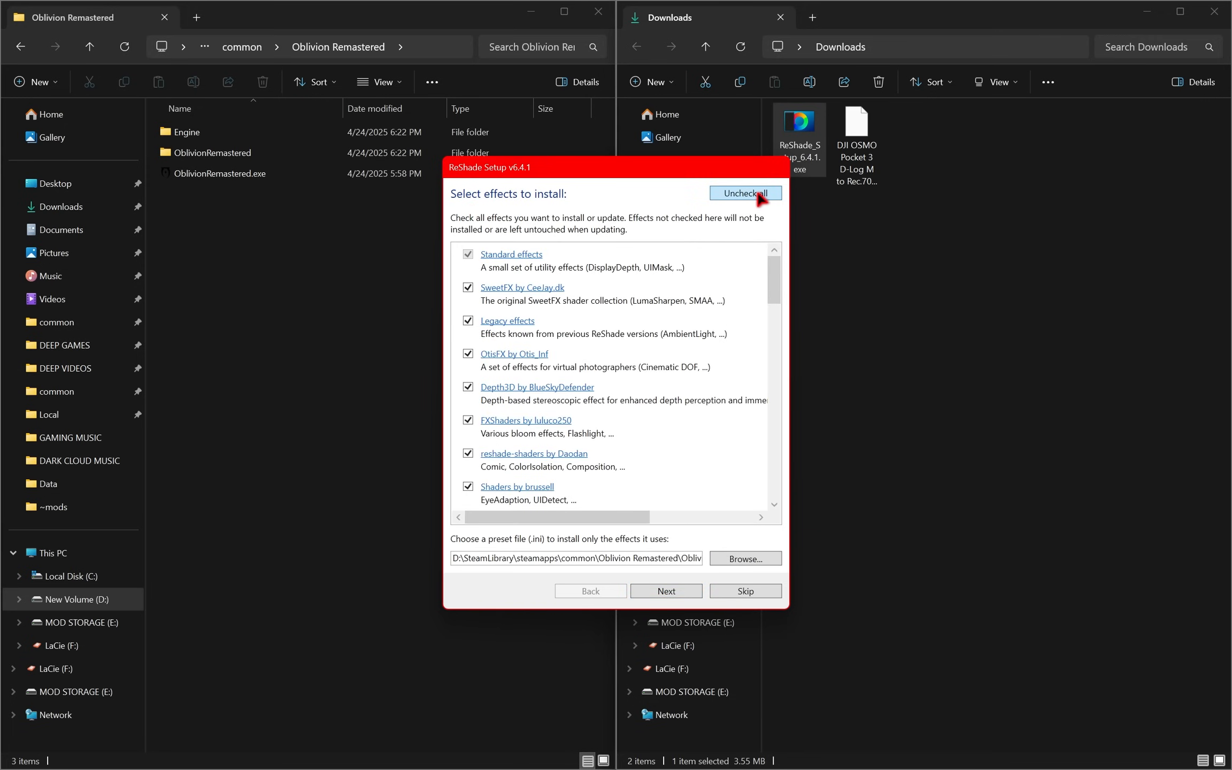
left_click(665, 591)
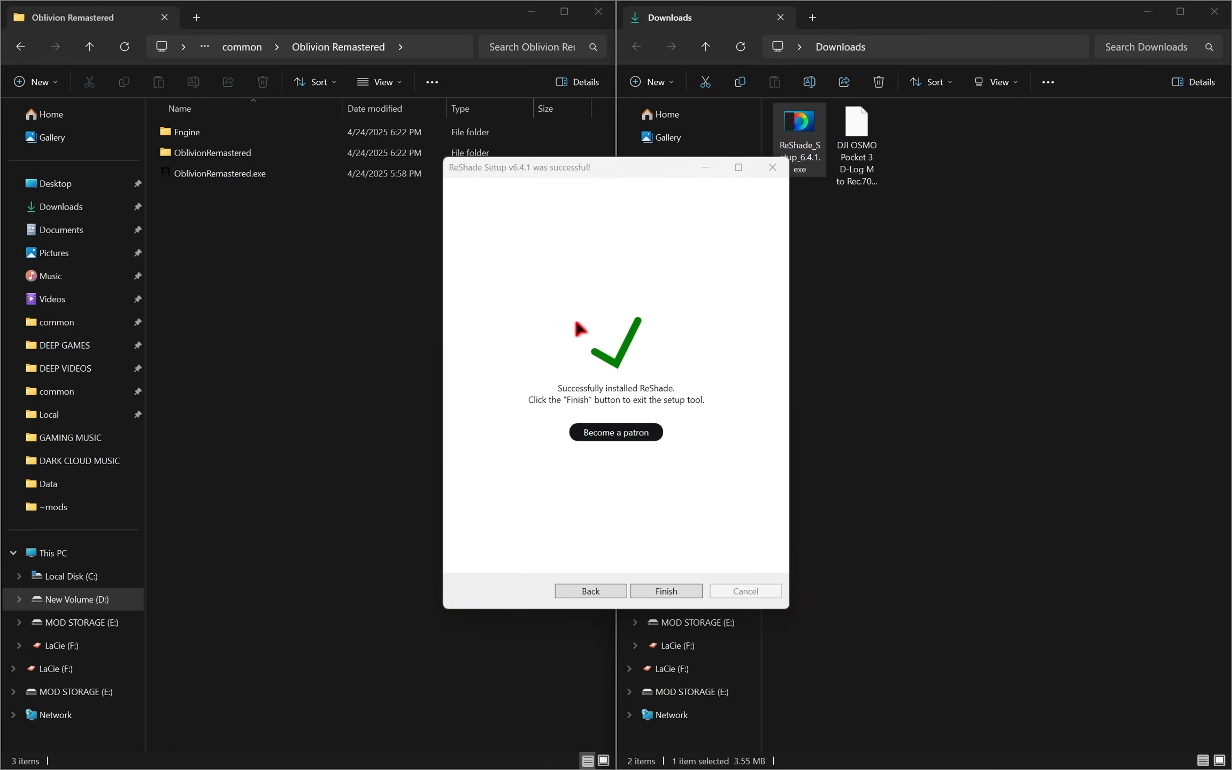
mouse_move(666, 591)
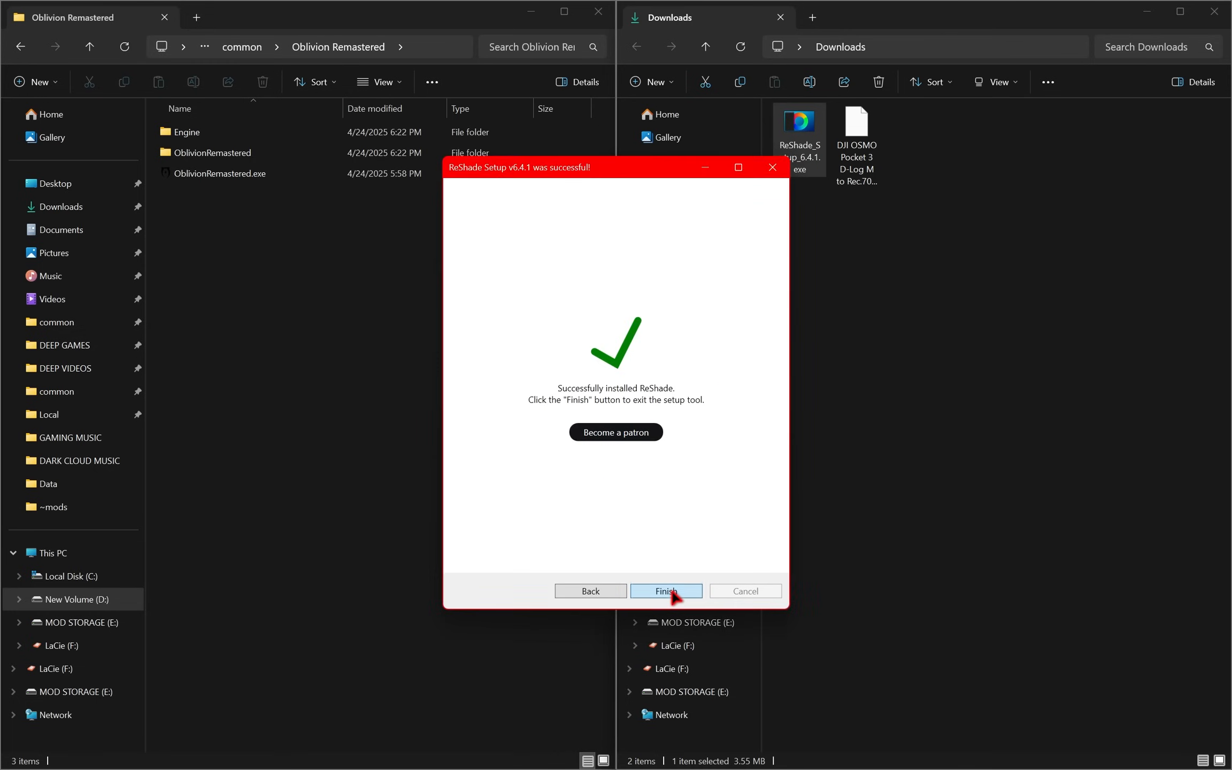
left_click(665, 591)
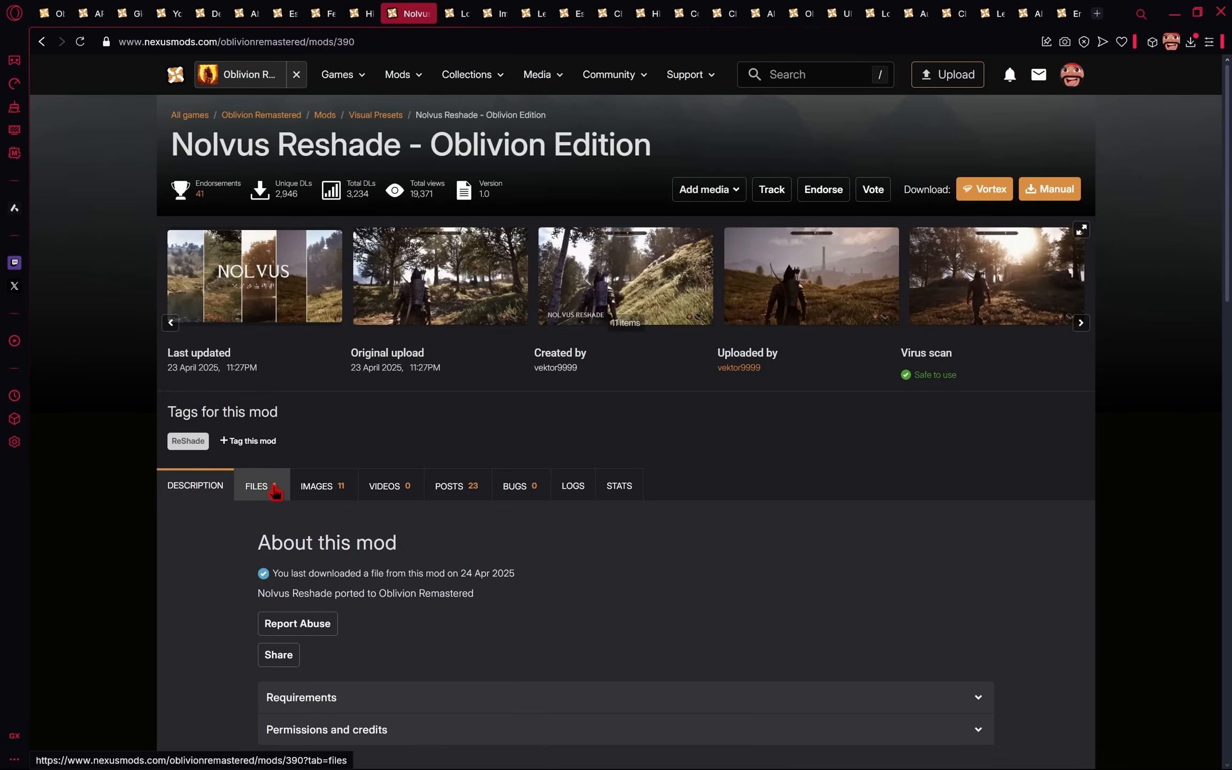
- Download the Nolvus Reshade archive and copy its Oblivion Edition ini into Binaries\Win64
left_click(256, 485)
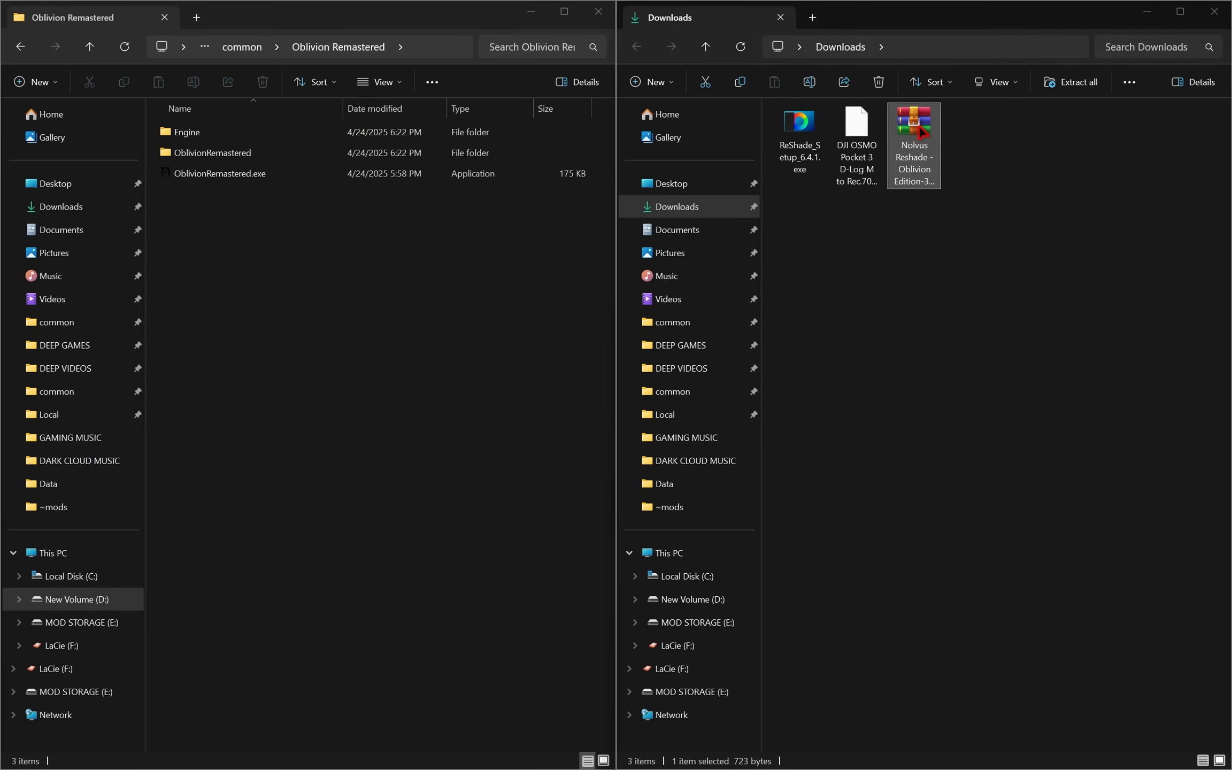
double_click(913, 139)
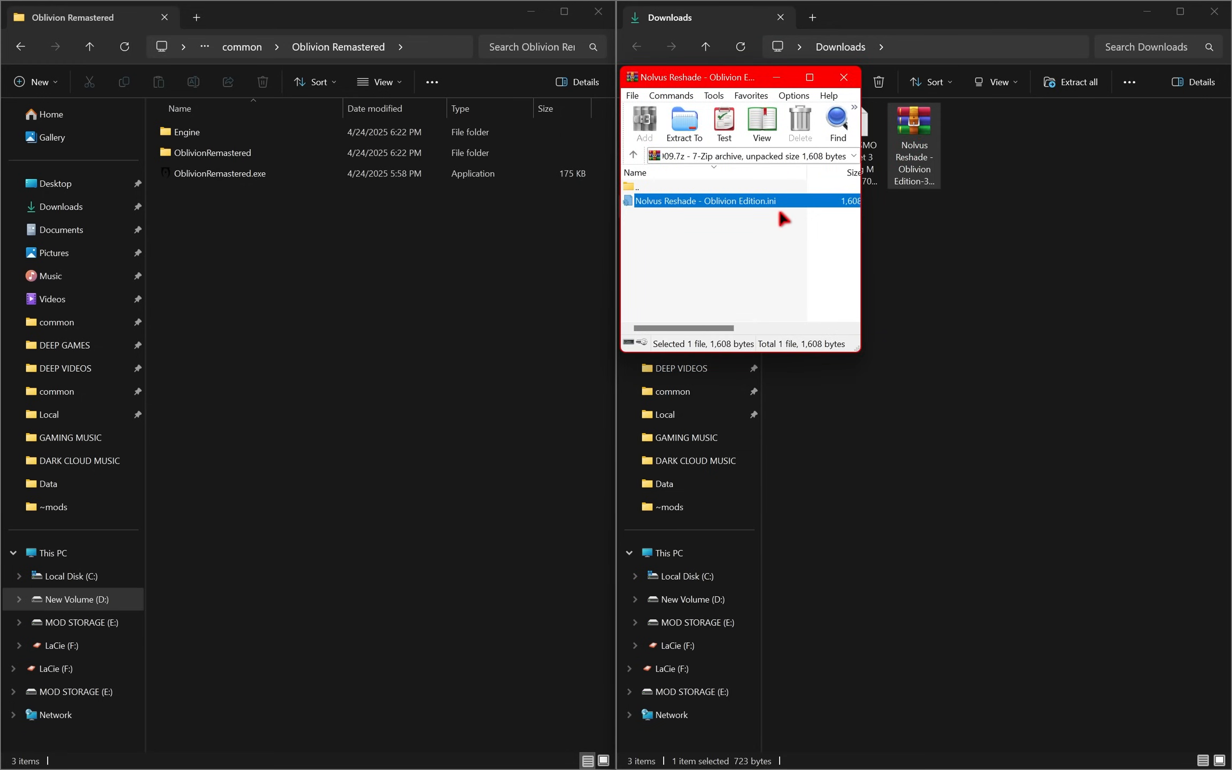
left_click(220, 152)
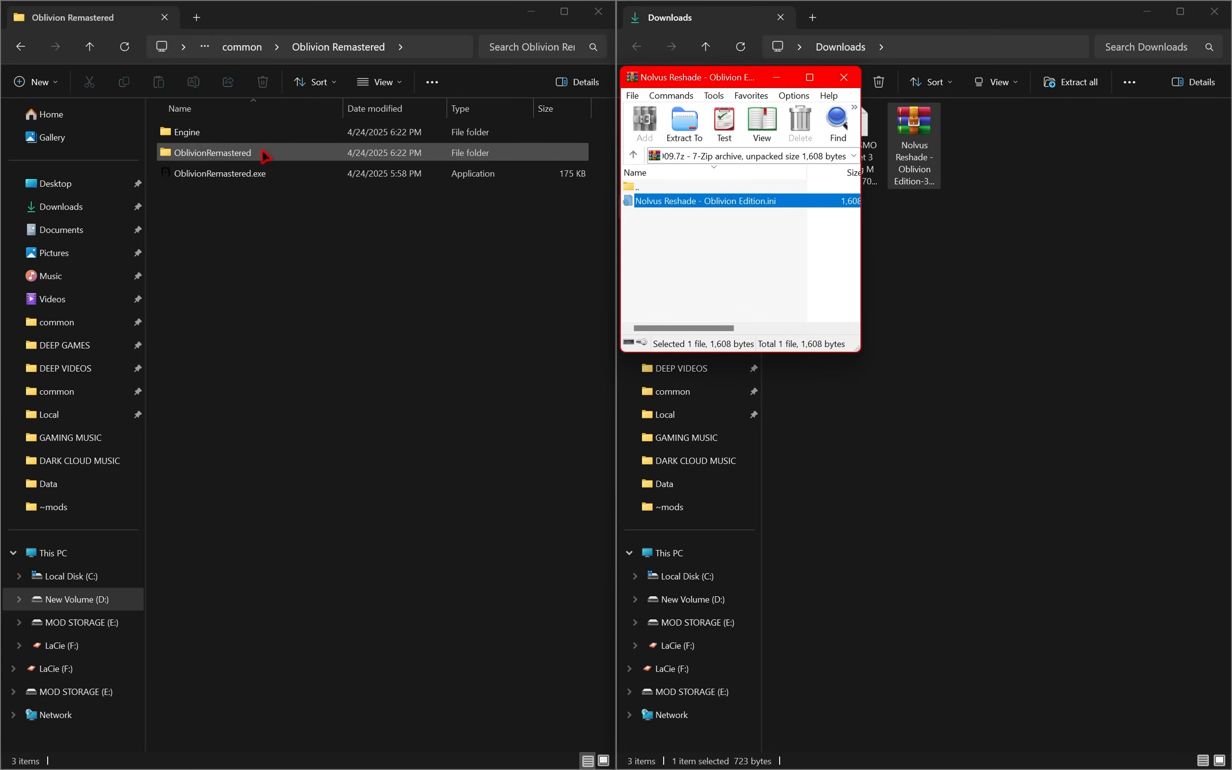
double_click(213, 152)
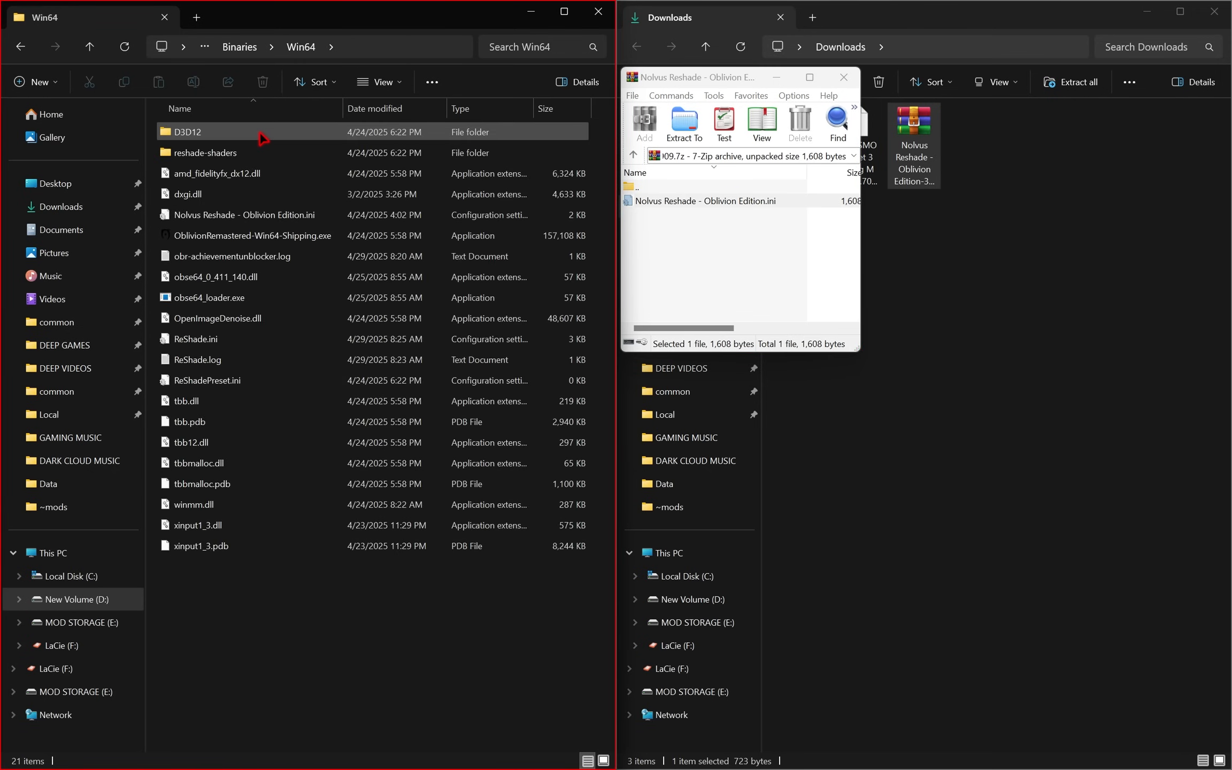
left_click(206, 153)
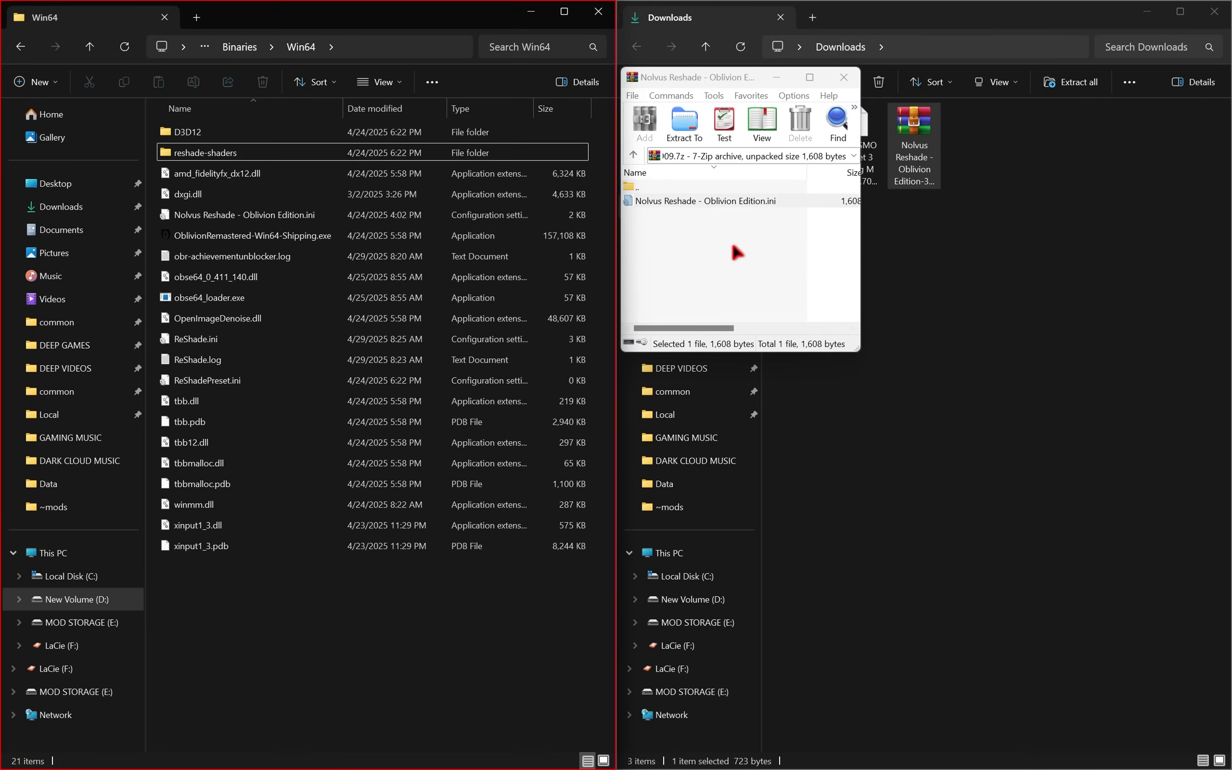
mouse_move(250, 628)
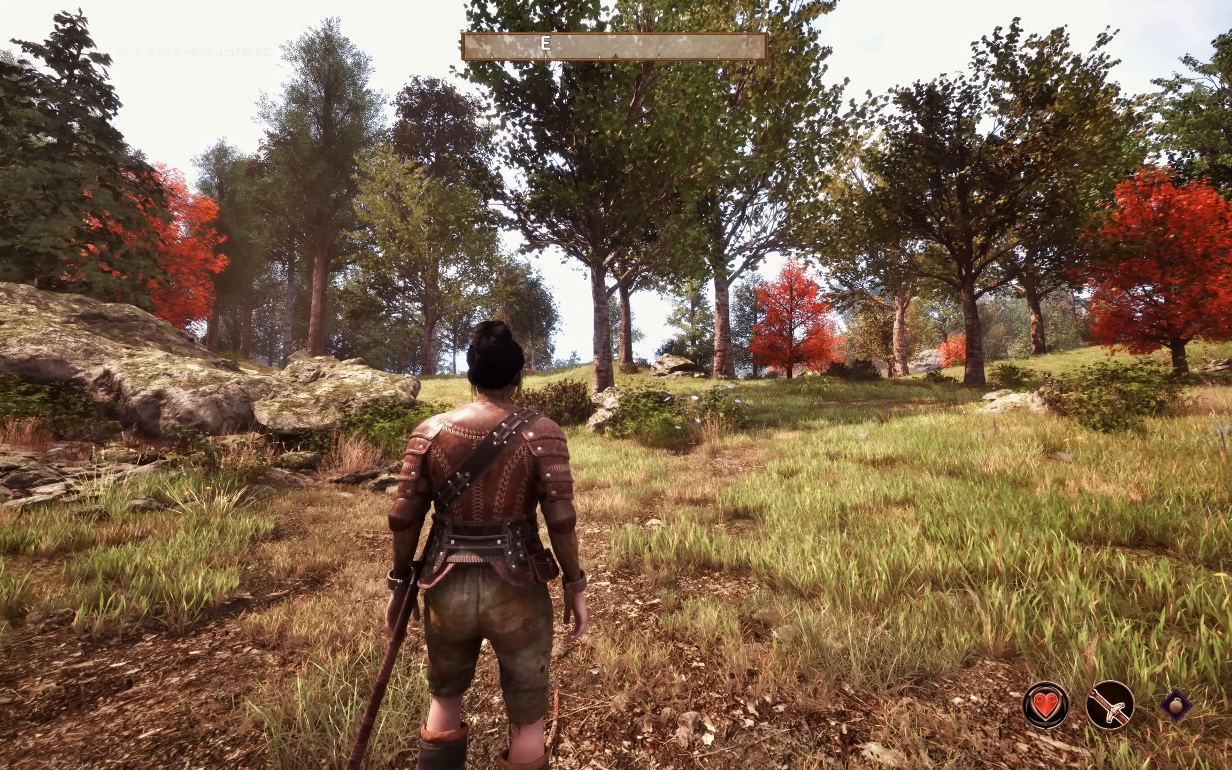
- Bring up the ReShade overlay, load the Nolvus Reshade - Oblivion Edition preset, and view settings
key("Home")
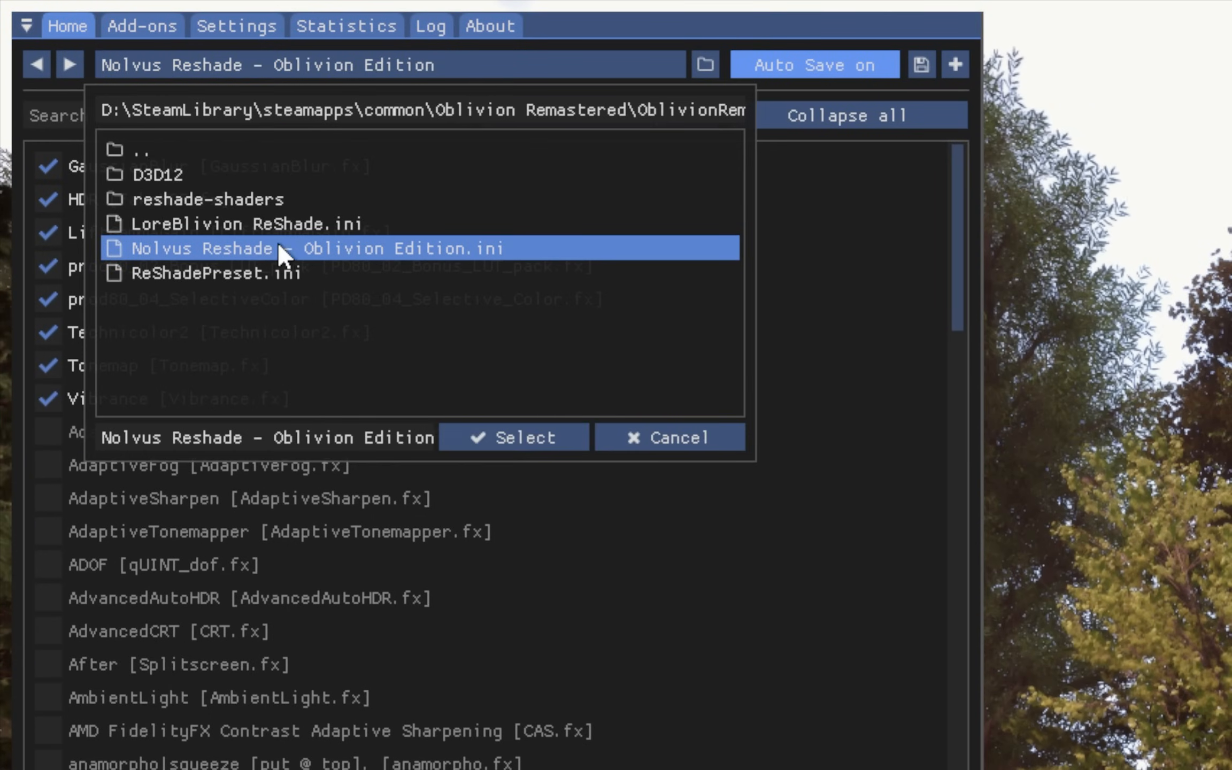
mouse_move(469, 264)
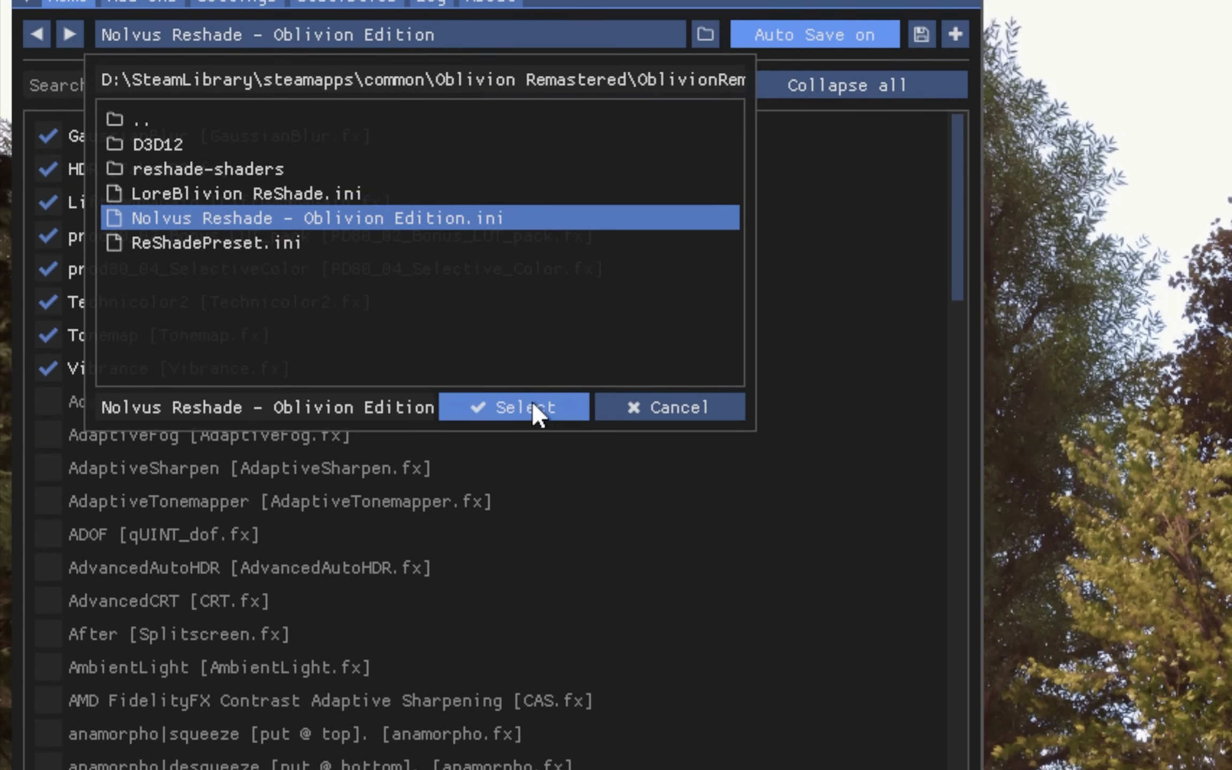
left_click(514, 407)
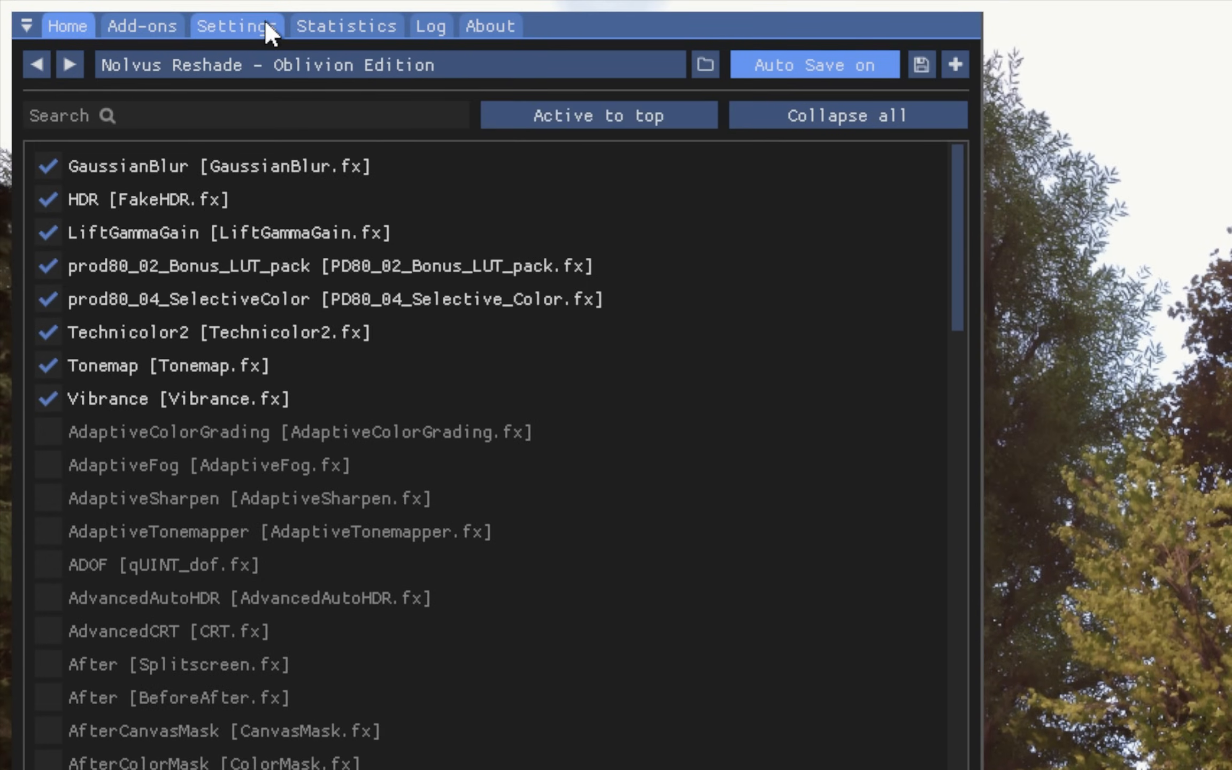
left_click(237, 25)
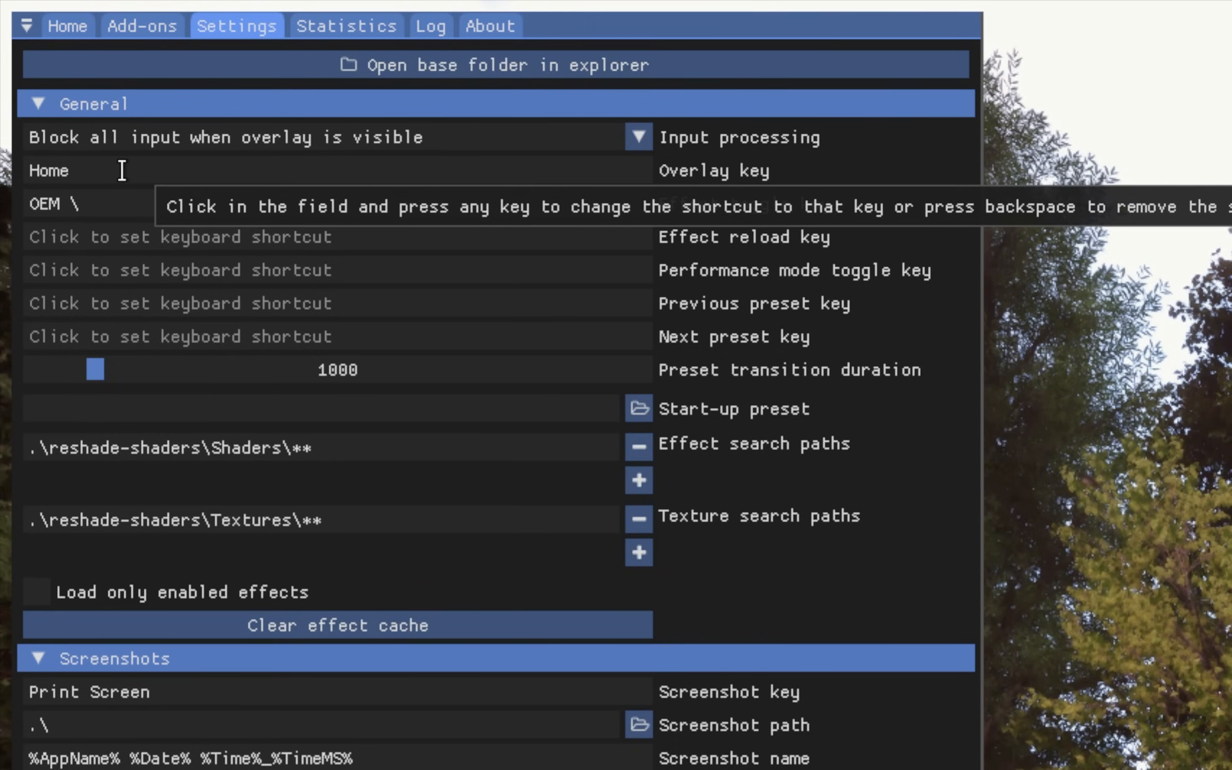
mouse_move(126, 204)
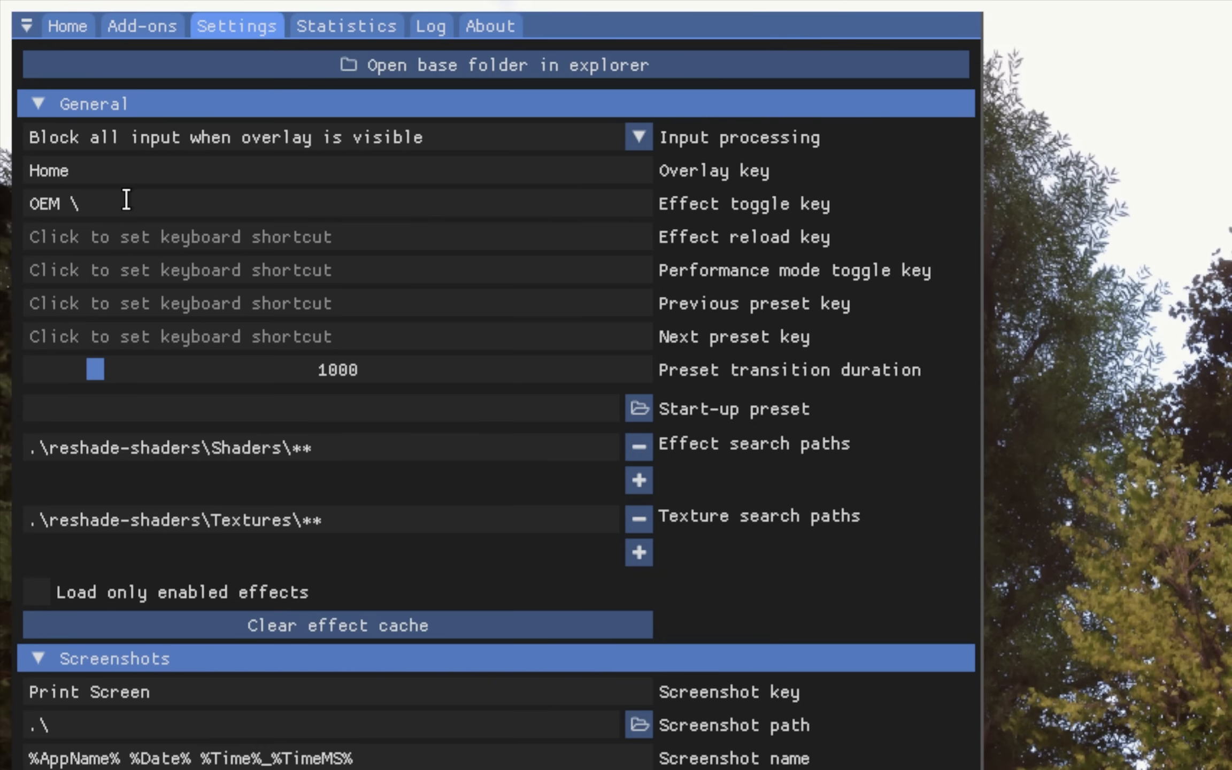
mouse_move(141, 209)
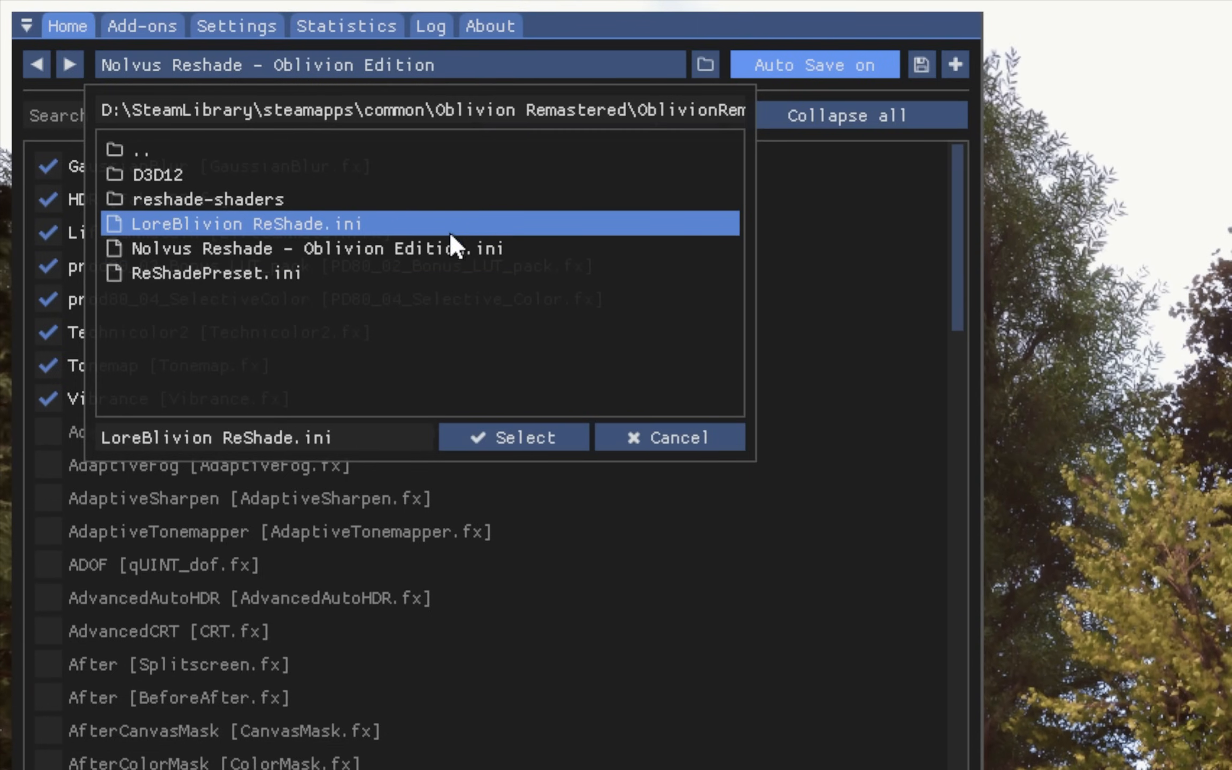
mouse_move(512, 387)
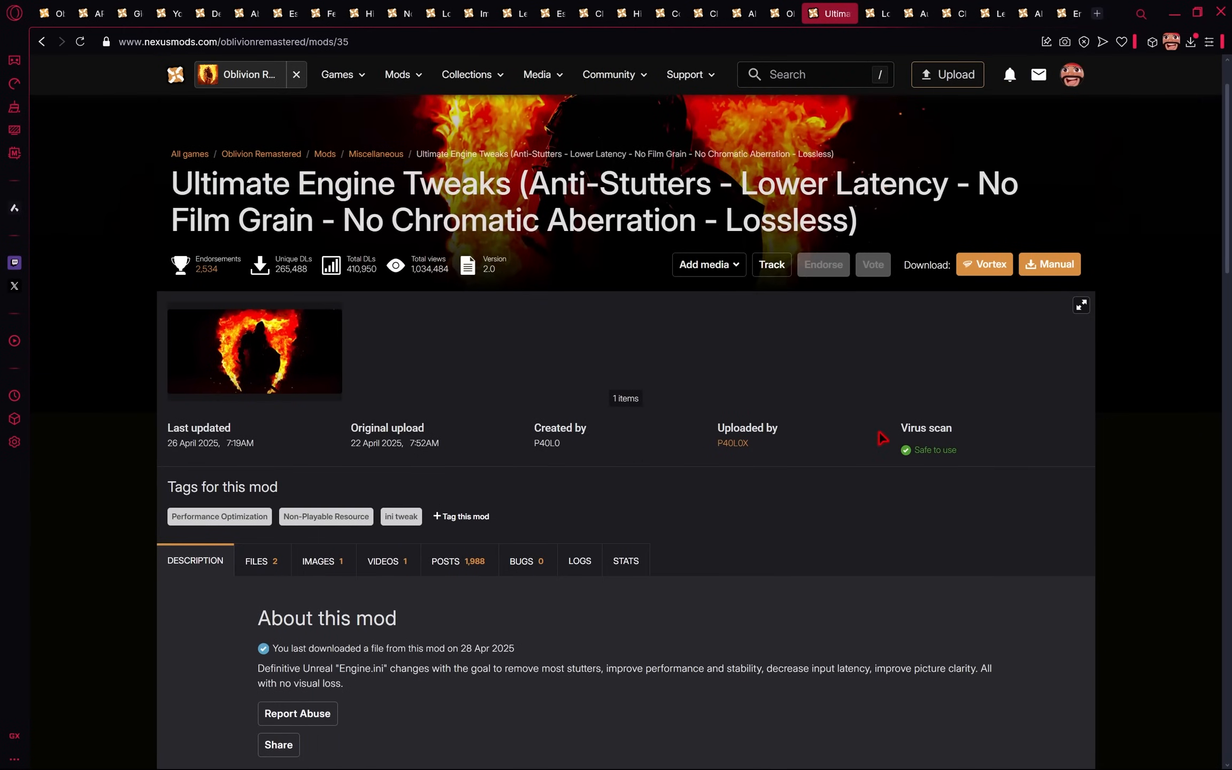
- Read through the Ultimate Engine Tweaks description, return to the top, and show its files
scroll("down", 3)
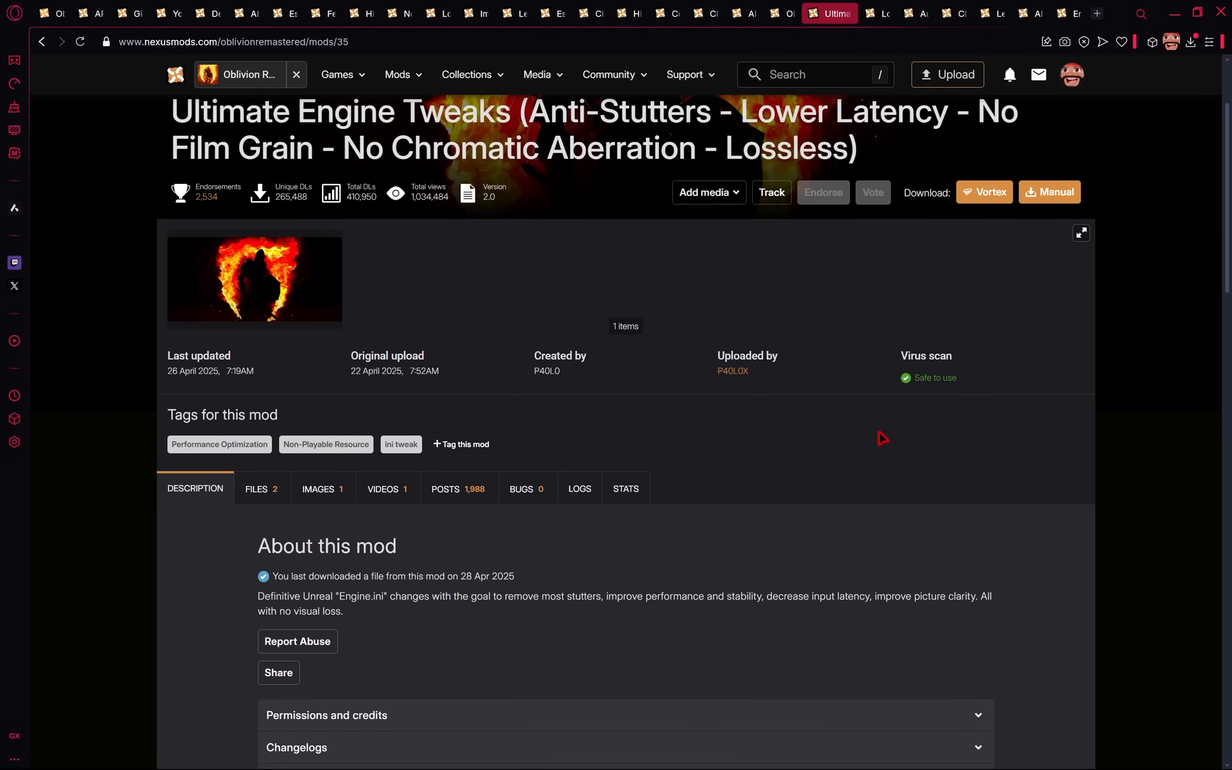
scroll("down", 3)
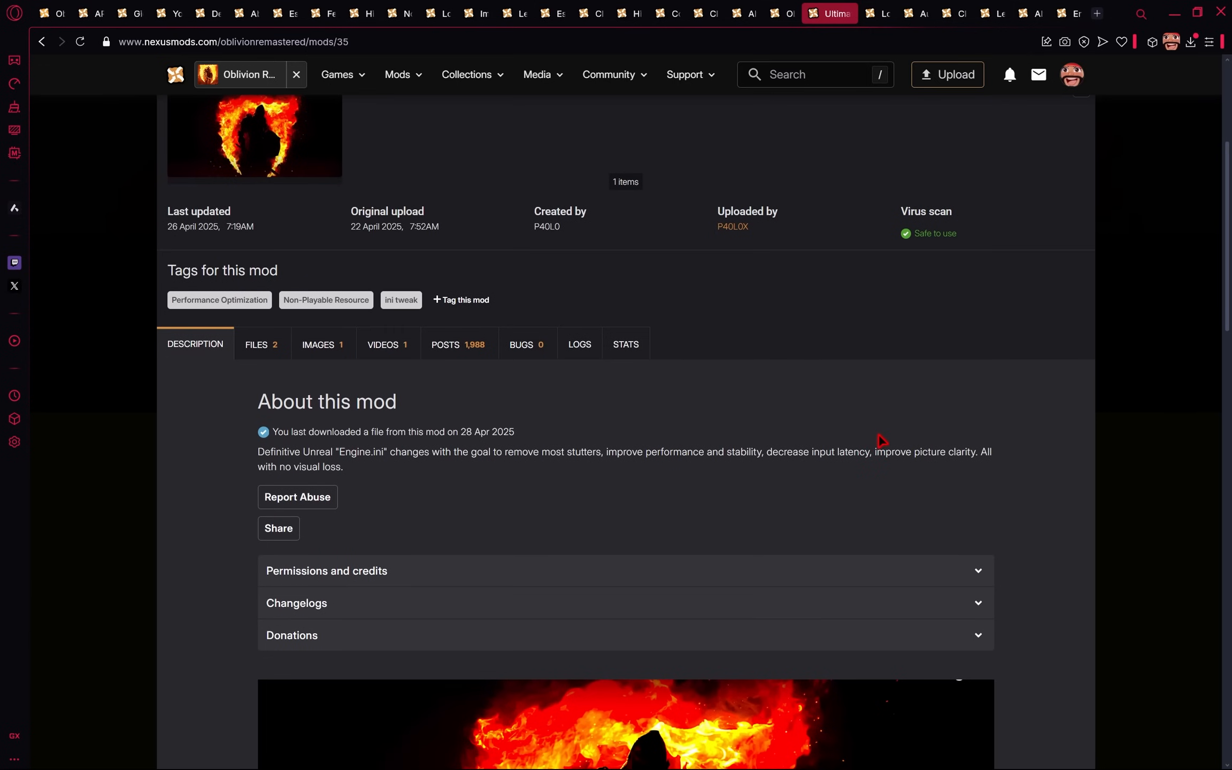
scroll("down", 3)
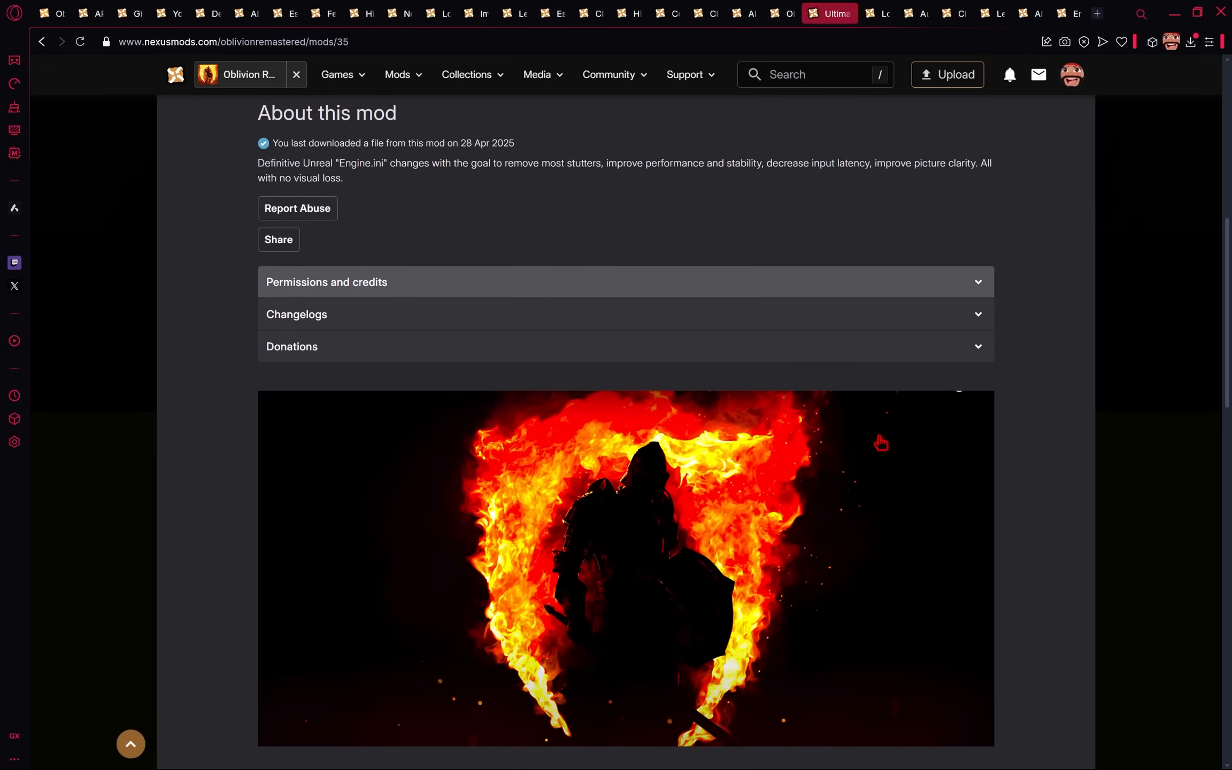
scroll("down", 3)
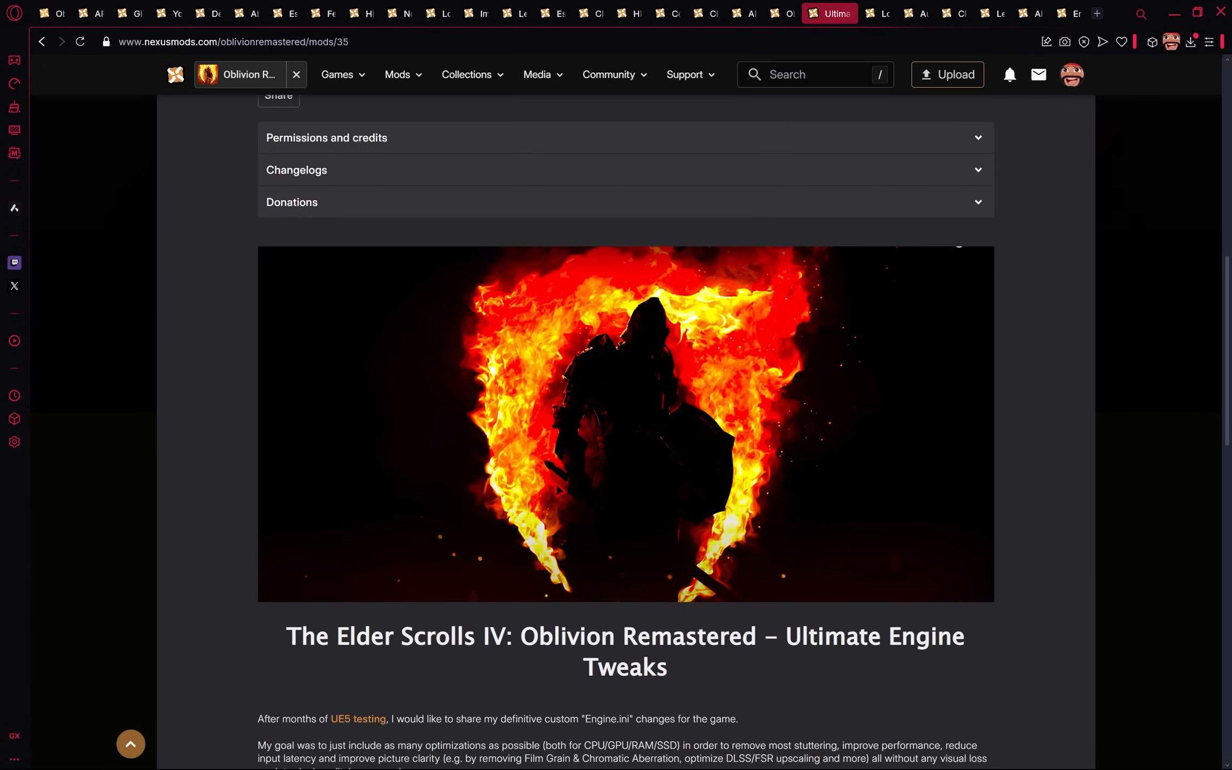
mouse_move(604, 506)
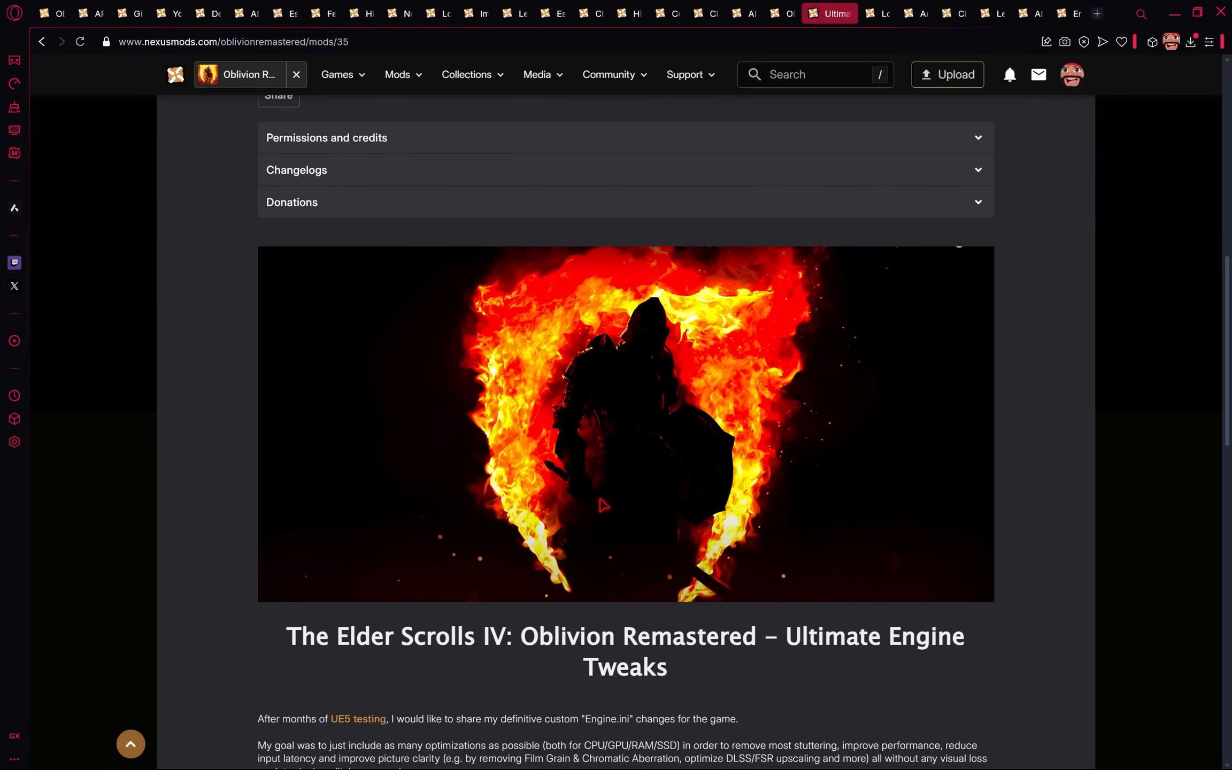
scroll("down", 3)
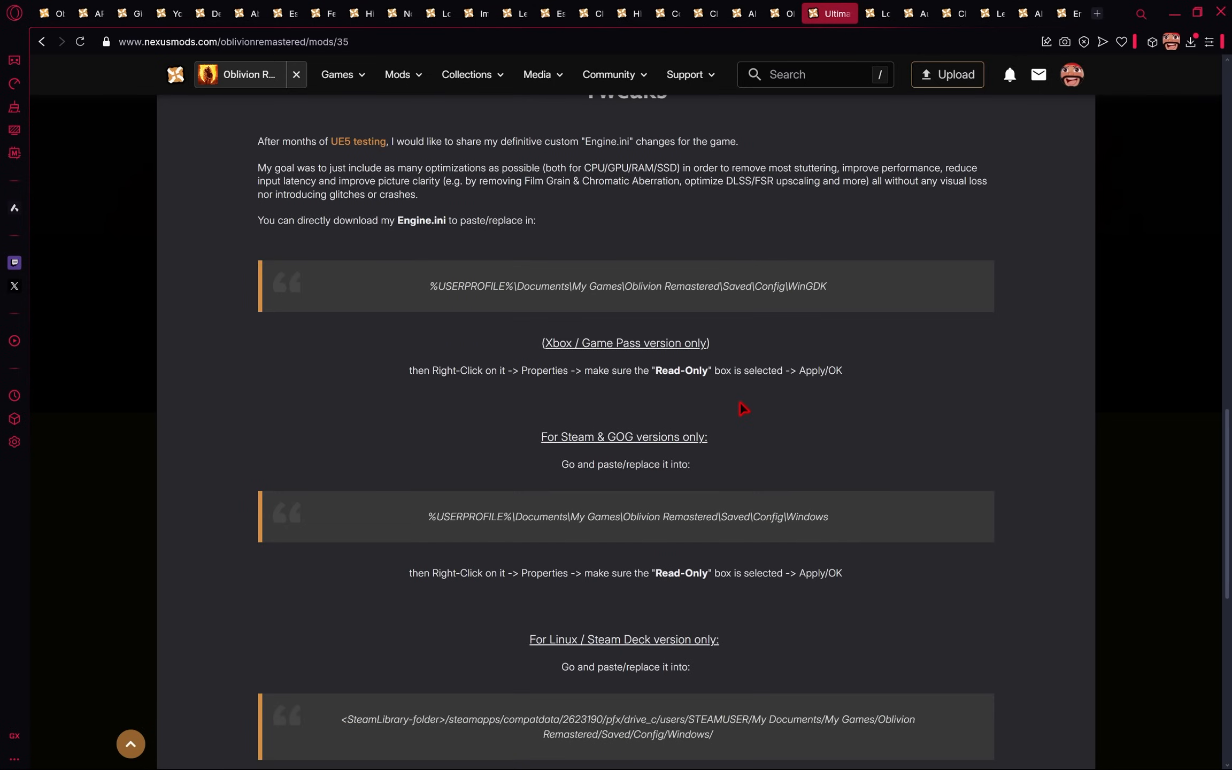
scroll("down", 3)
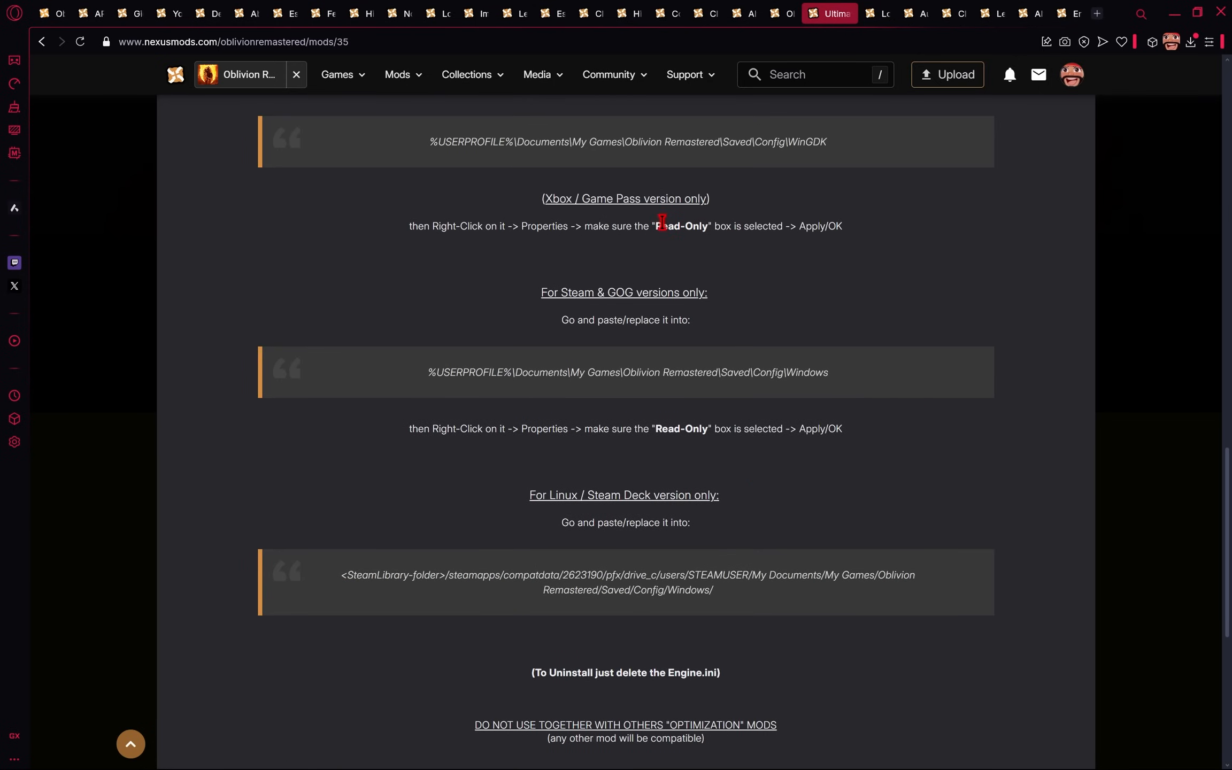
mouse_move(629, 524)
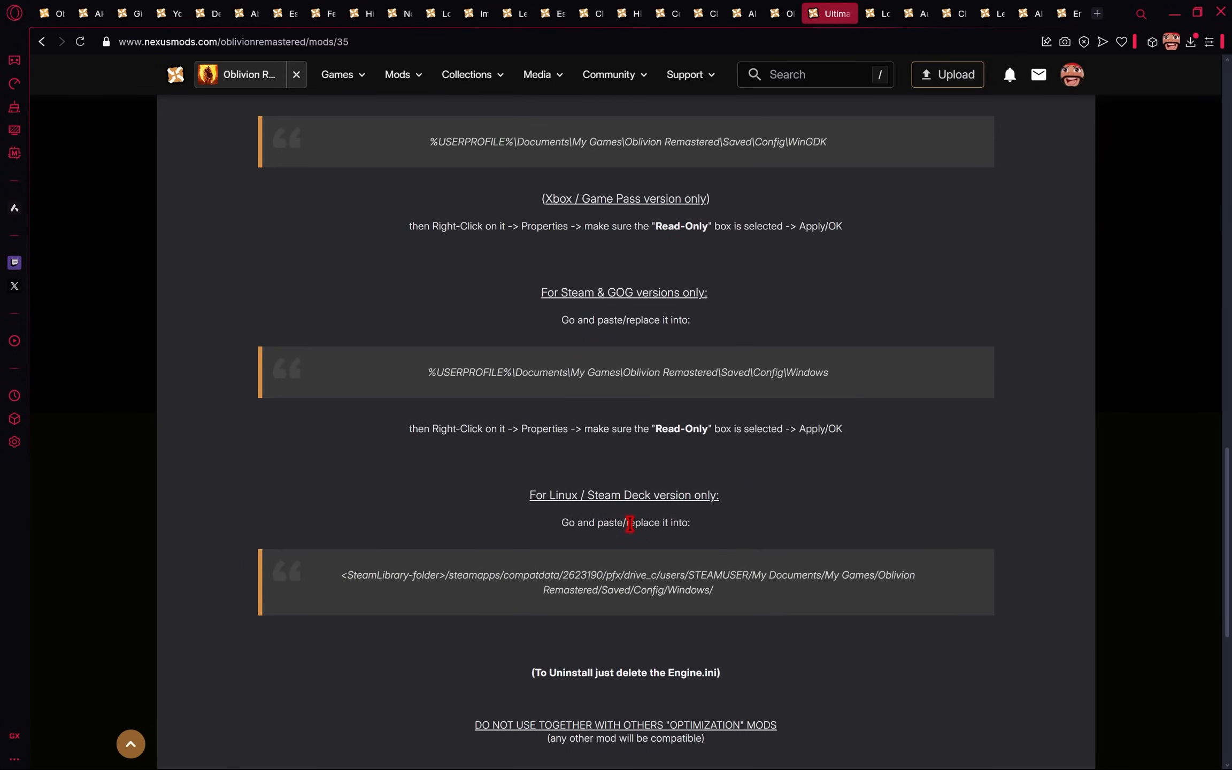
left_click(256, 417)
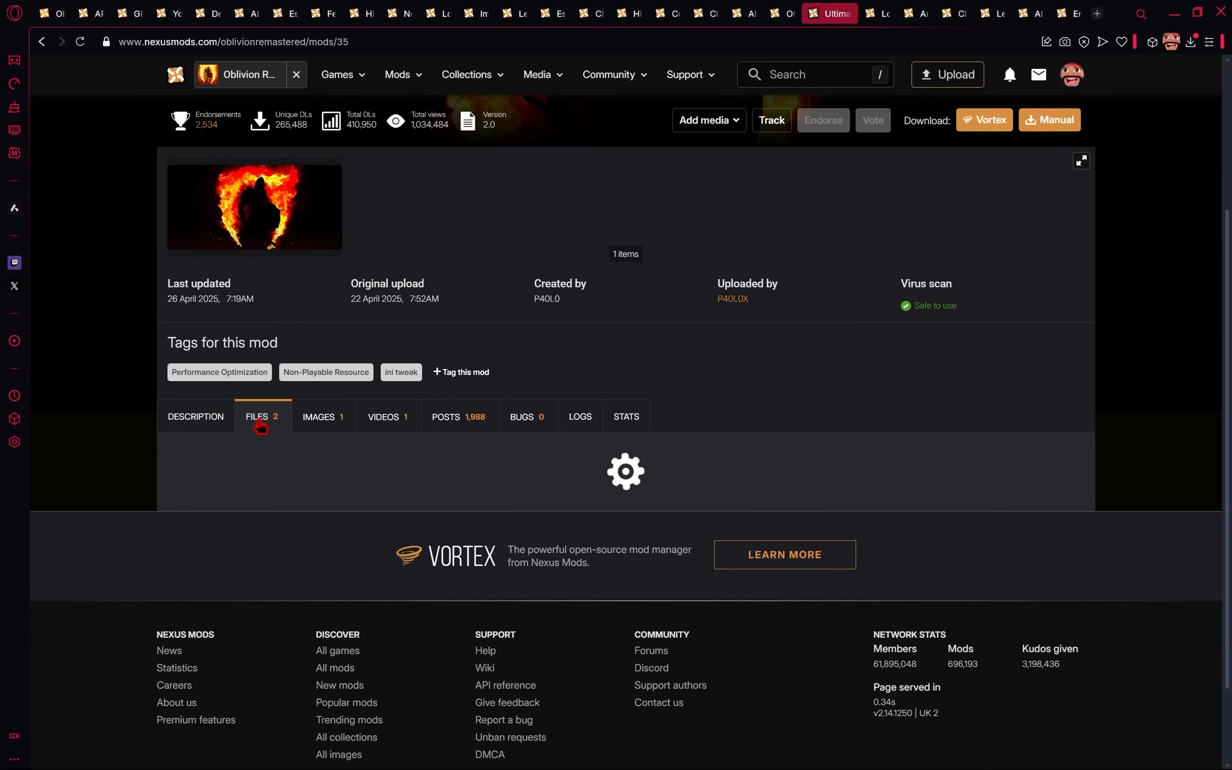
left_click(256, 416)
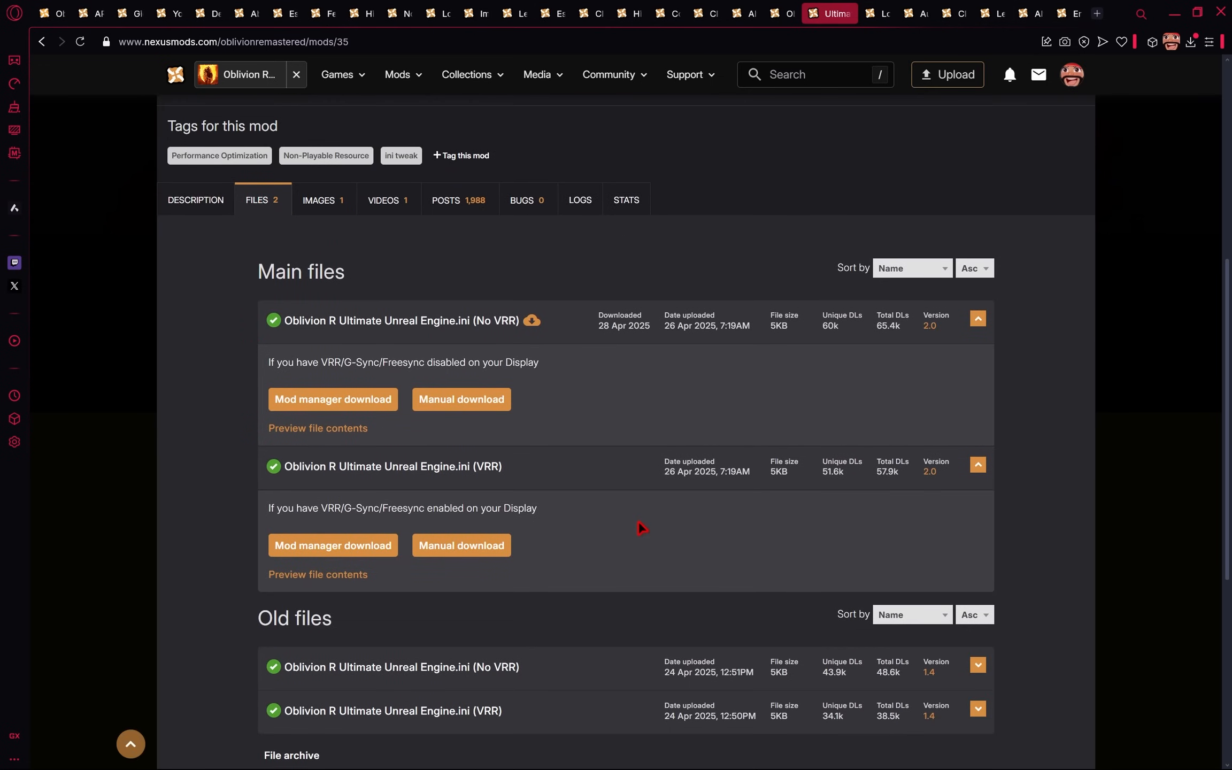
mouse_move(603, 365)
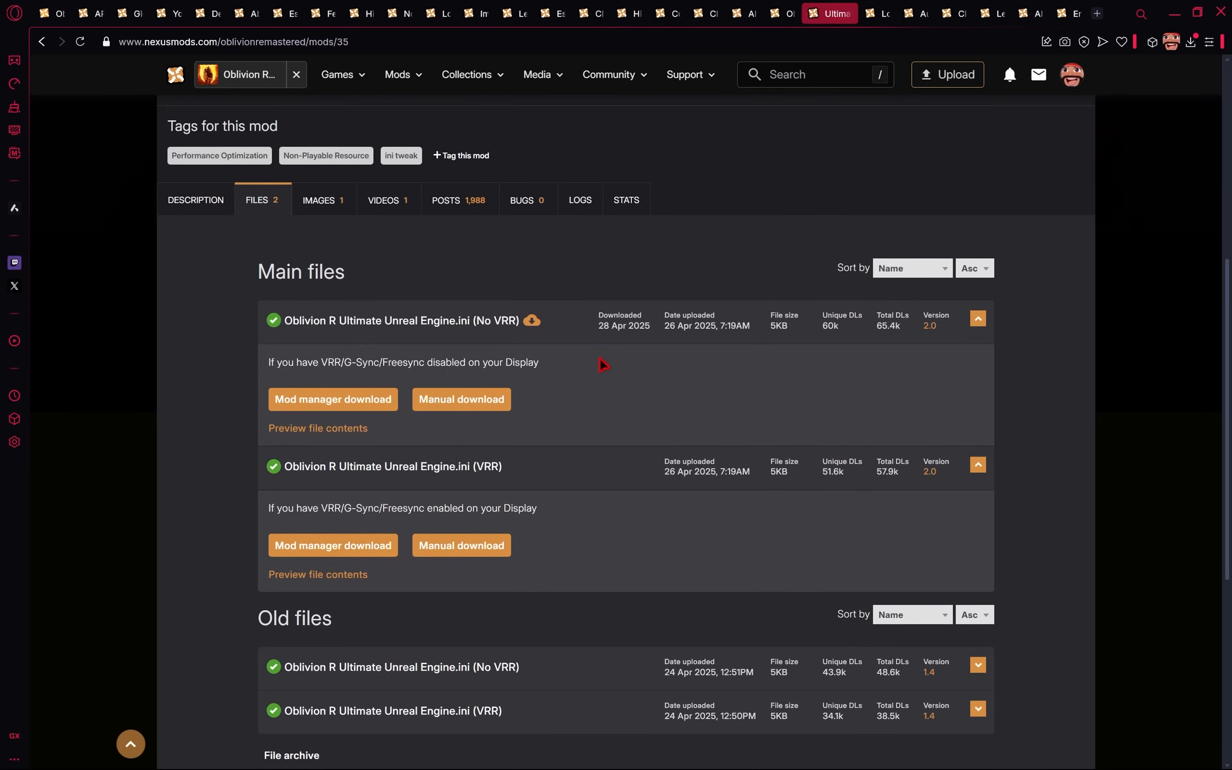
mouse_move(386, 509)
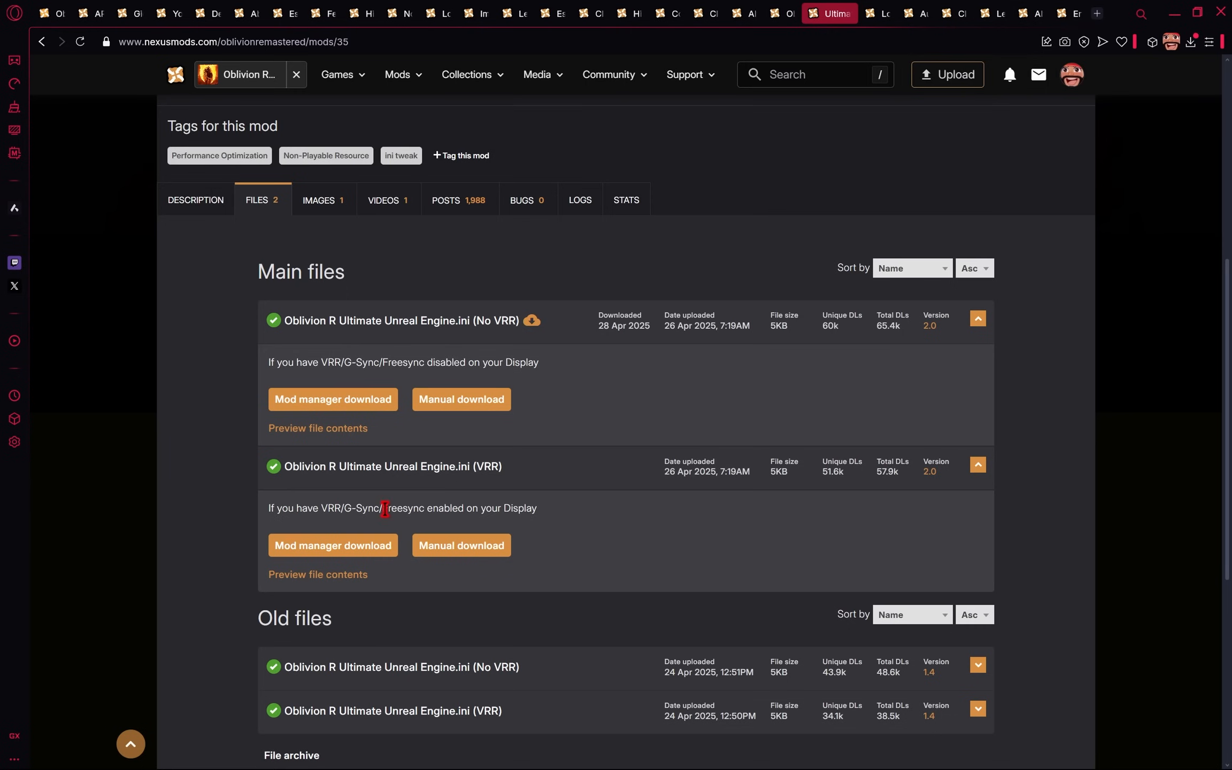
mouse_move(566, 391)
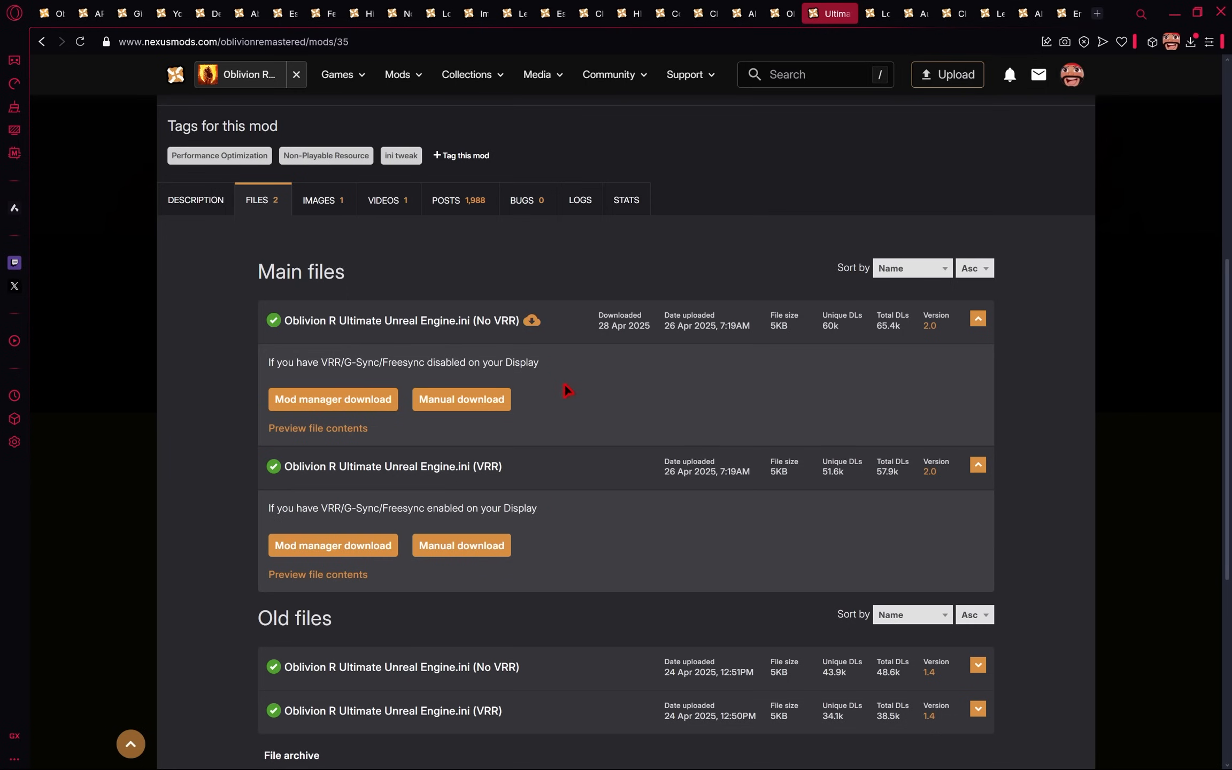
mouse_move(572, 383)
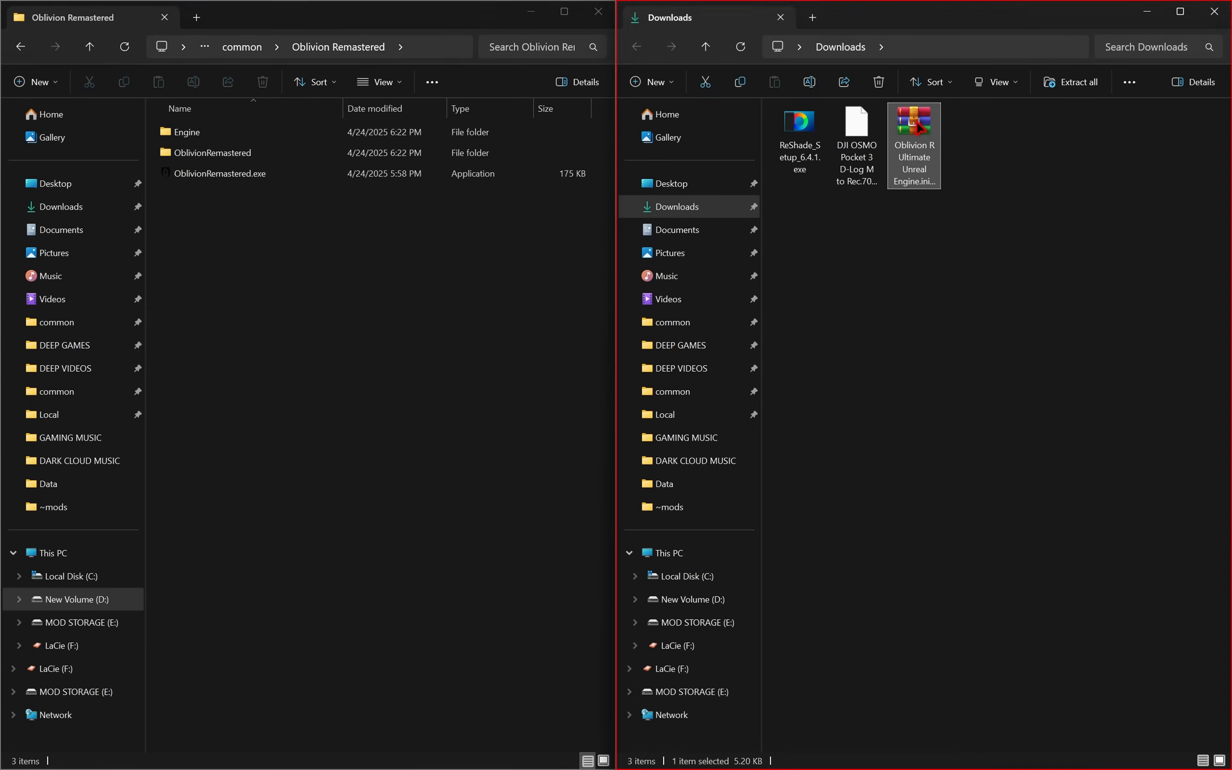
- Open the engine tweaks archive and overwrite Engine.ini in Documents\My Games\Oblivion Remastered\Saved\Config\Windows
double_click(913, 122)
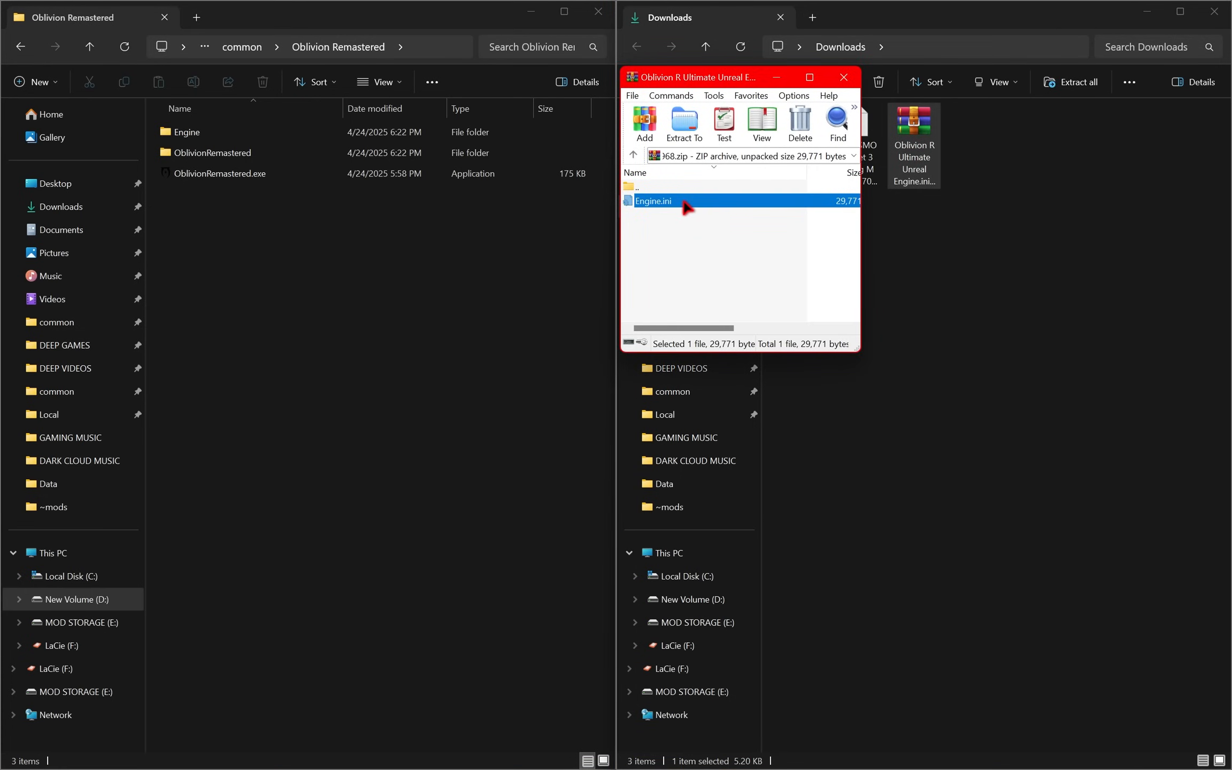
mouse_move(643, 206)
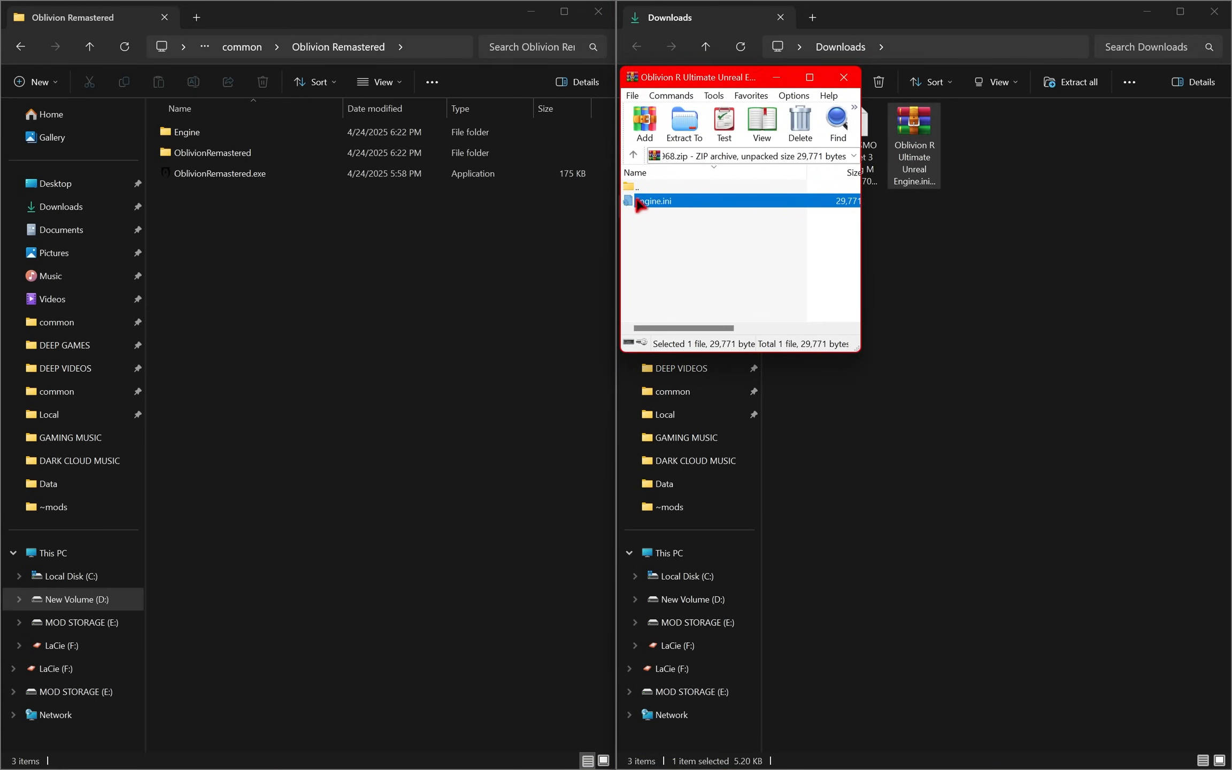
left_click(62, 230)
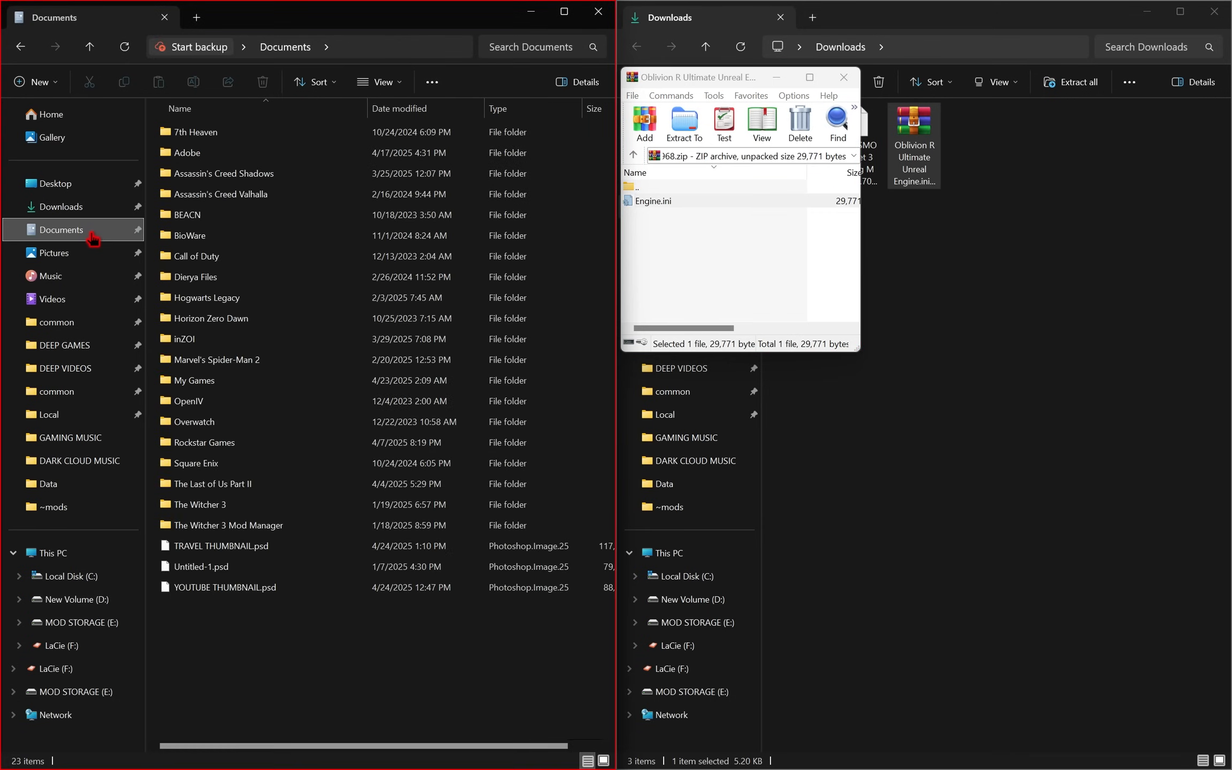
double_click(197, 380)
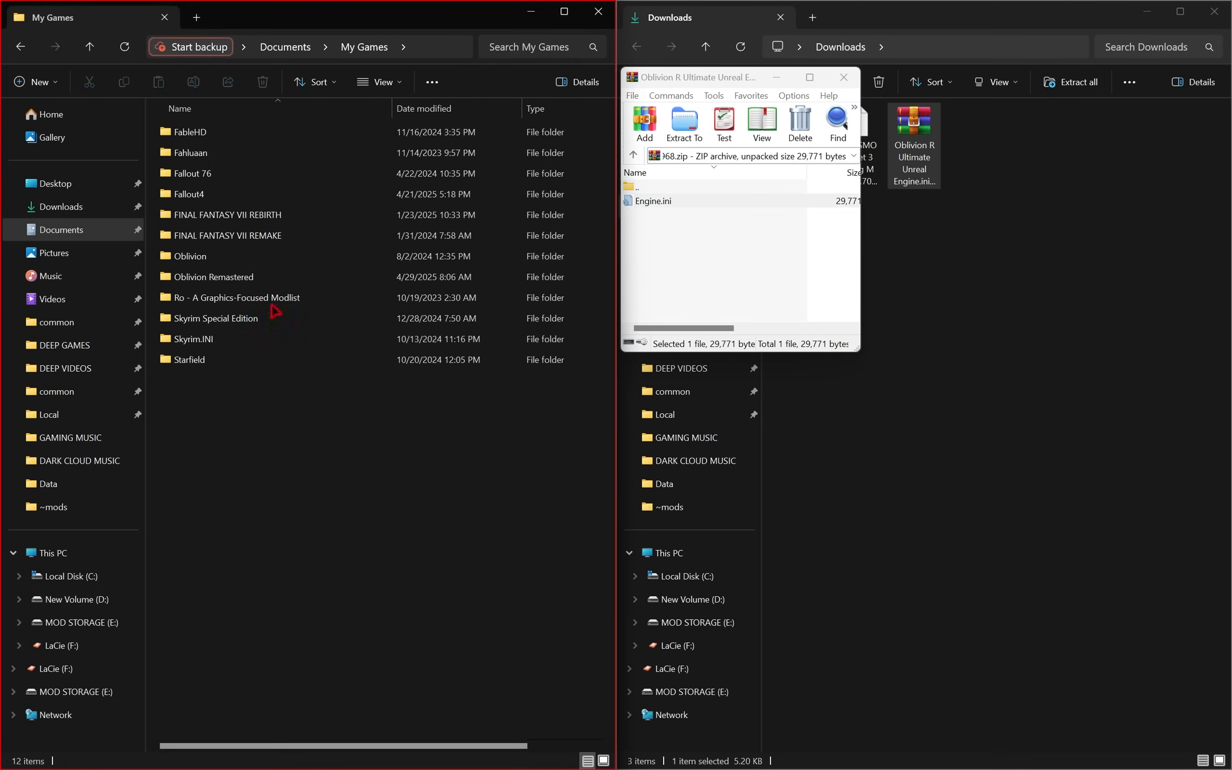
double_click(214, 276)
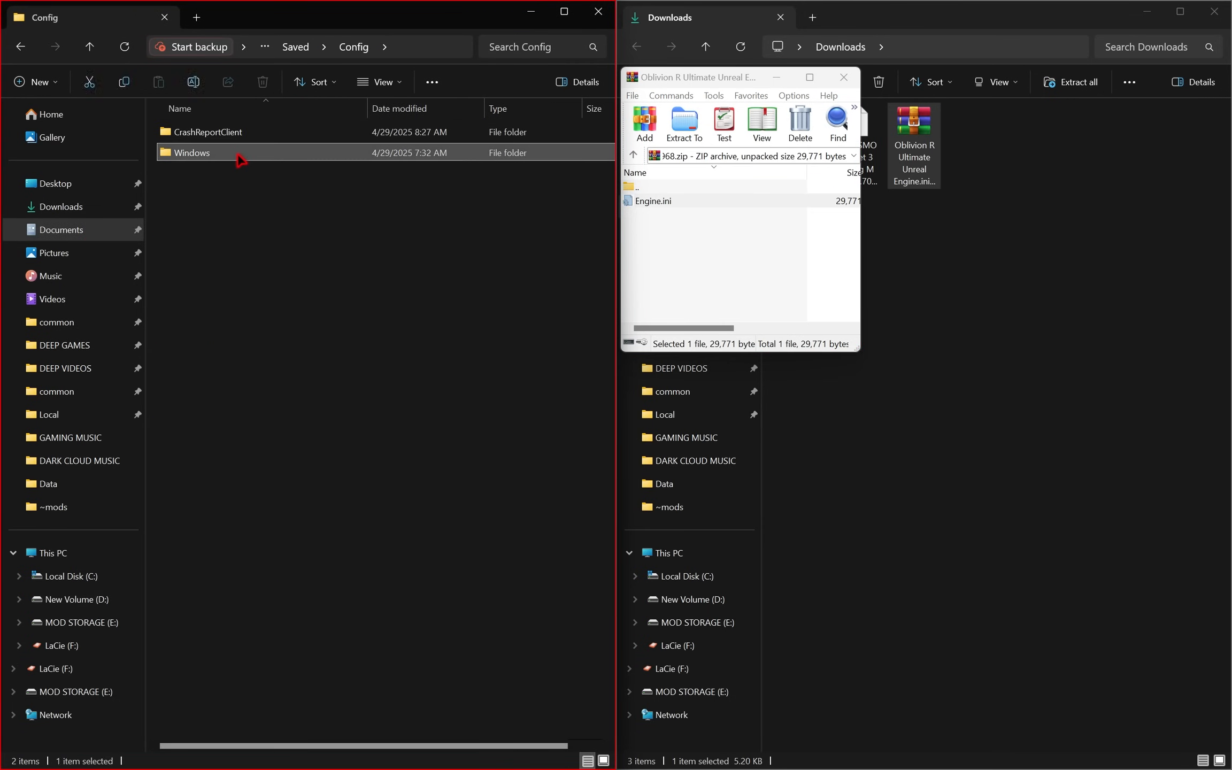
double_click(192, 152)
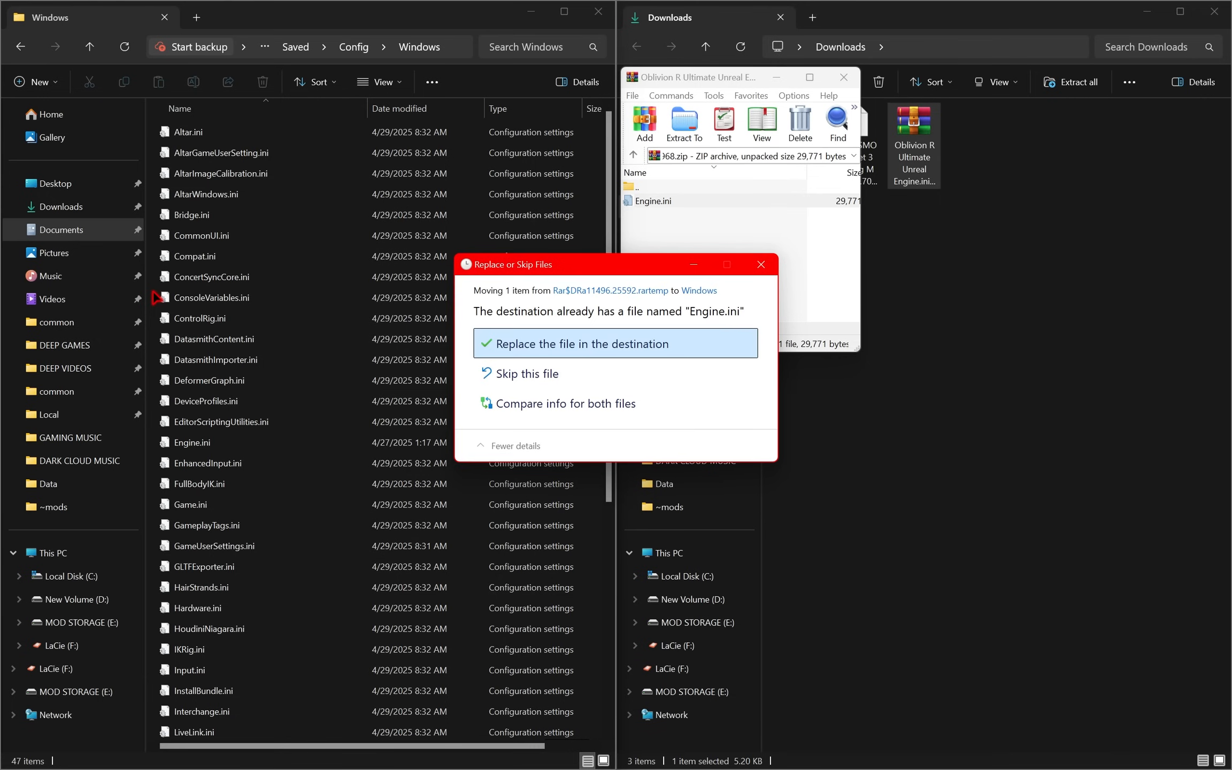
mouse_move(684, 349)
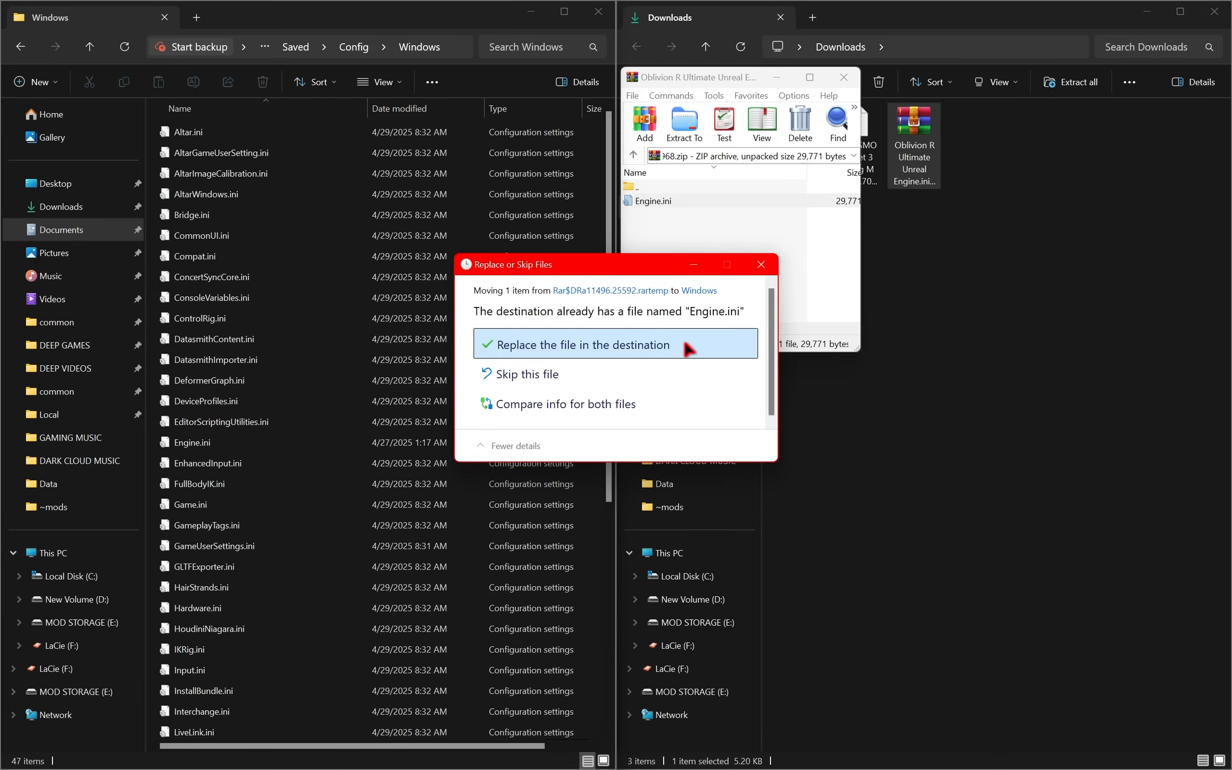
left_click(615, 344)
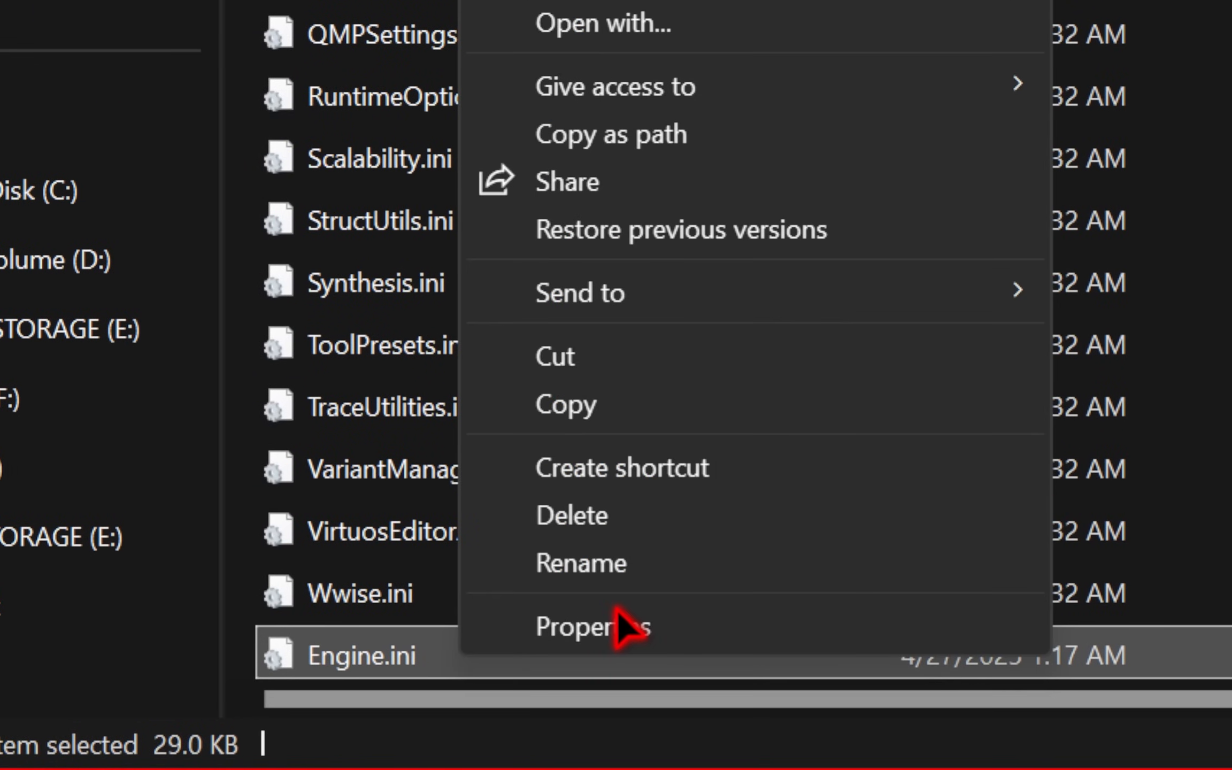
- Tick Read-only in Engine.ini's Properties and confirm with OK
left_click(589, 626)
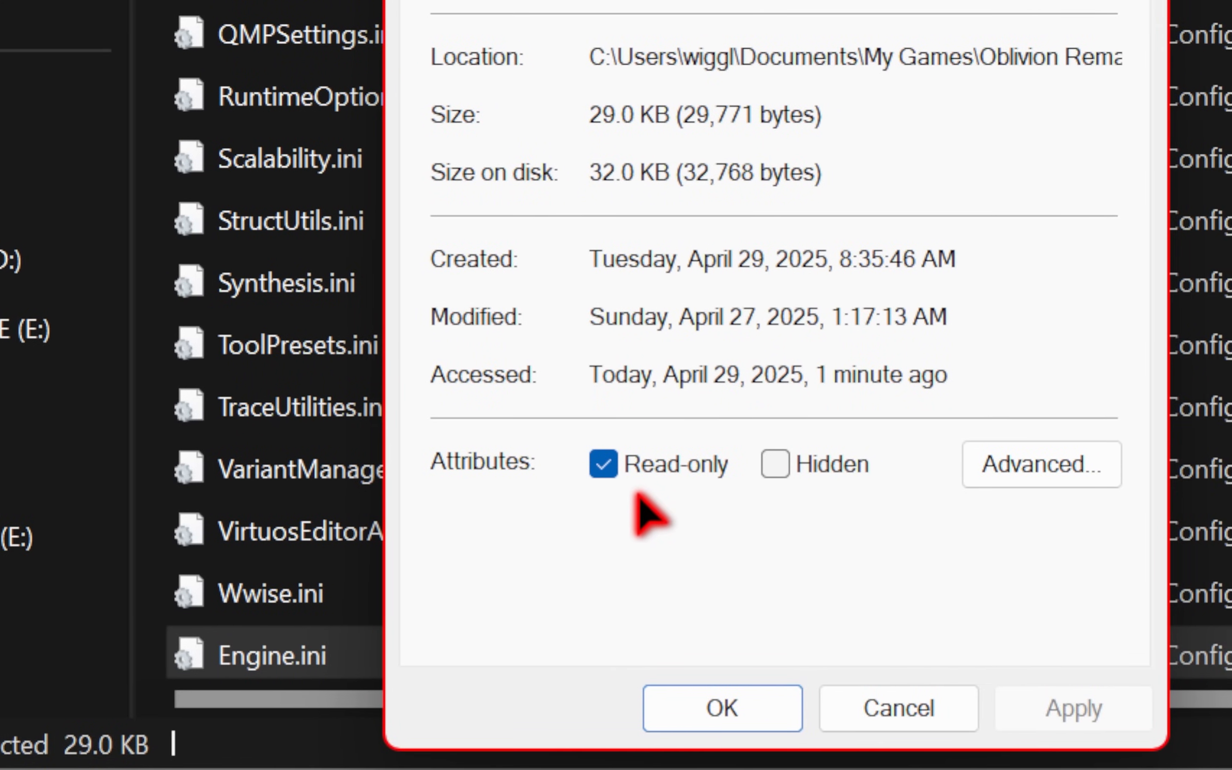
left_click(603, 464)
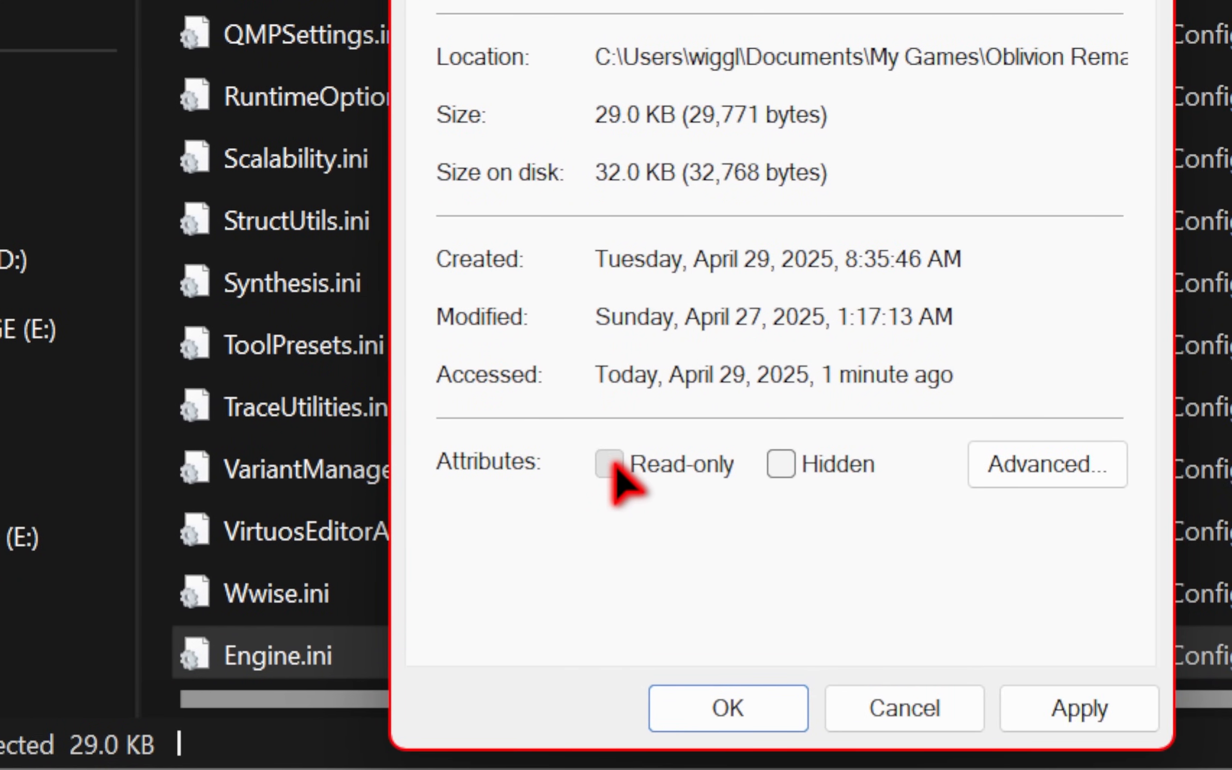
left_click(605, 464)
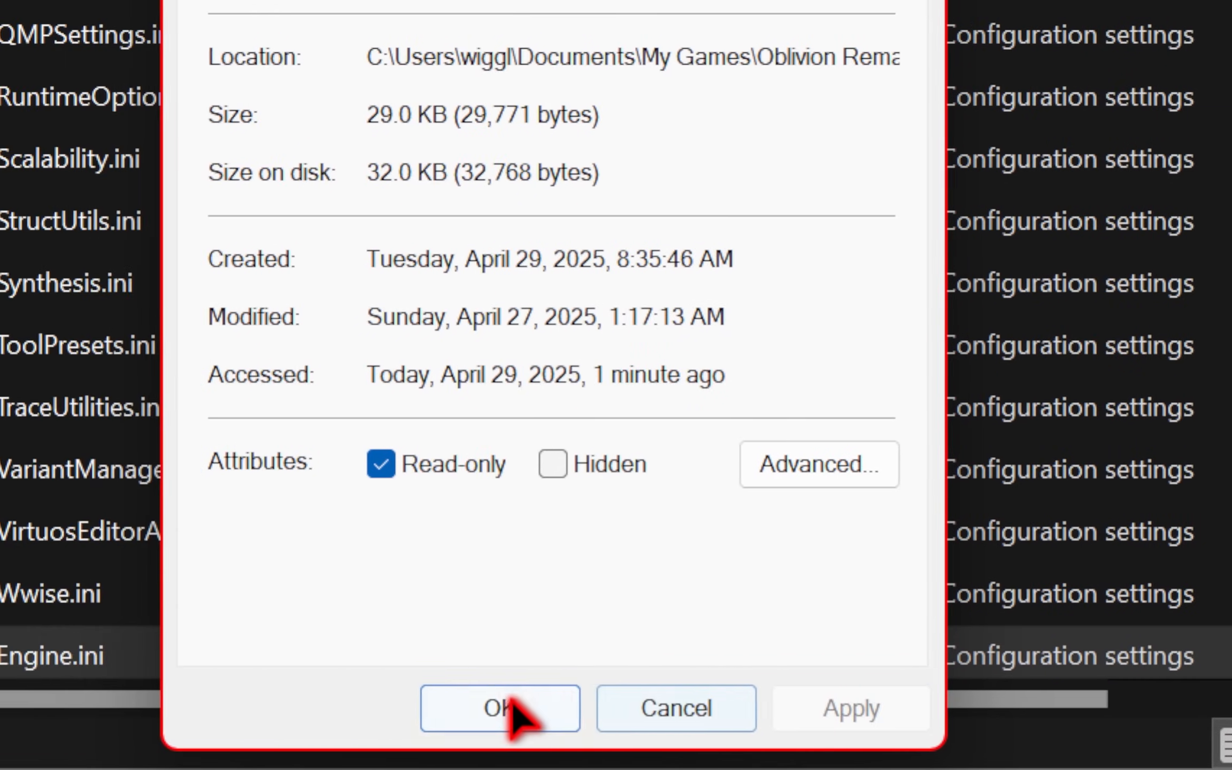
left_click(499, 708)
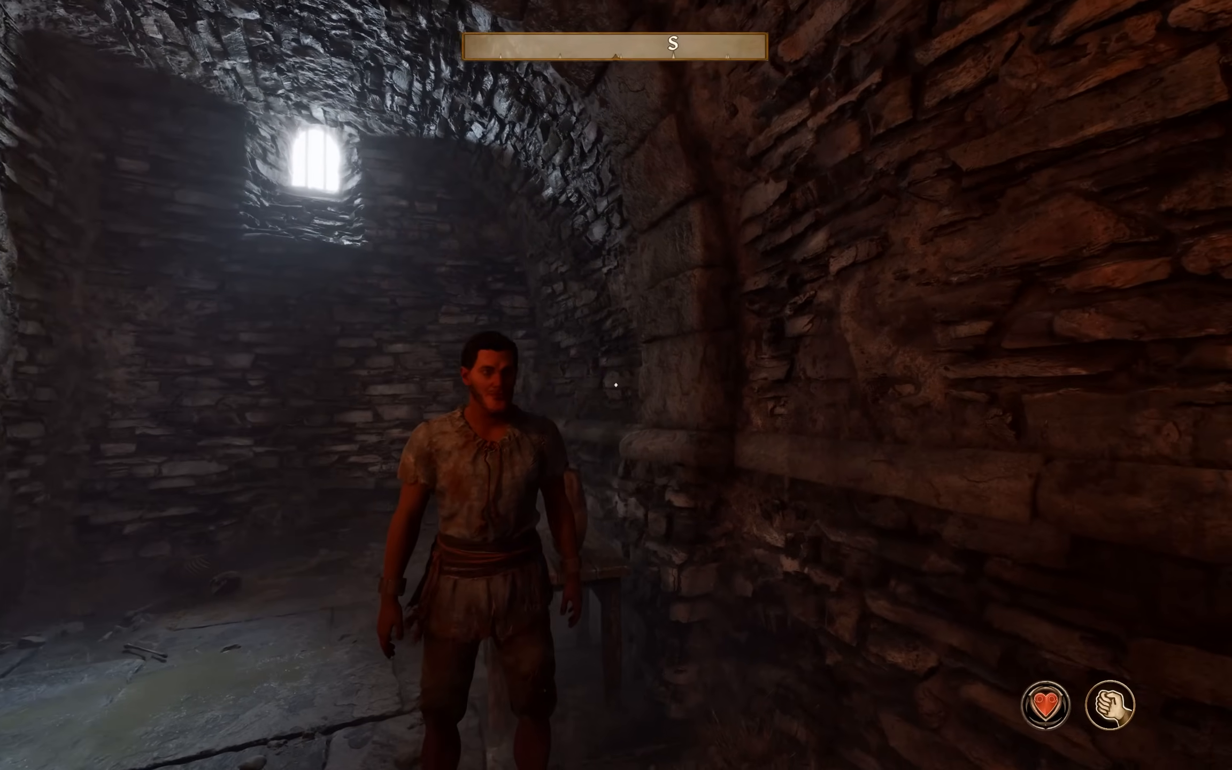